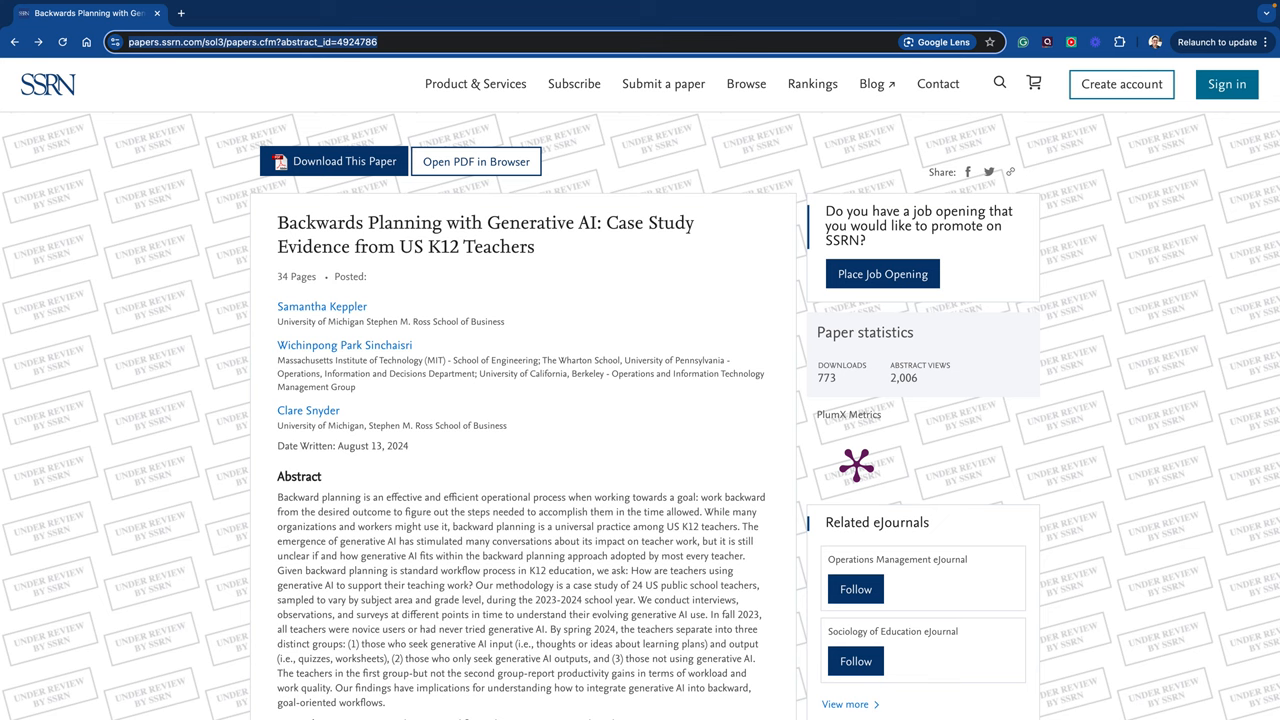
pyautogui.moveTo(608, 256)
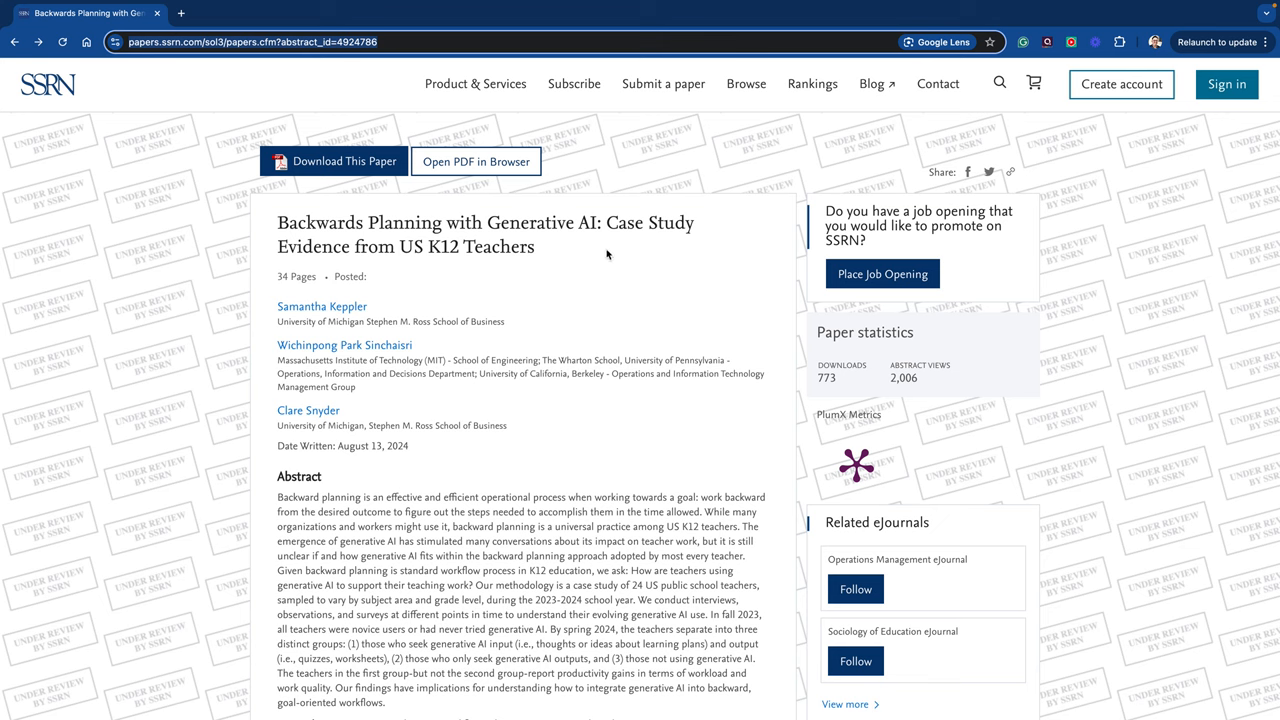
pyautogui.moveTo(512, 272)
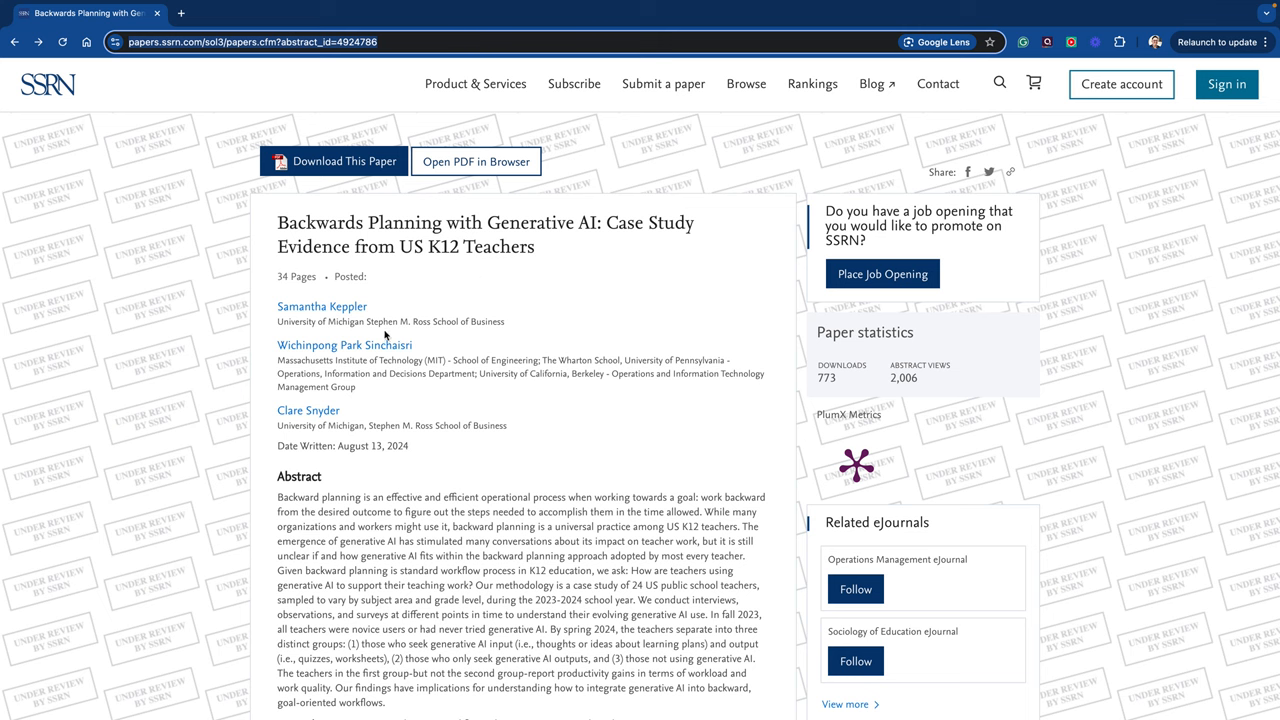
pyautogui.moveTo(424, 412)
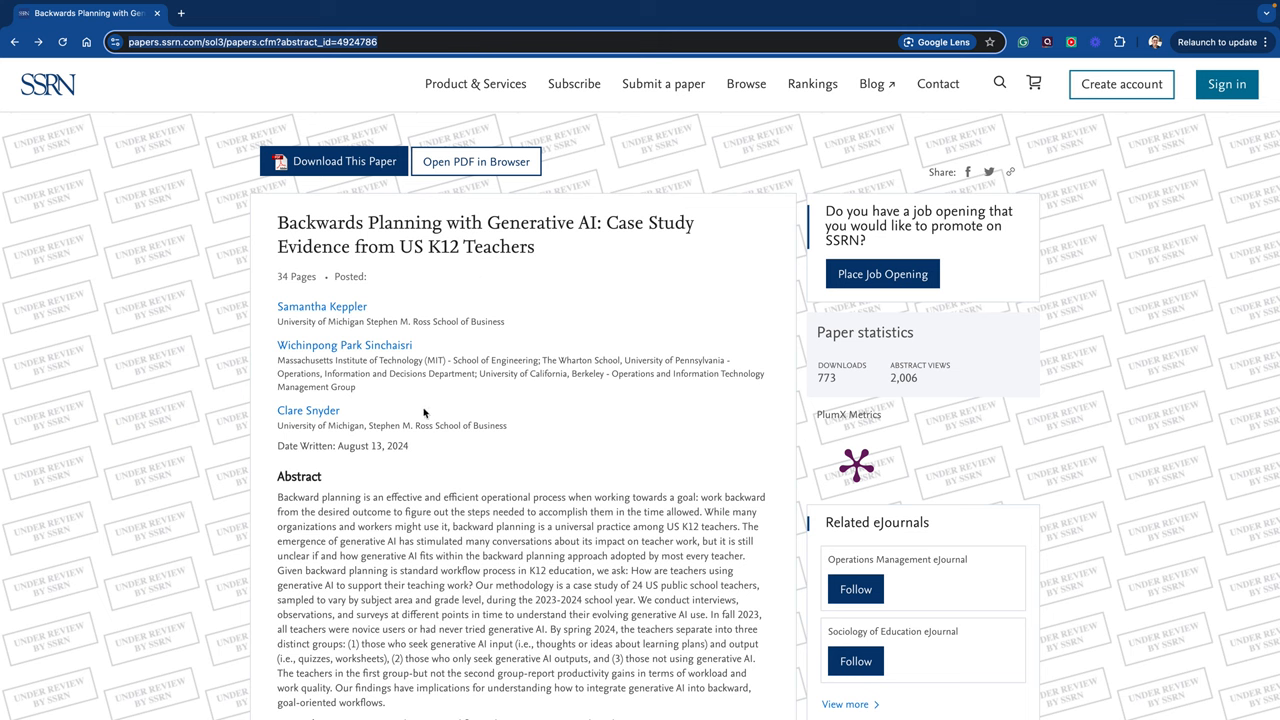
pyautogui.moveTo(514, 510)
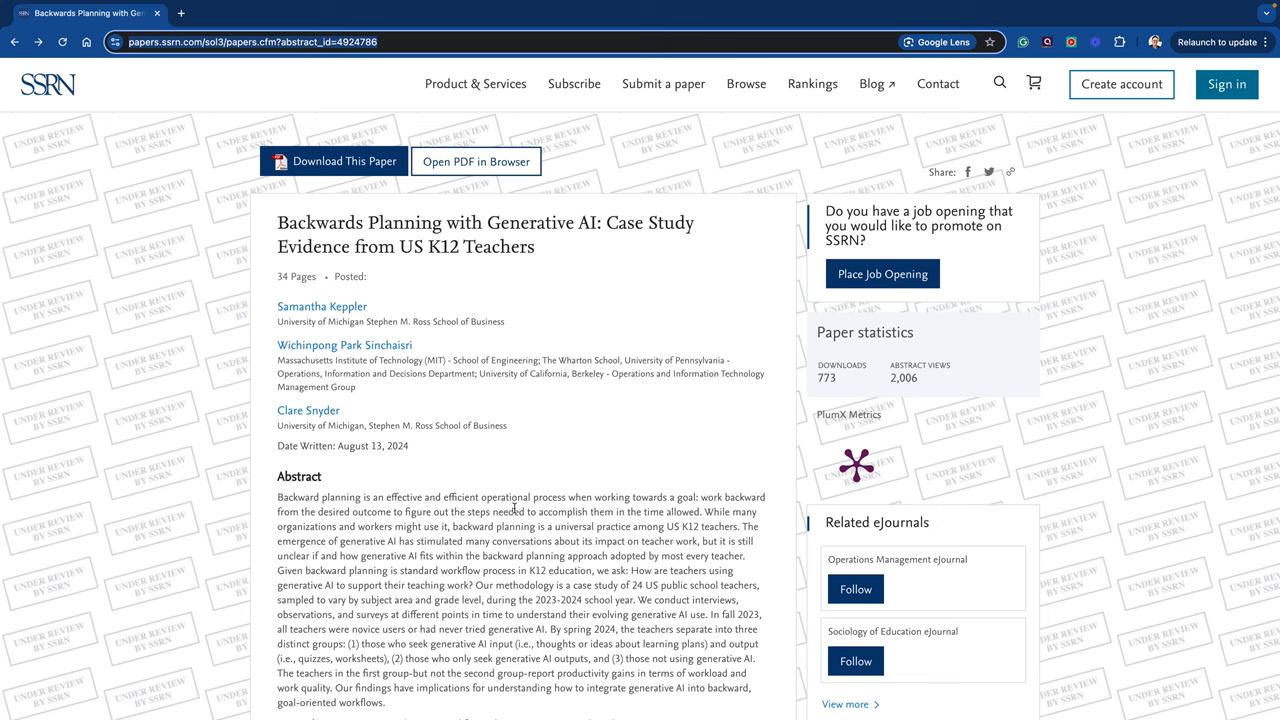
pyautogui.moveTo(532, 474)
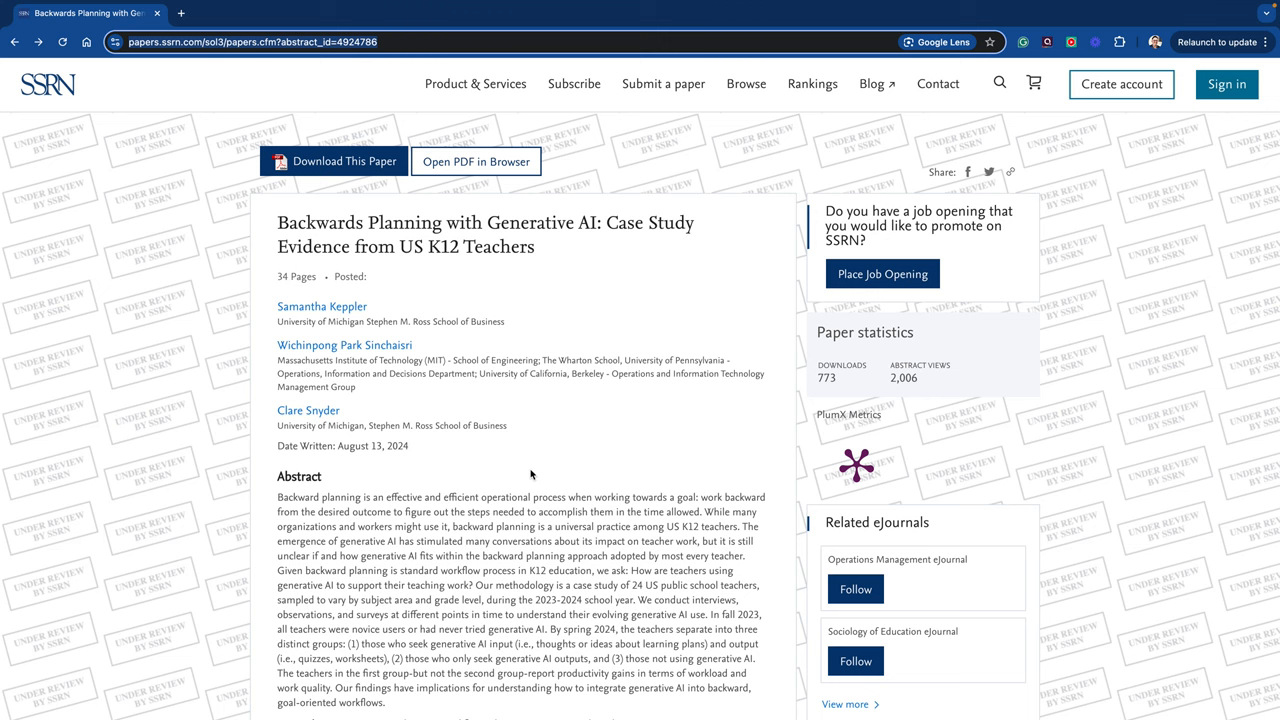
pyautogui.moveTo(442, 388)
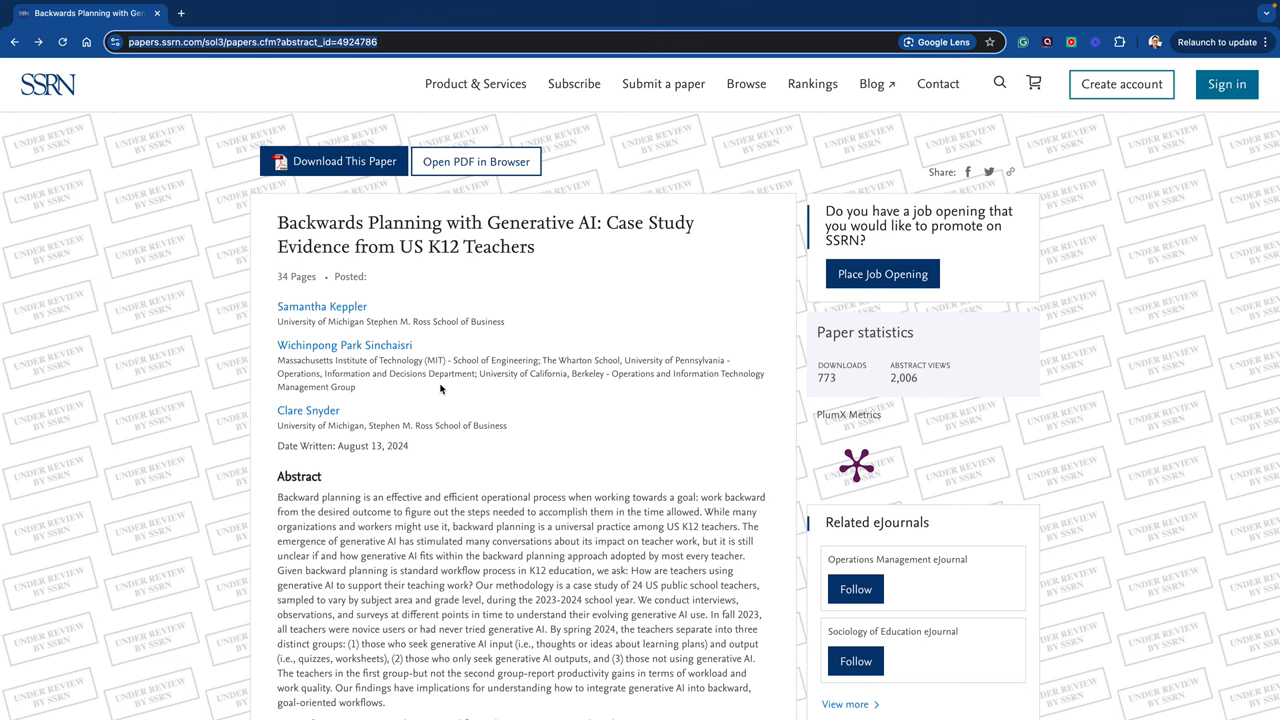
# Open ssrn-4924786.pdf in Preview and scroll the thumbnails down towards page 12.
pyautogui.click(476, 160)
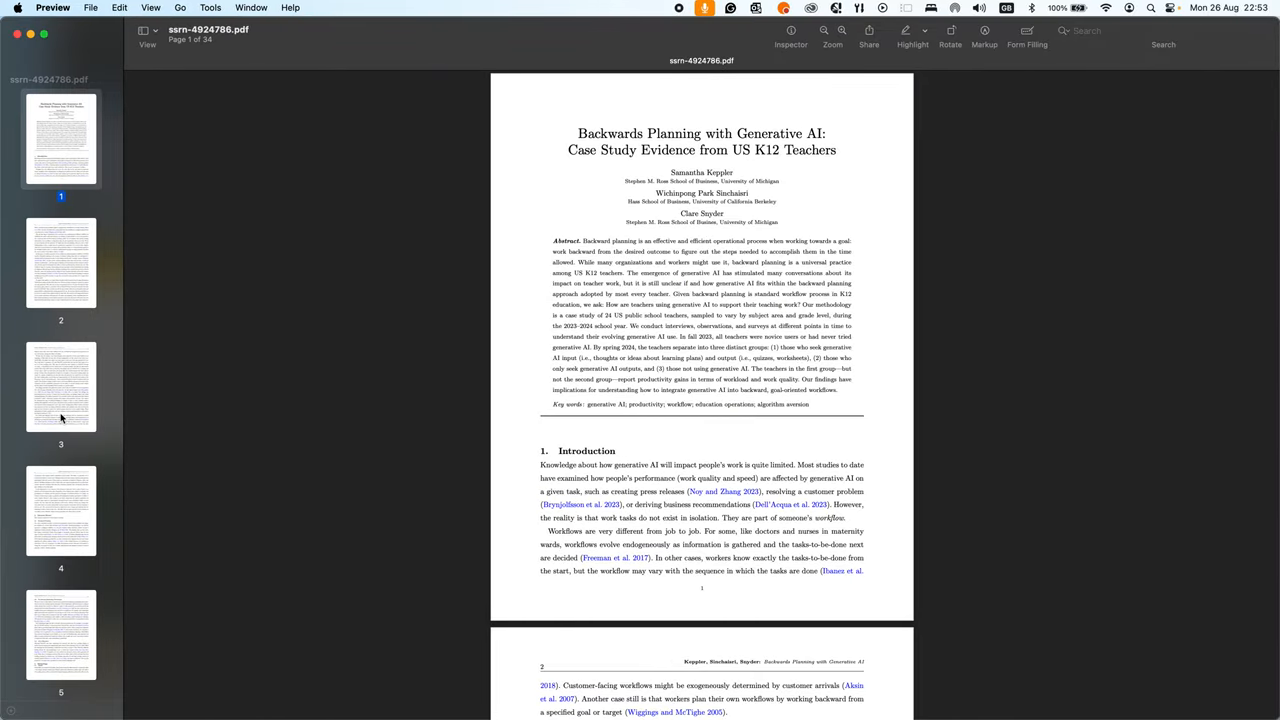
pyautogui.scroll(-3)
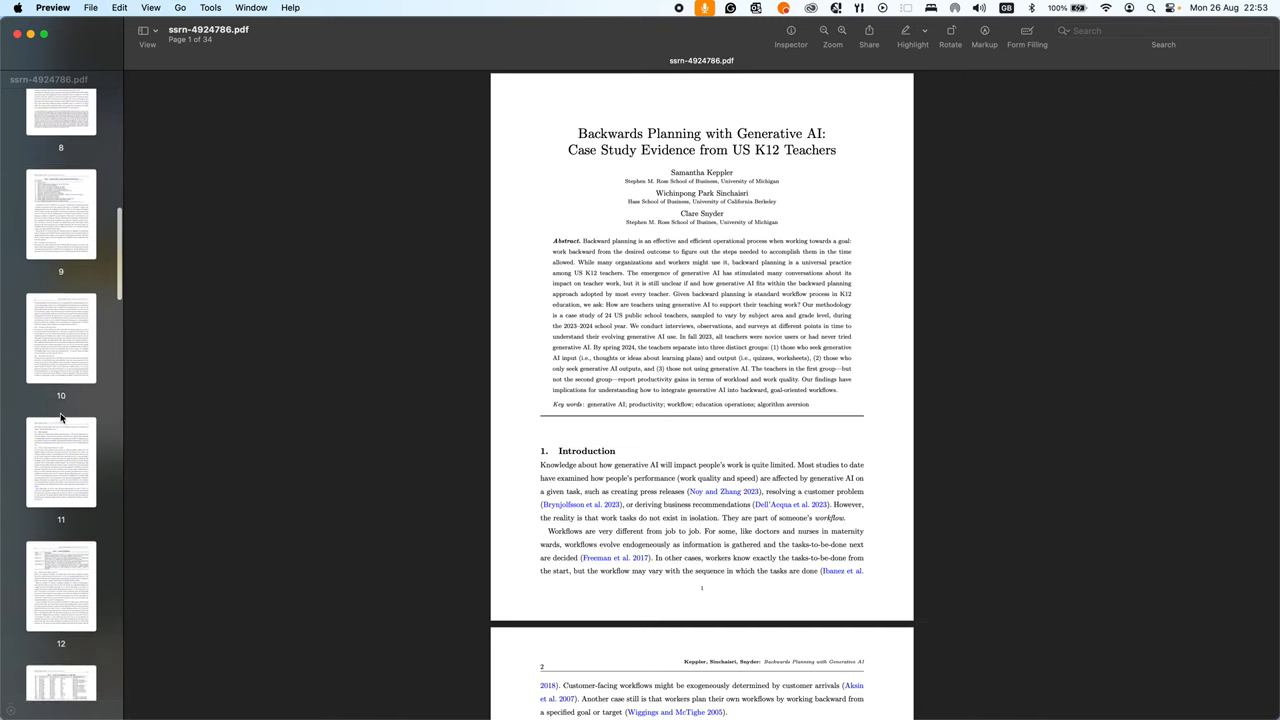
pyautogui.scroll(-3)
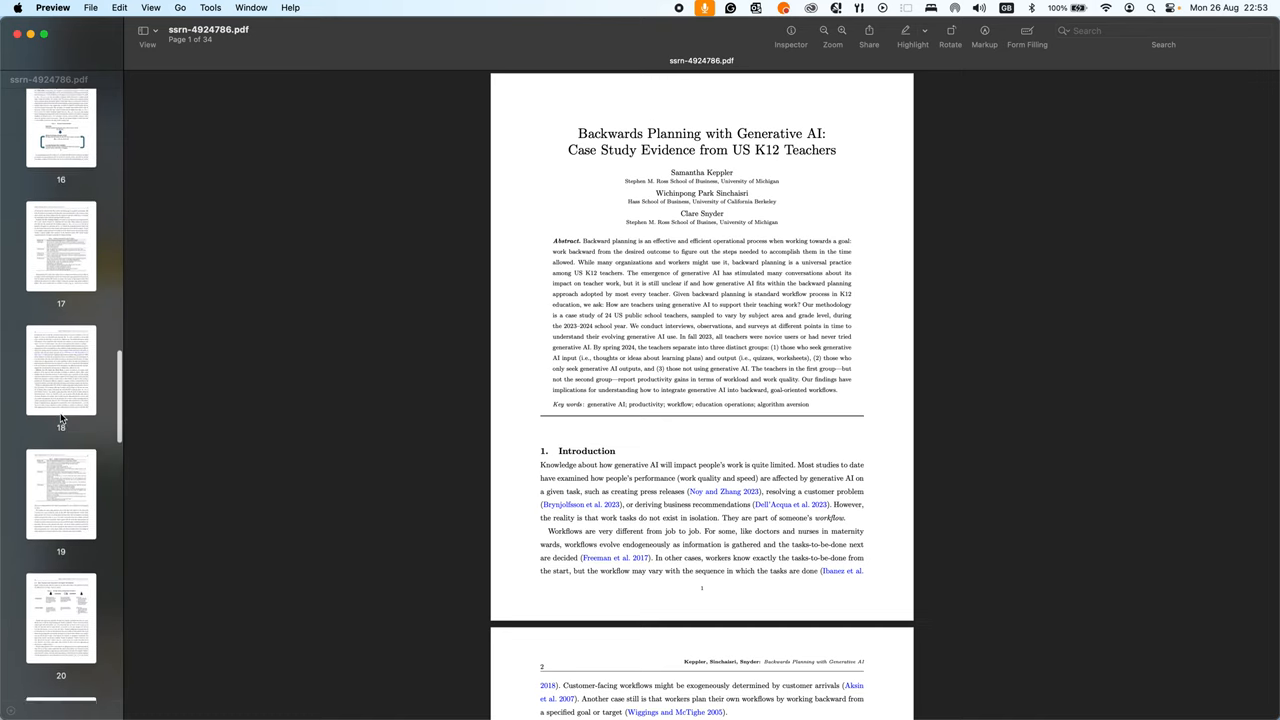
pyautogui.scroll(-3)
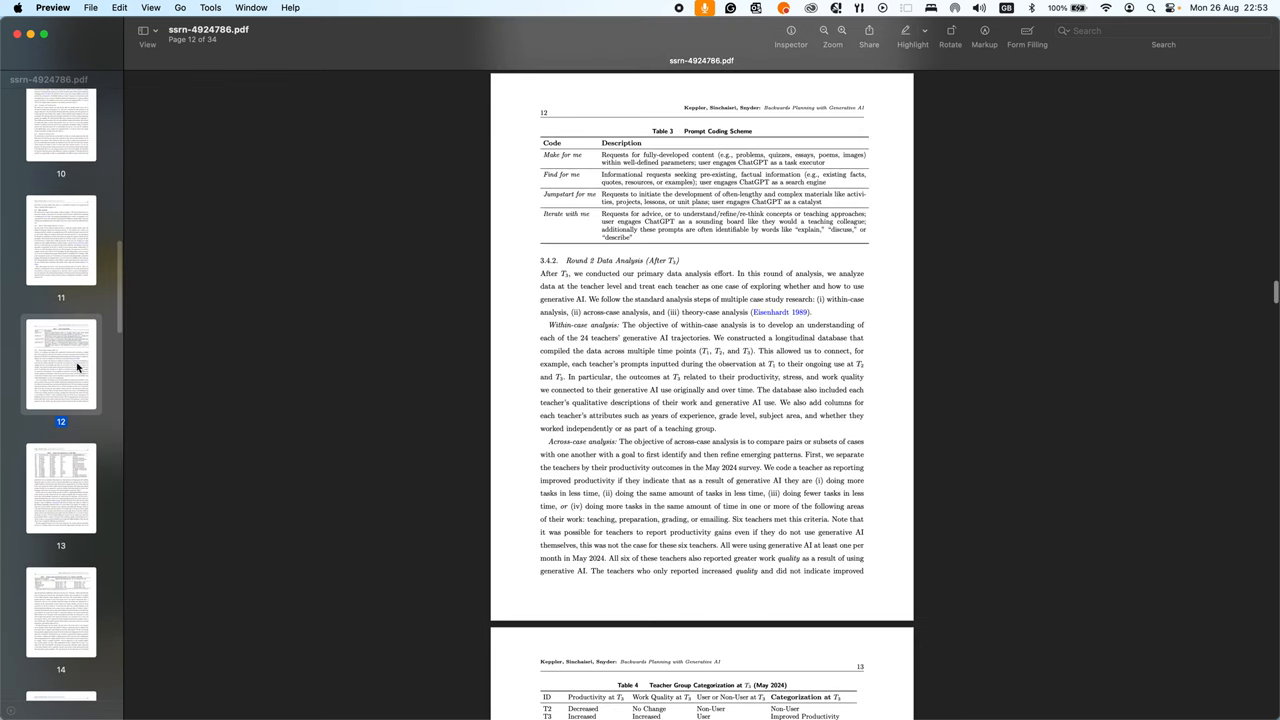
pyautogui.moveTo(728, 132)
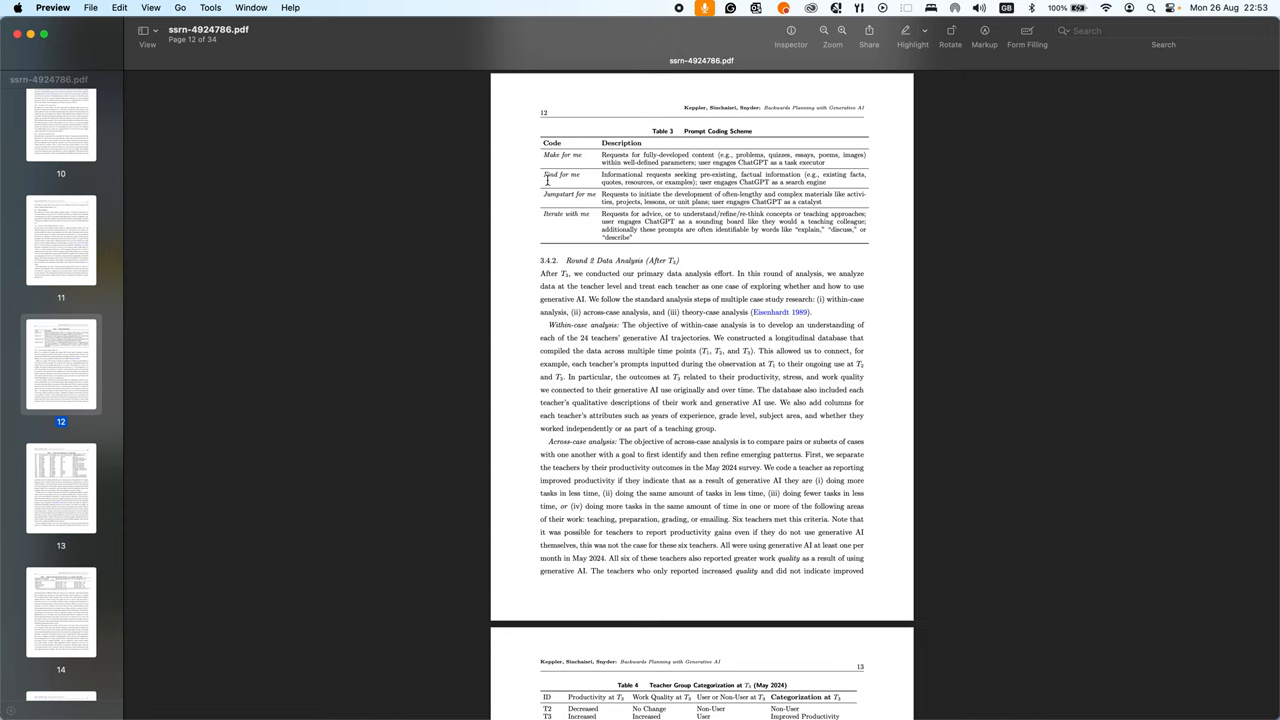
pyautogui.moveTo(588, 220)
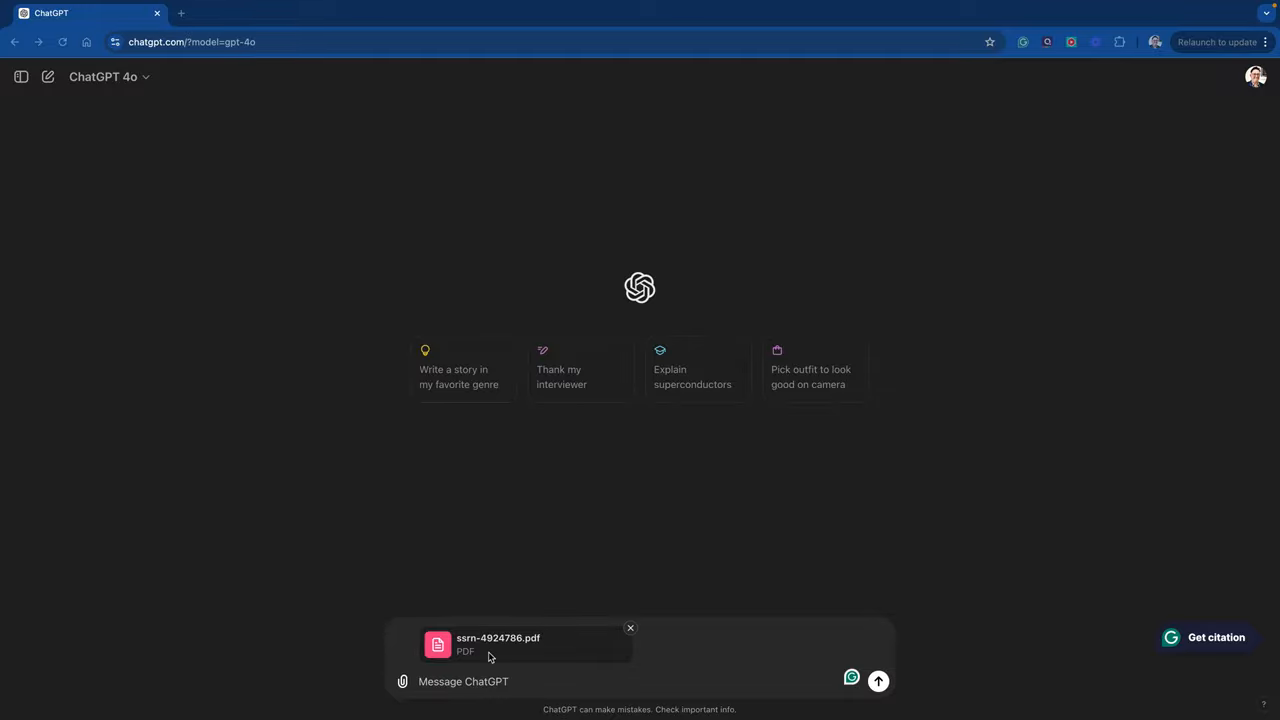
pyautogui.moveTo(476, 658)
pyautogui.write('Summarise this paper. Are there any good quotes on co-intelligence?')
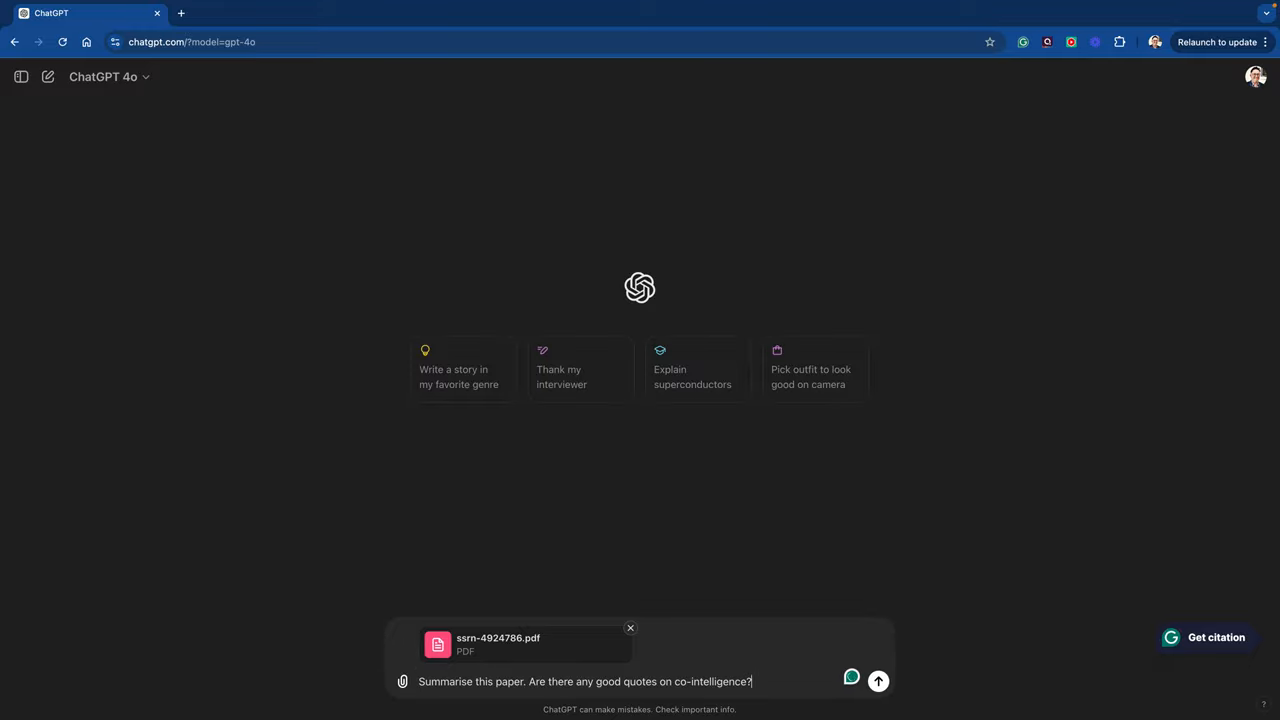
# Send the summary-and-co-intelligence-quotes request and read through ChatGPT's reply.
pyautogui.click(876, 680)
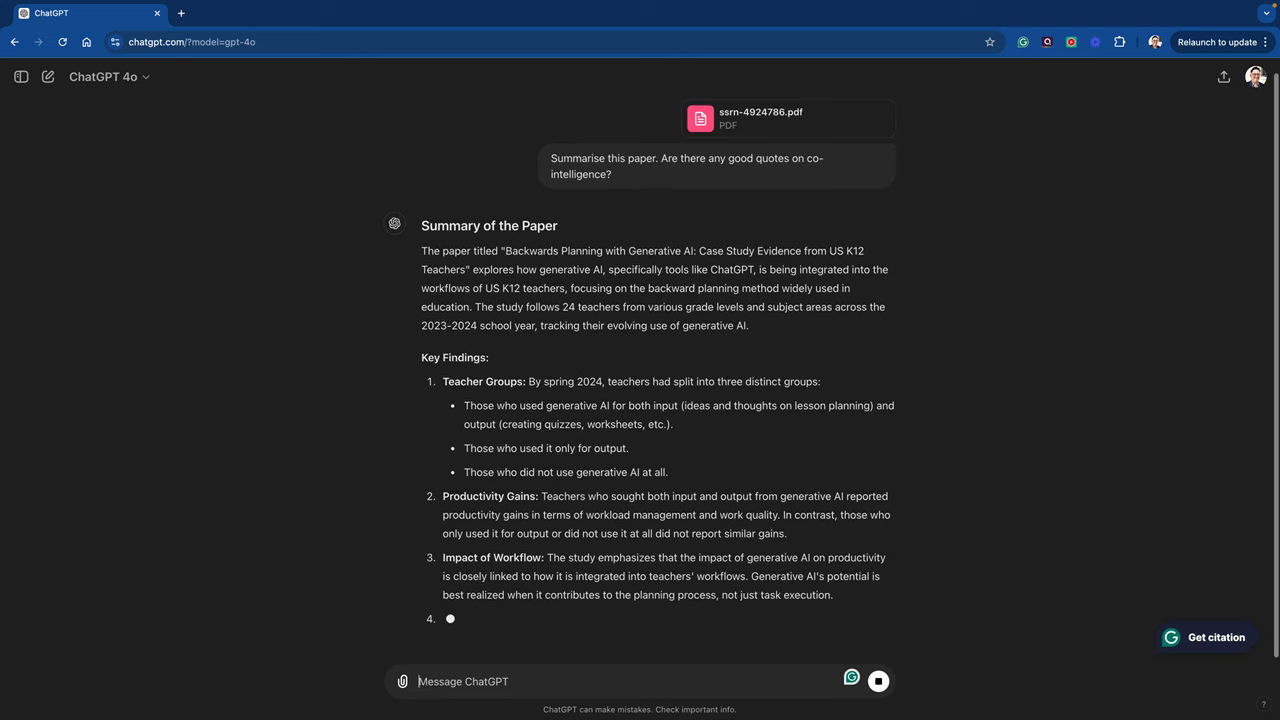
pyautogui.scroll(-3)
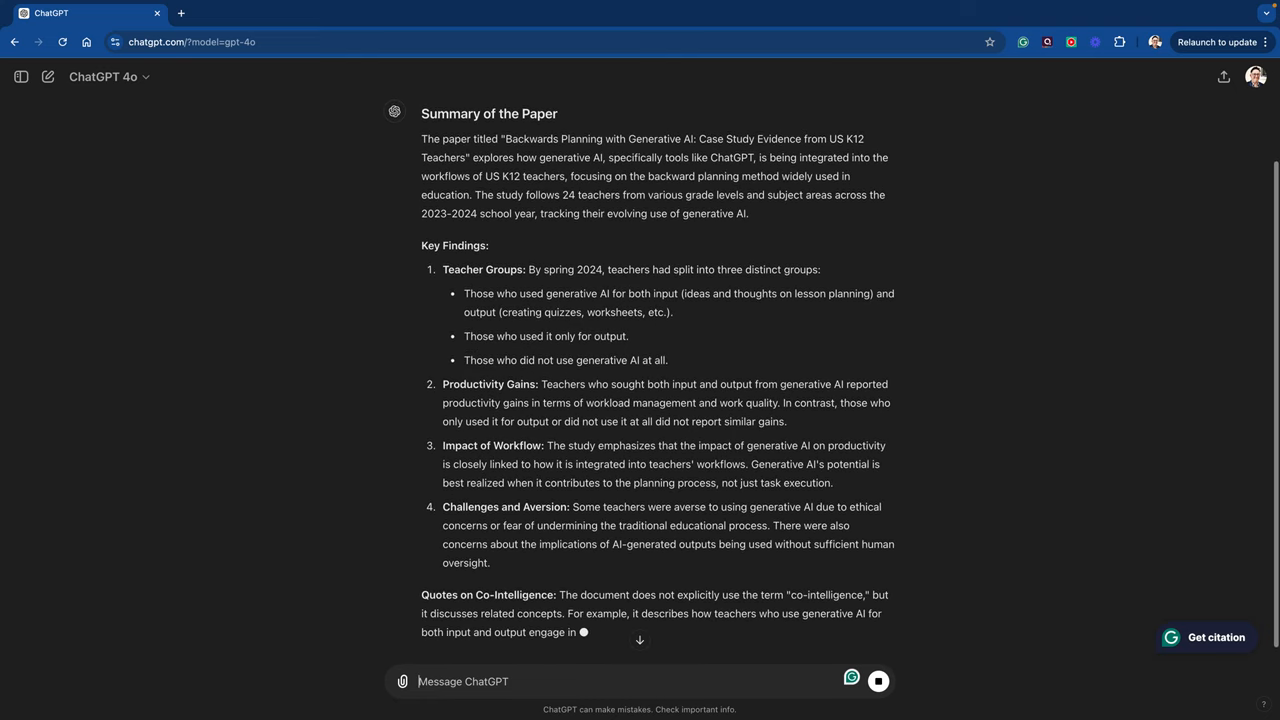
pyautogui.scroll(3)
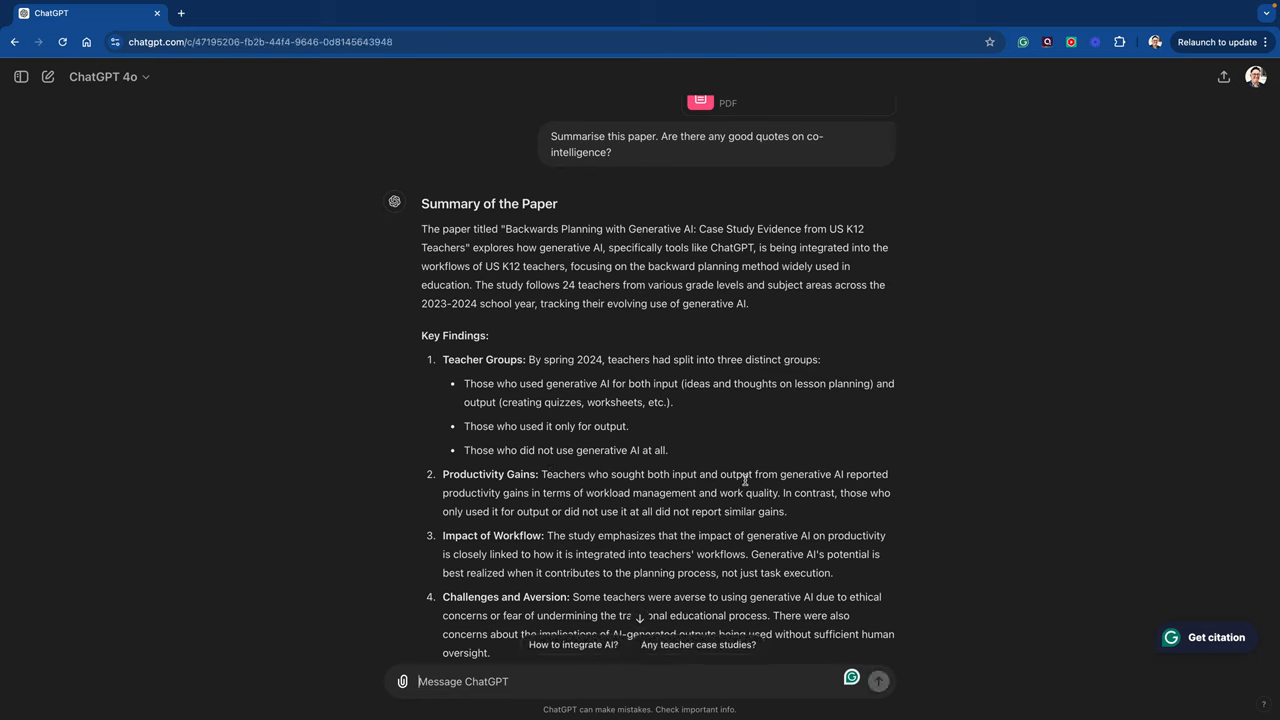
pyautogui.moveTo(556, 512)
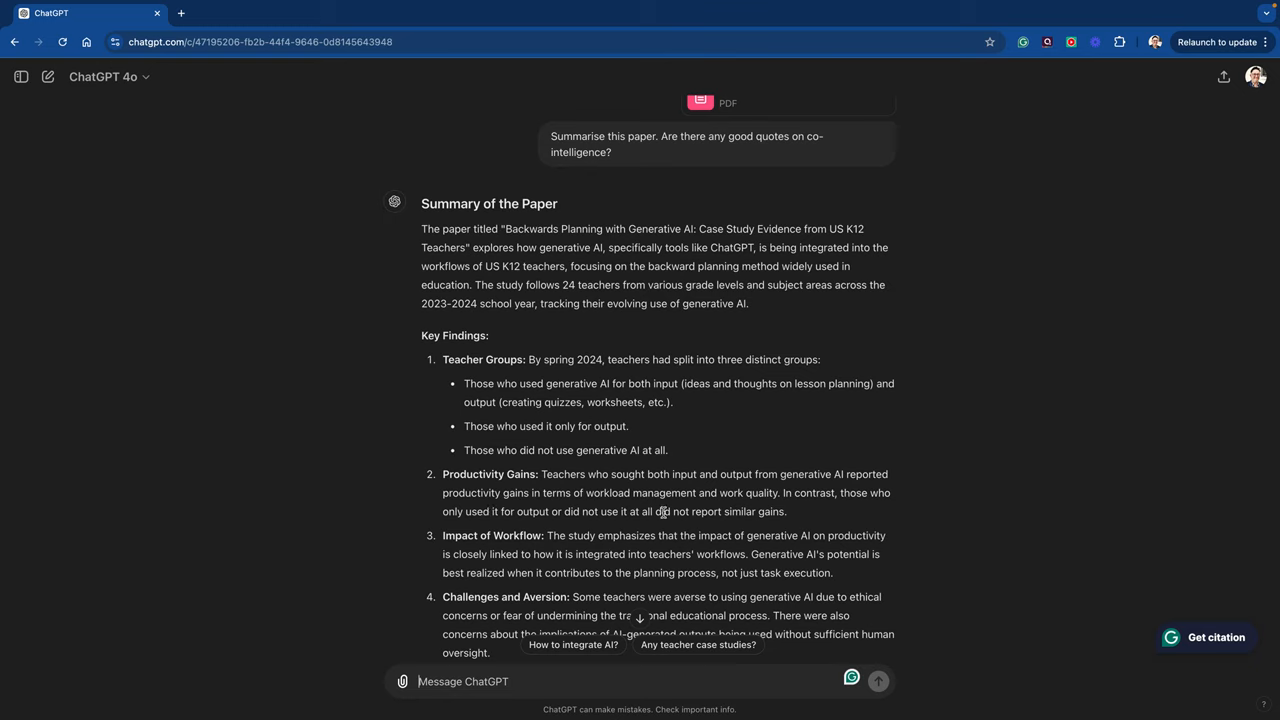
pyautogui.moveTo(656, 516)
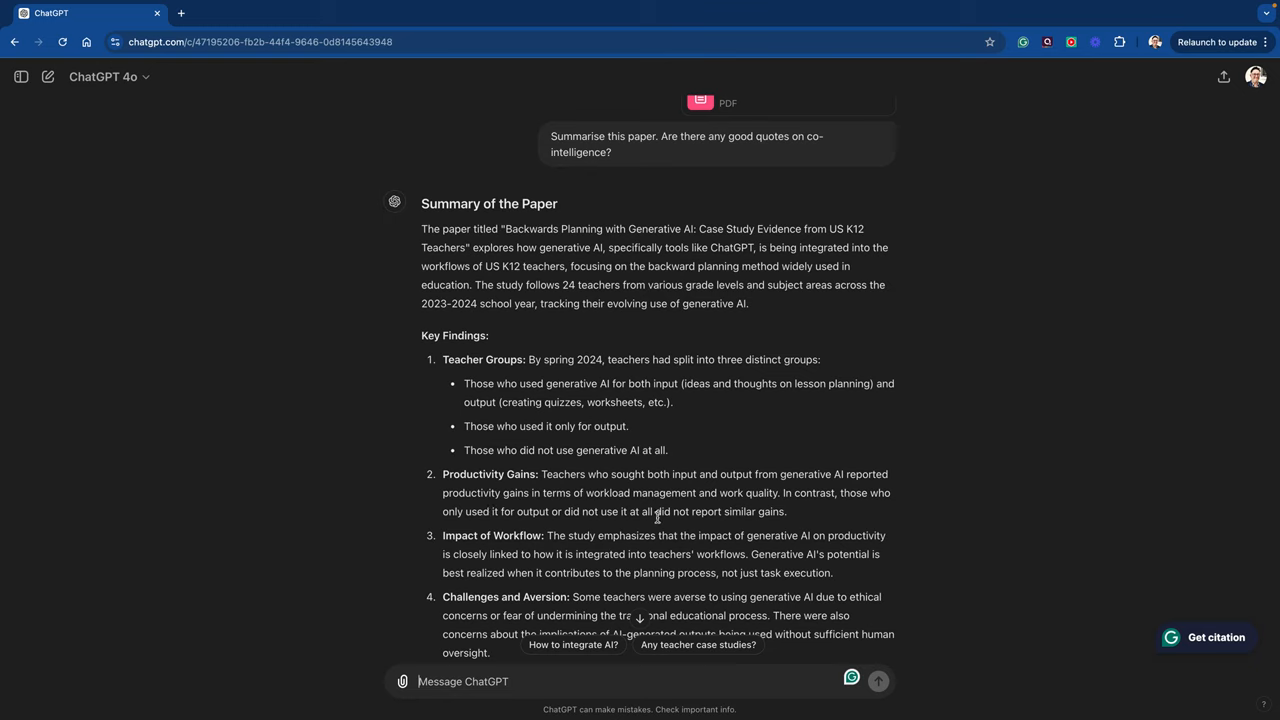
pyautogui.moveTo(490, 524)
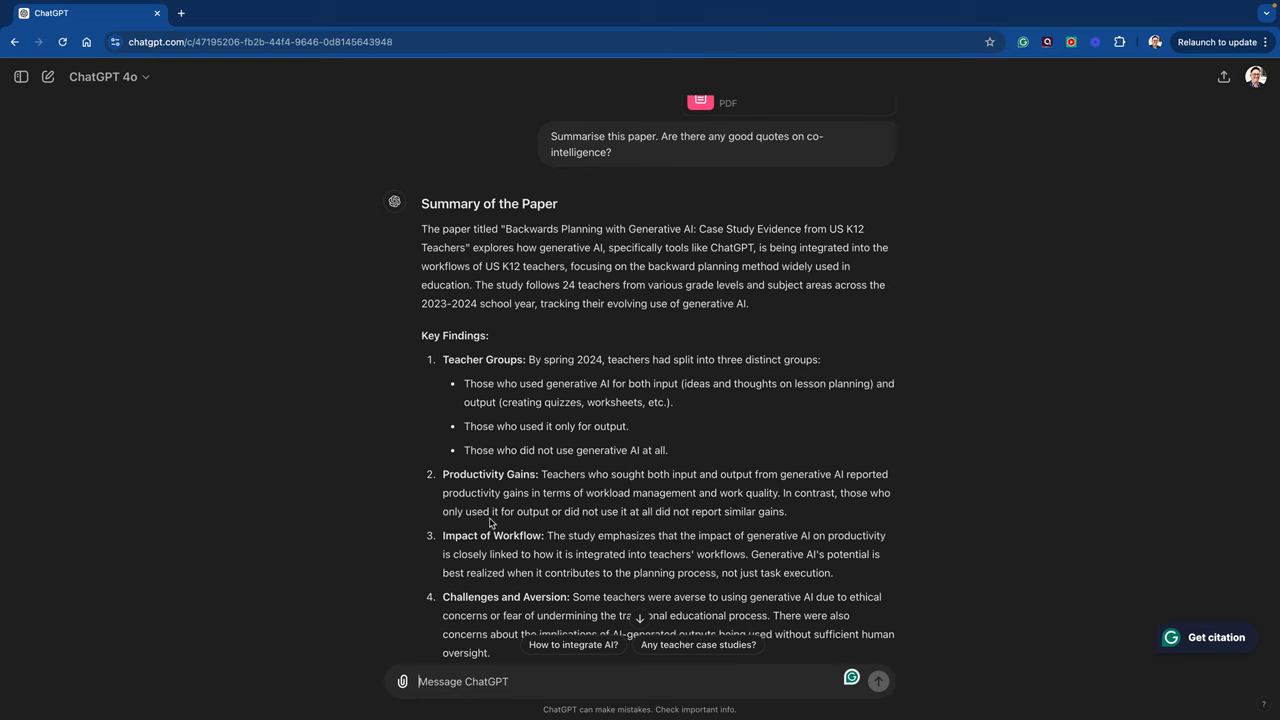
pyautogui.moveTo(682, 524)
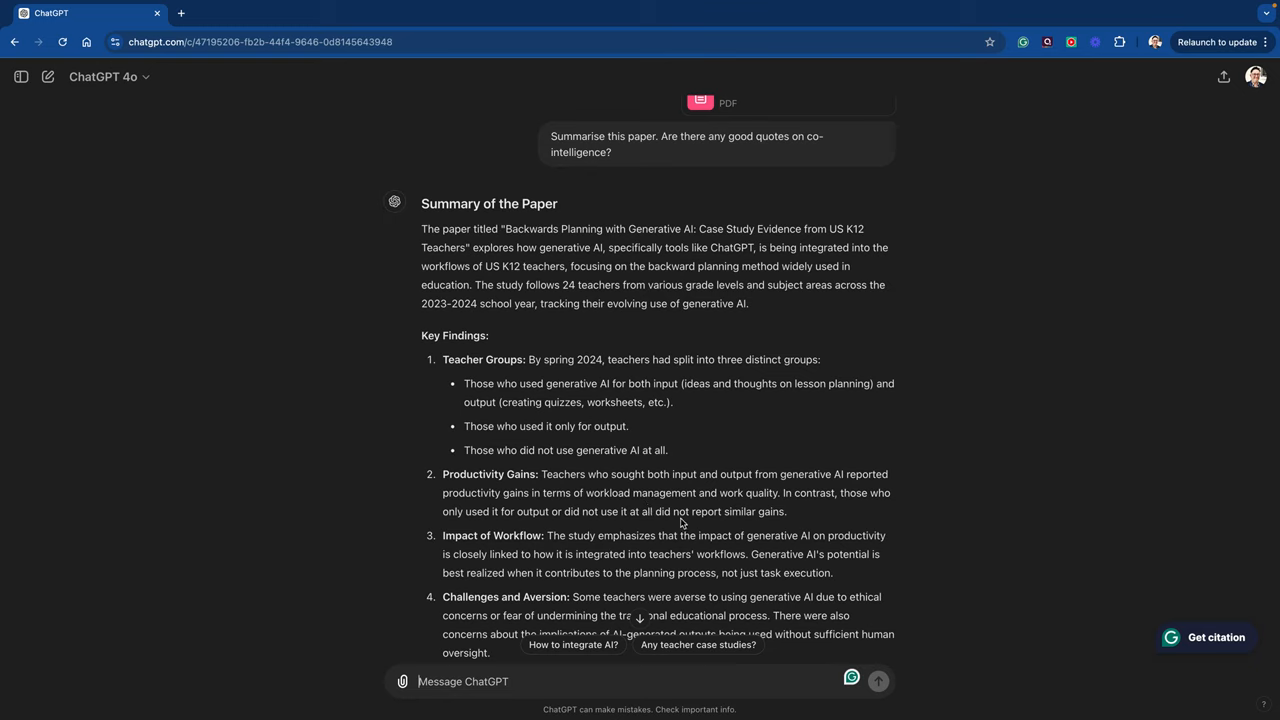
pyautogui.moveTo(728, 492)
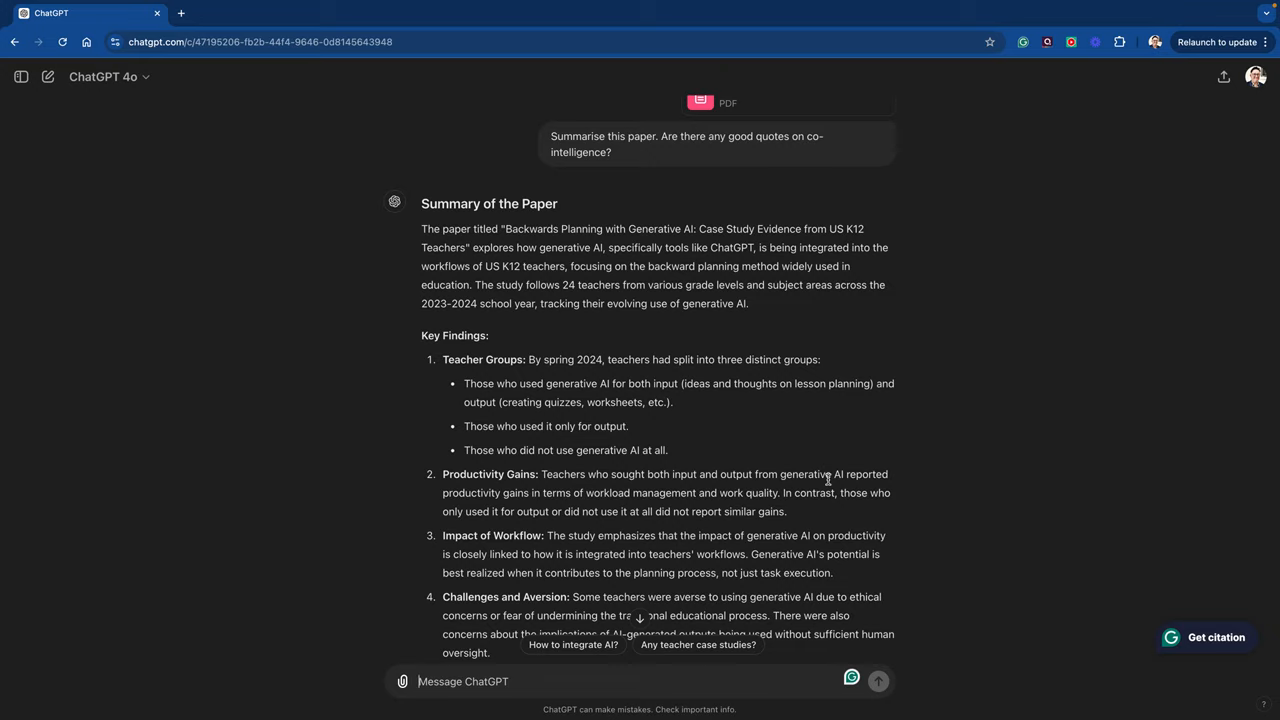
pyautogui.scroll(-3)
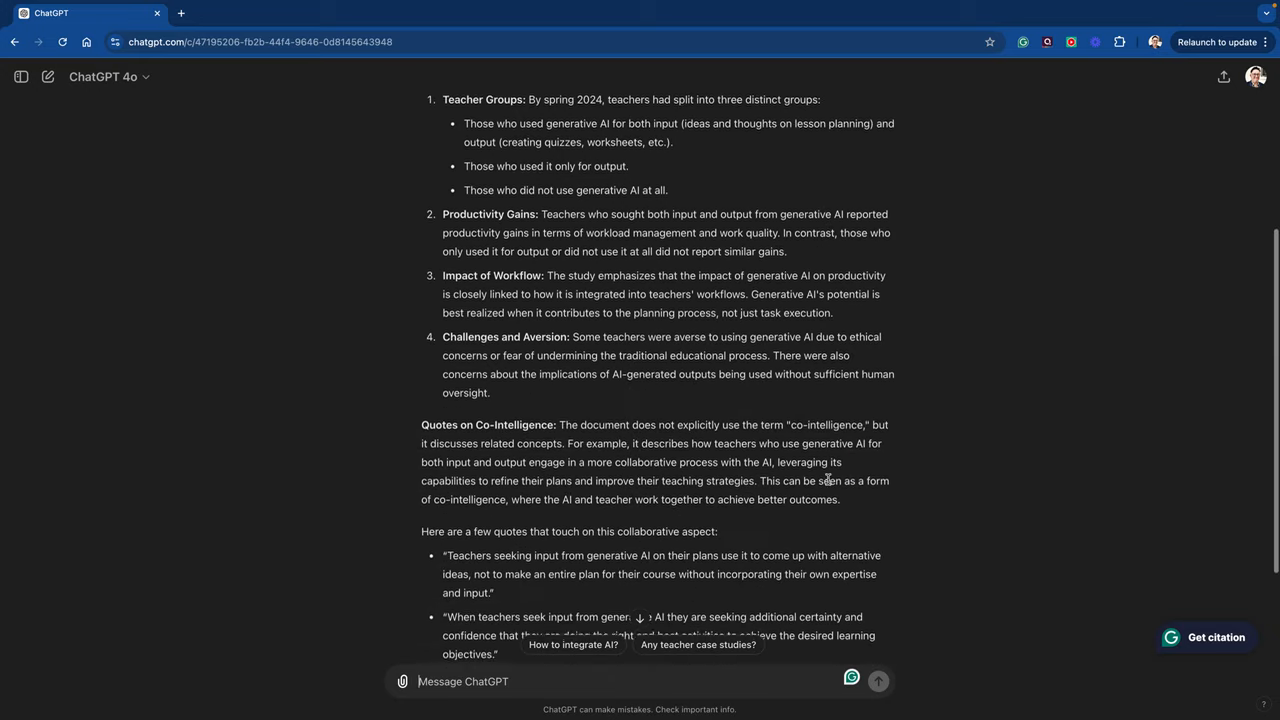
pyautogui.scroll(-3)
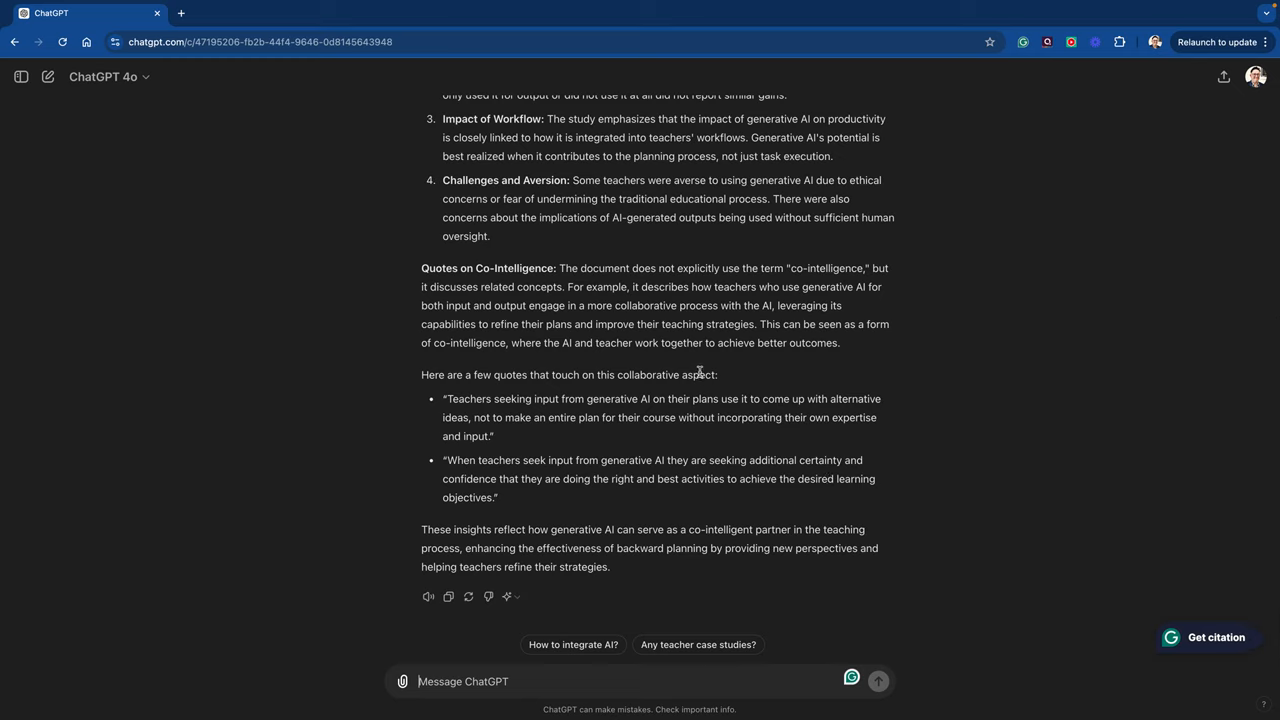
pyautogui.moveTo(760, 288)
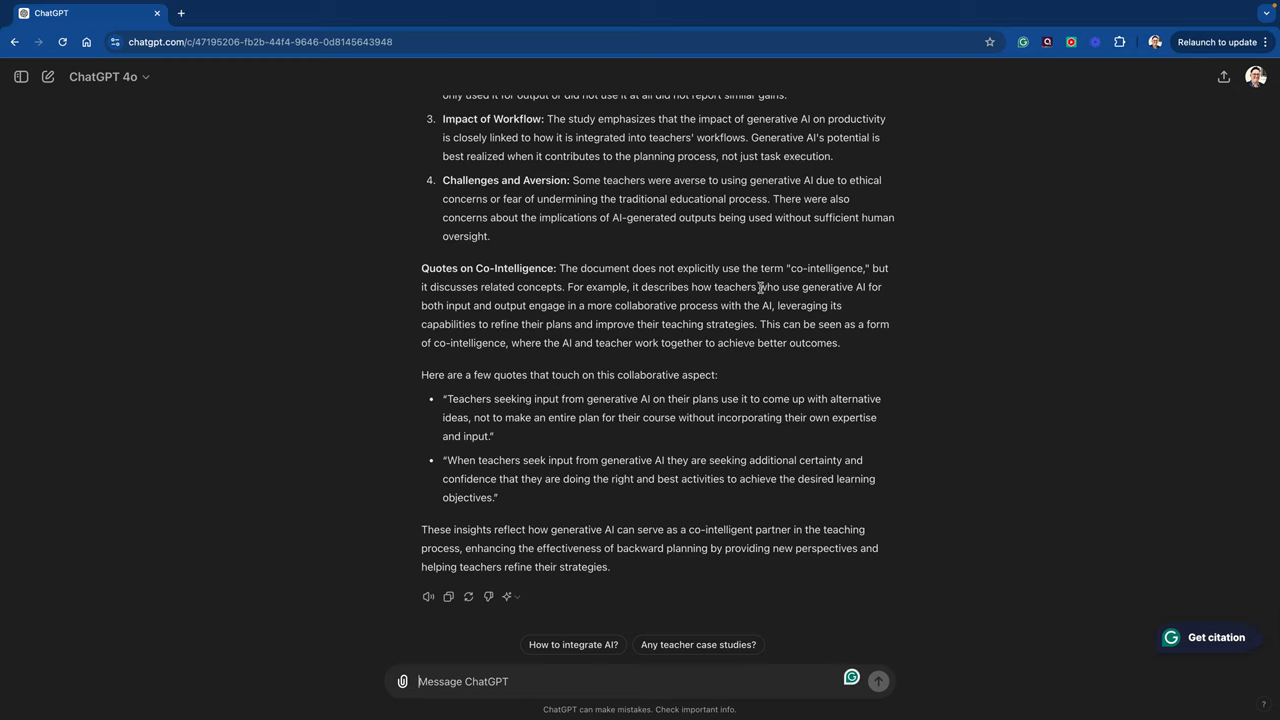
pyautogui.moveTo(600, 458)
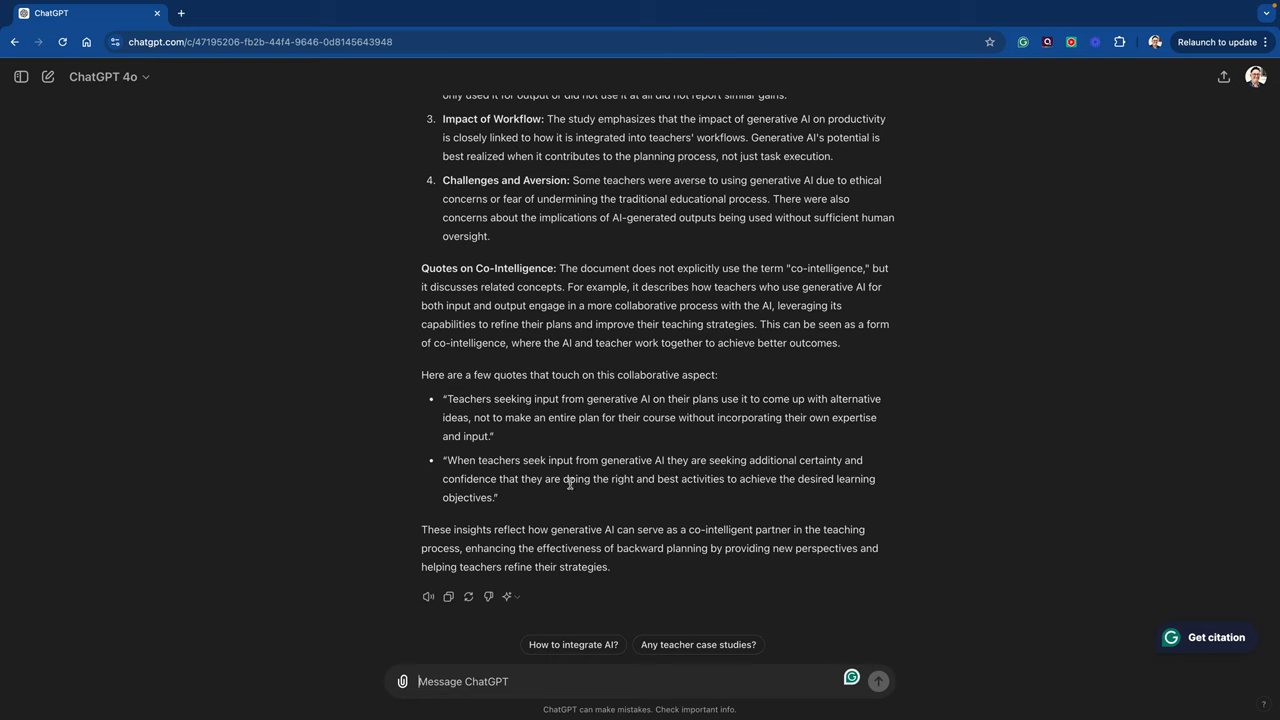
pyautogui.moveTo(676, 492)
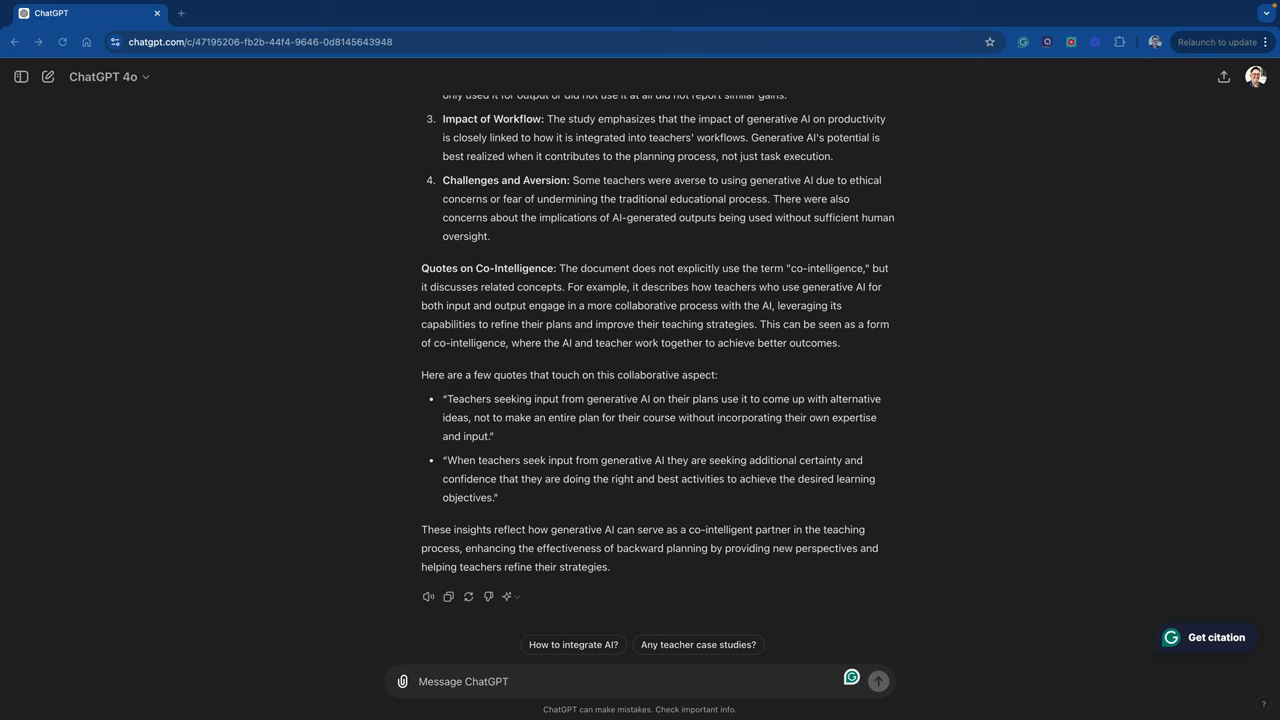
pyautogui.moveTo(712, 640)
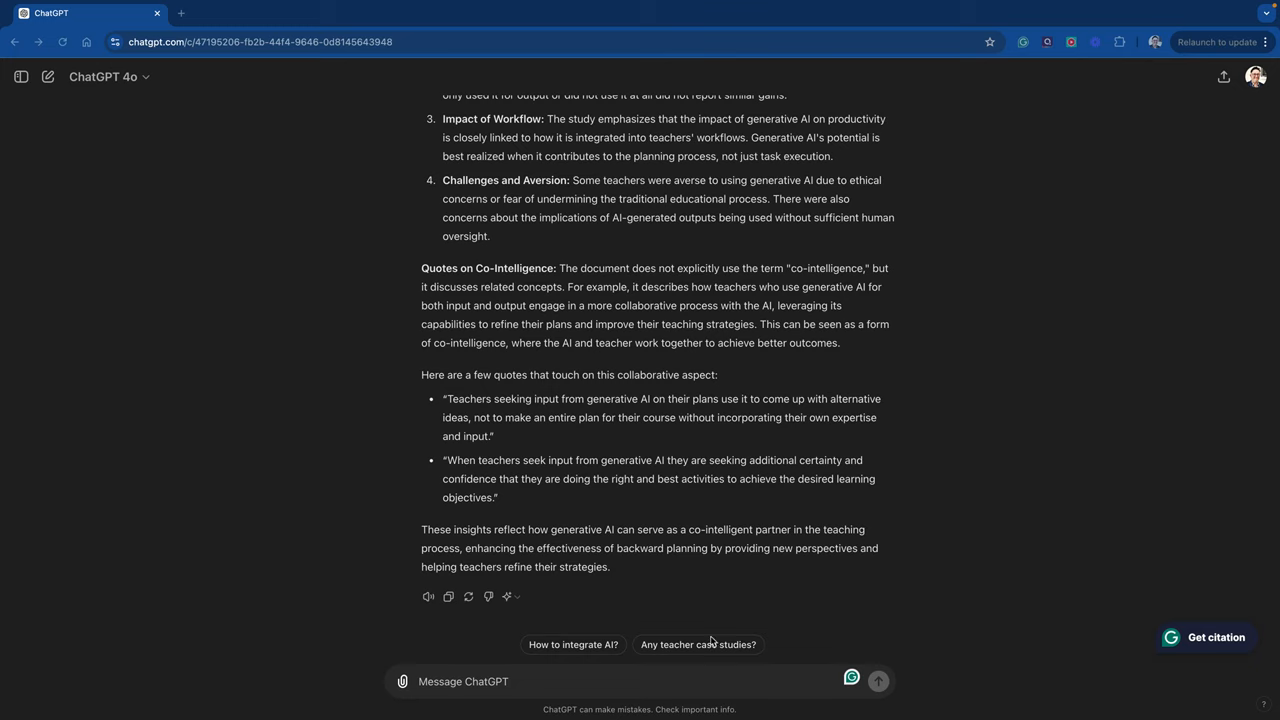
pyautogui.click(644, 682)
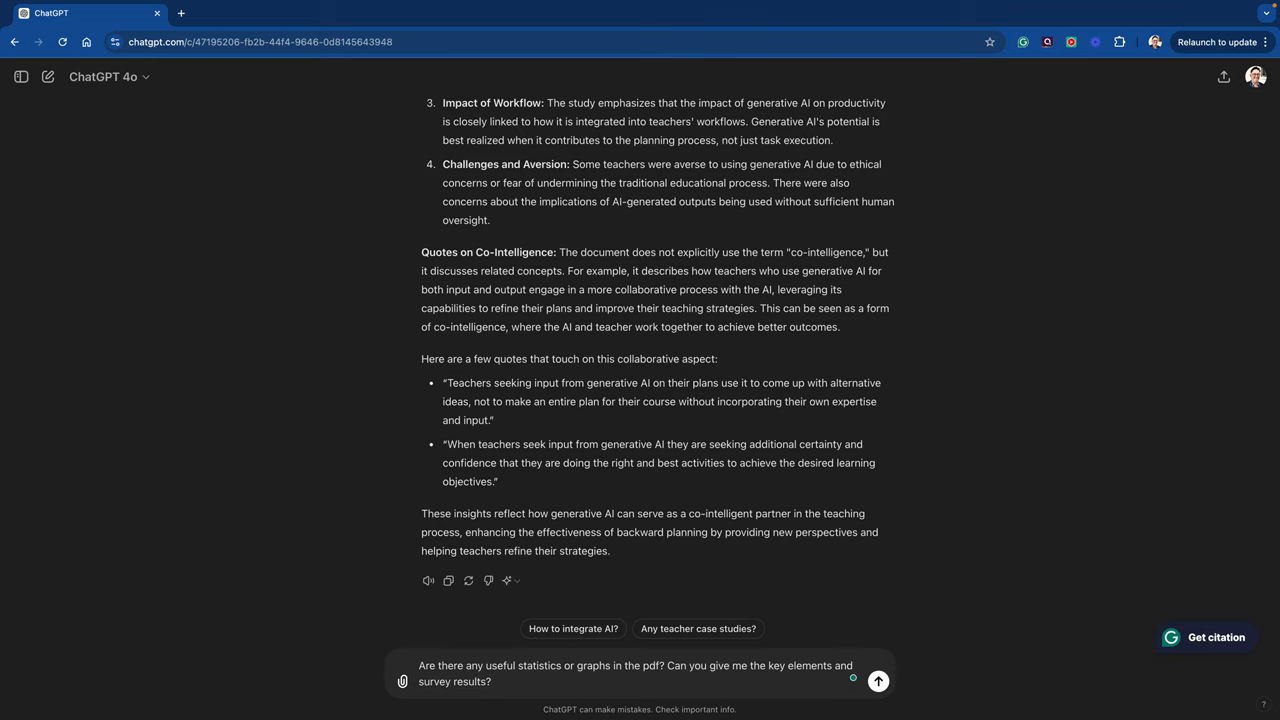
pyautogui.click(880, 682)
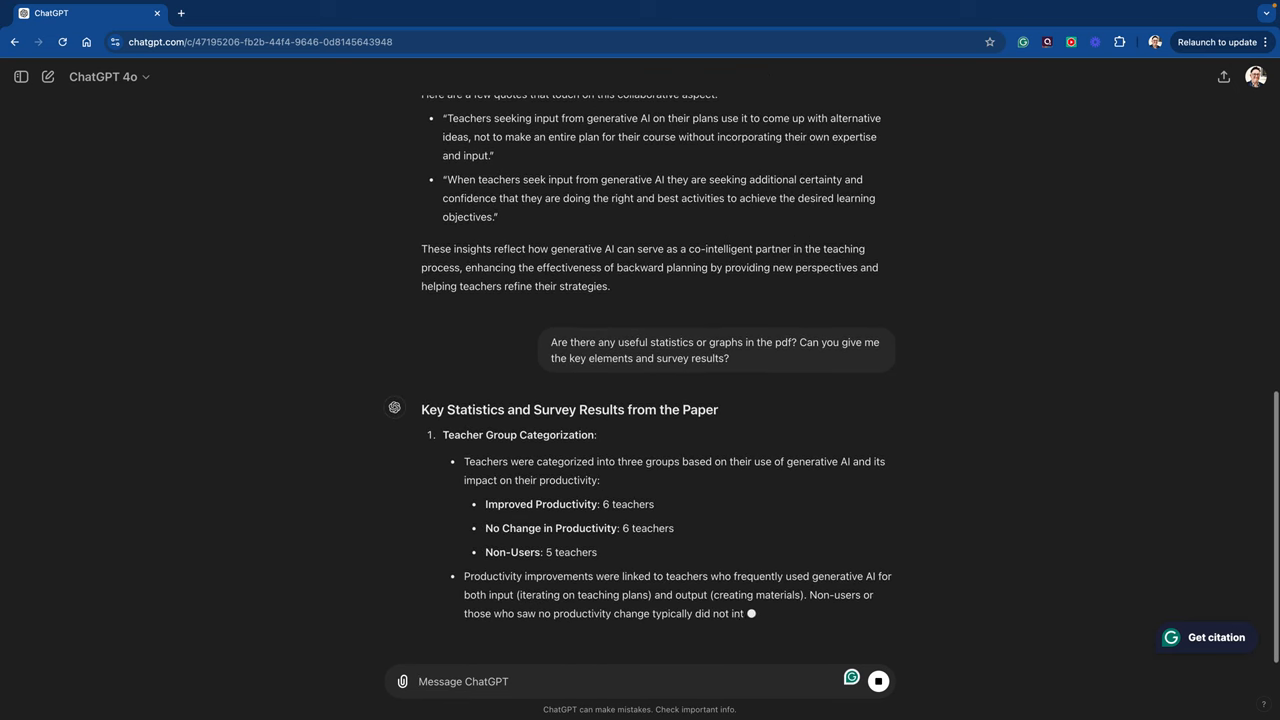
pyautogui.scroll(-3)
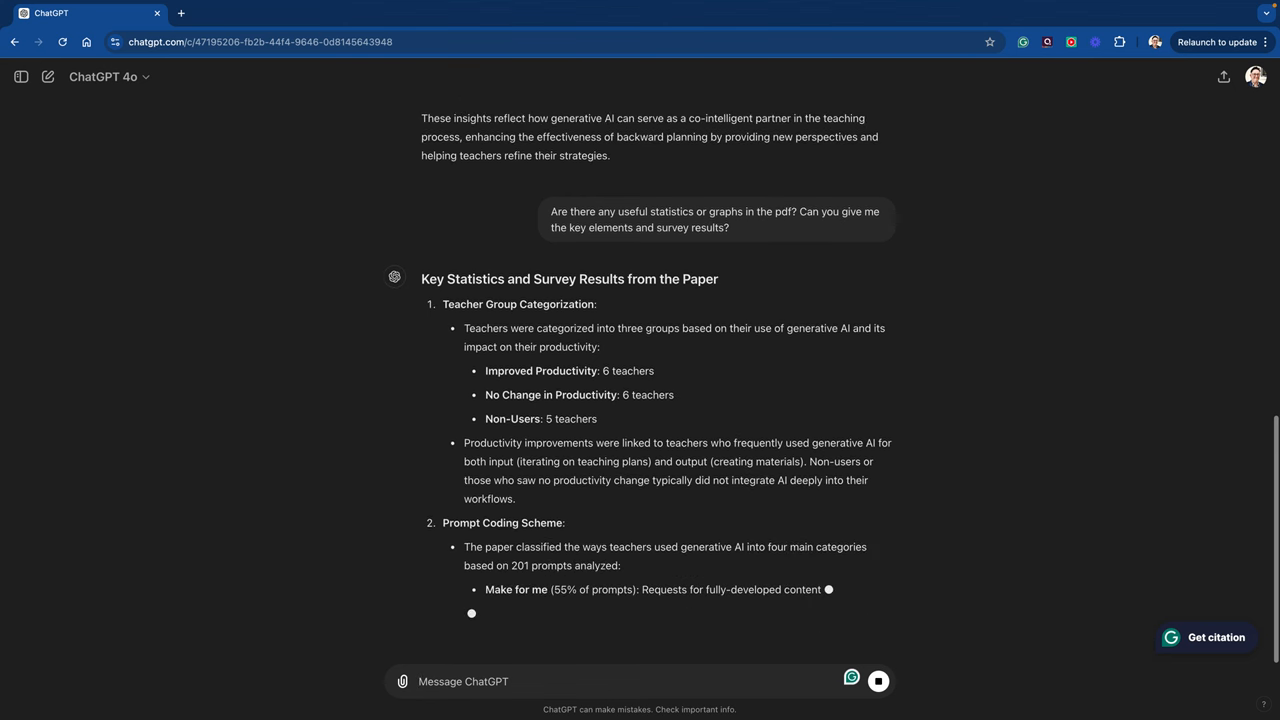
pyautogui.scroll(-3)
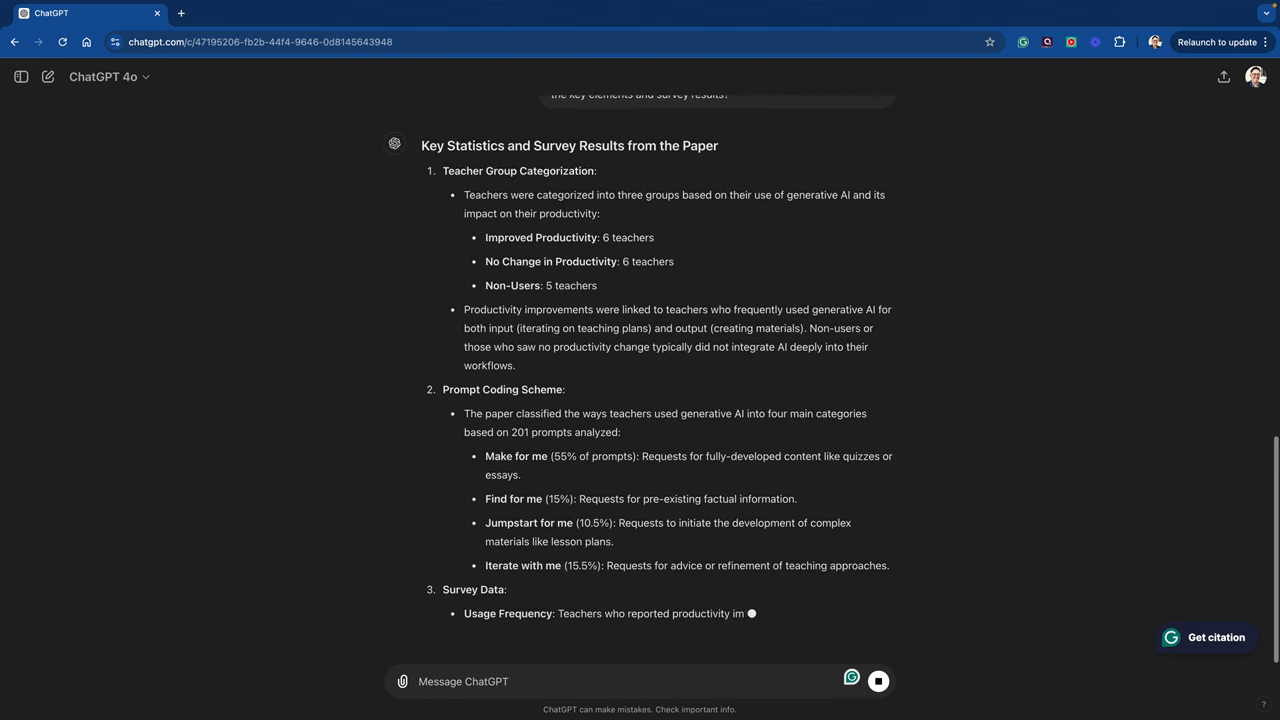
pyautogui.scroll(-3)
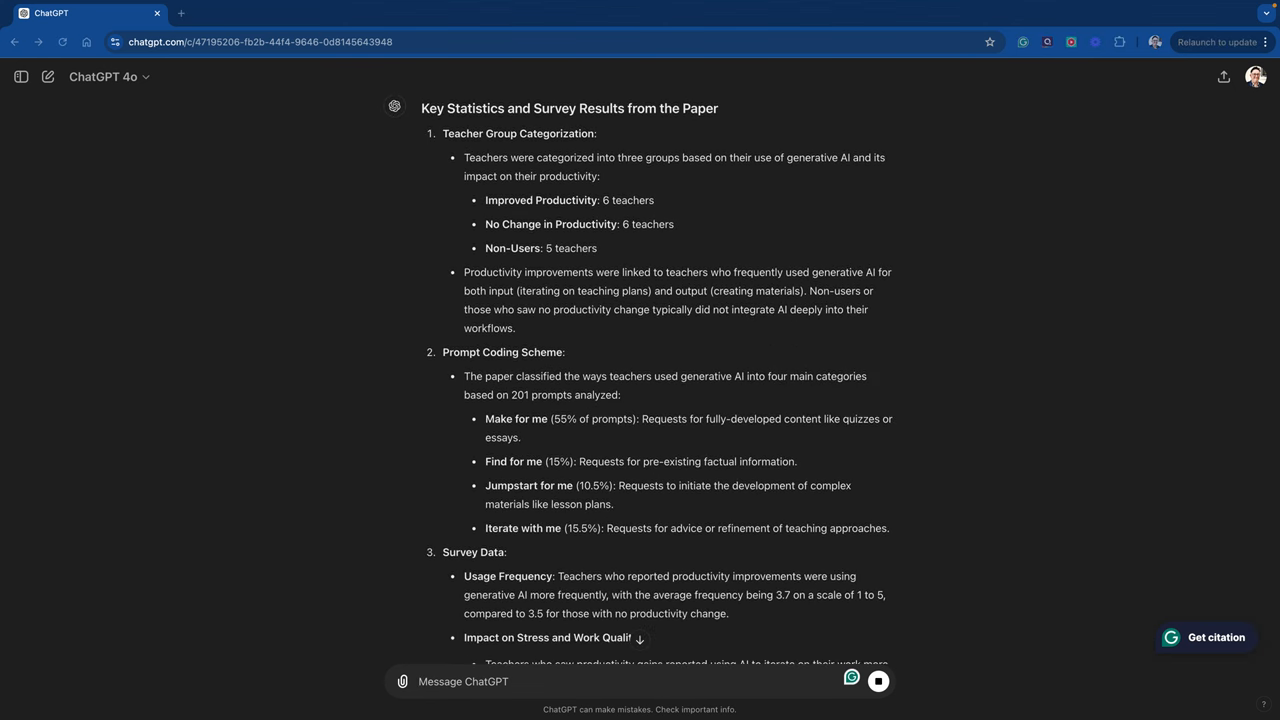
pyautogui.moveTo(684, 580)
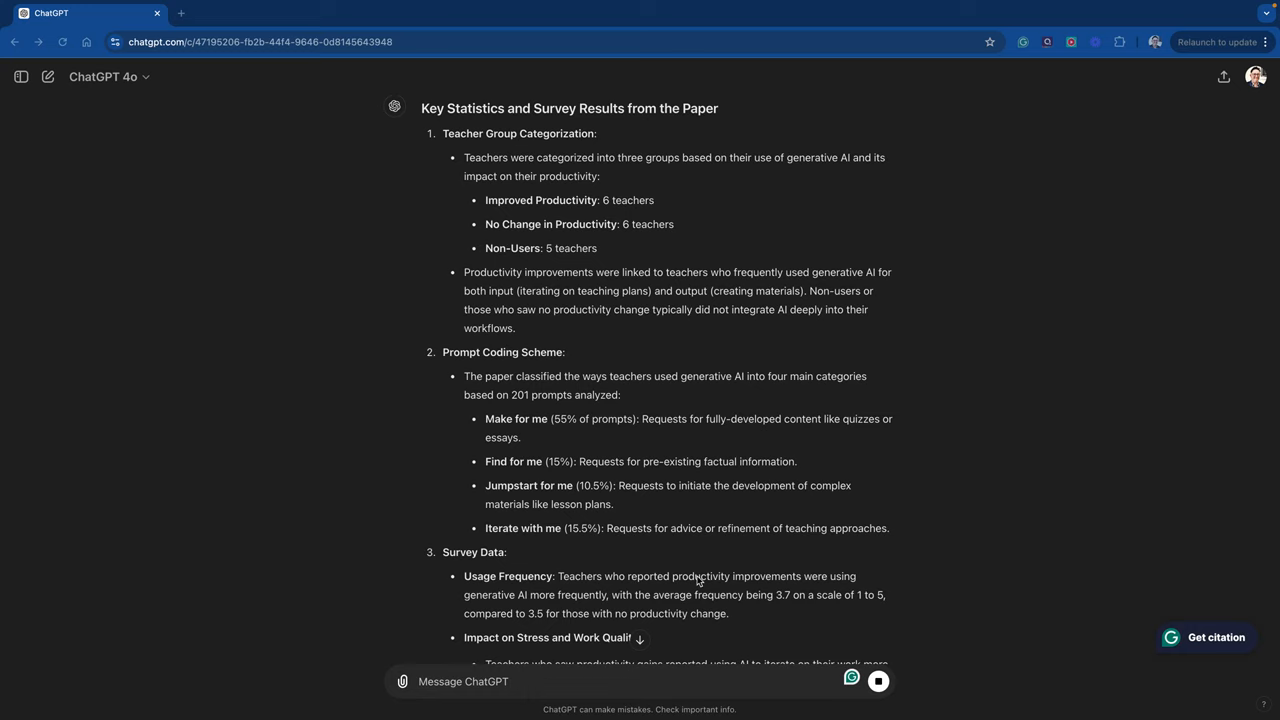
pyautogui.scroll(-3)
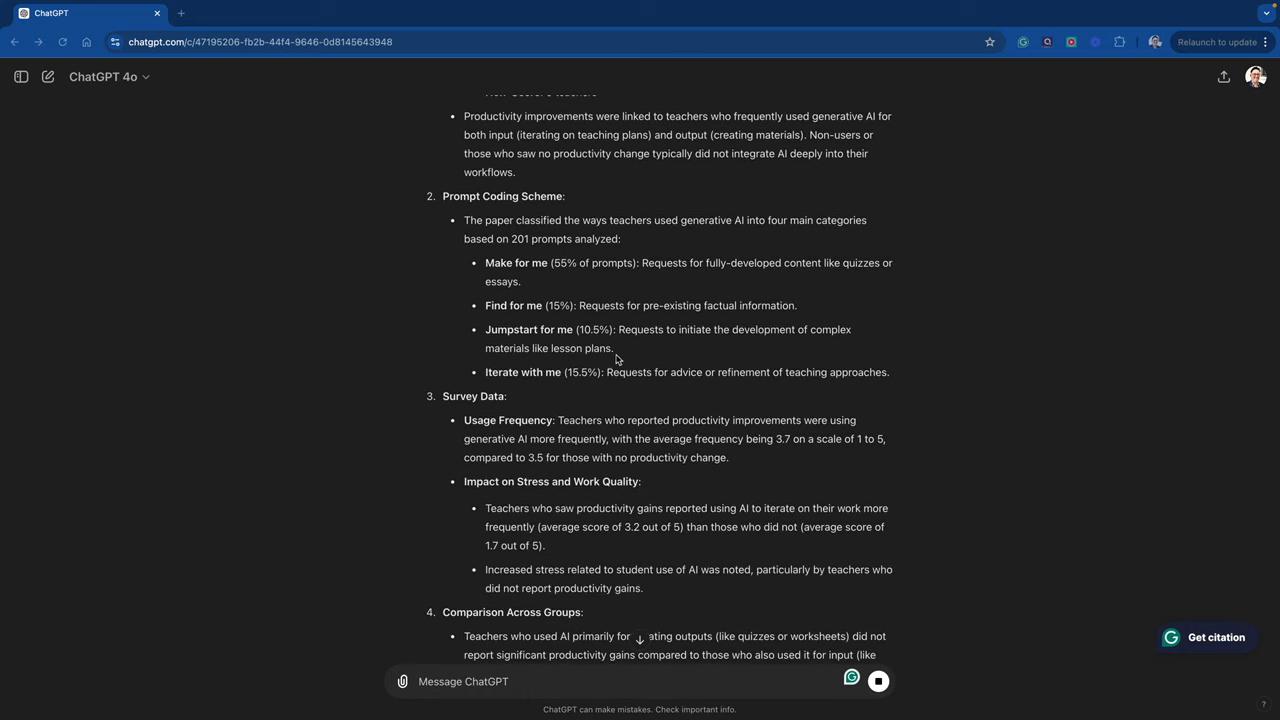
pyautogui.scroll(-3)
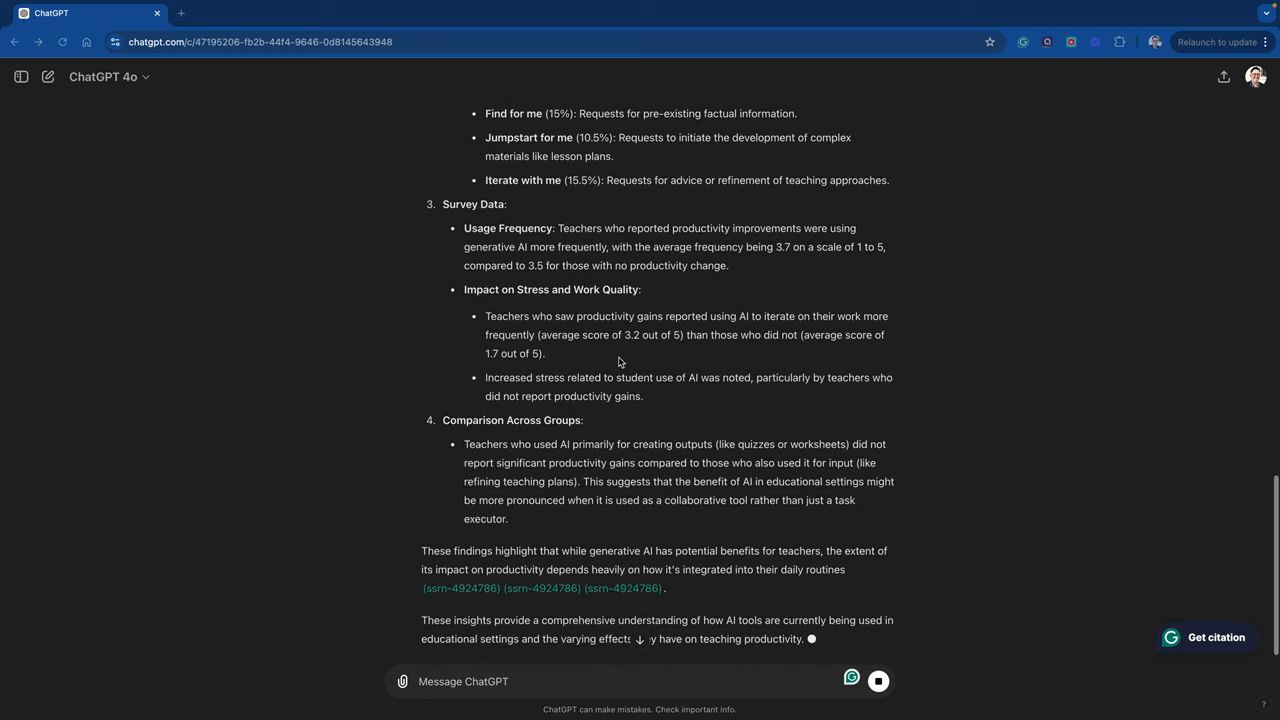
pyautogui.scroll(-3)
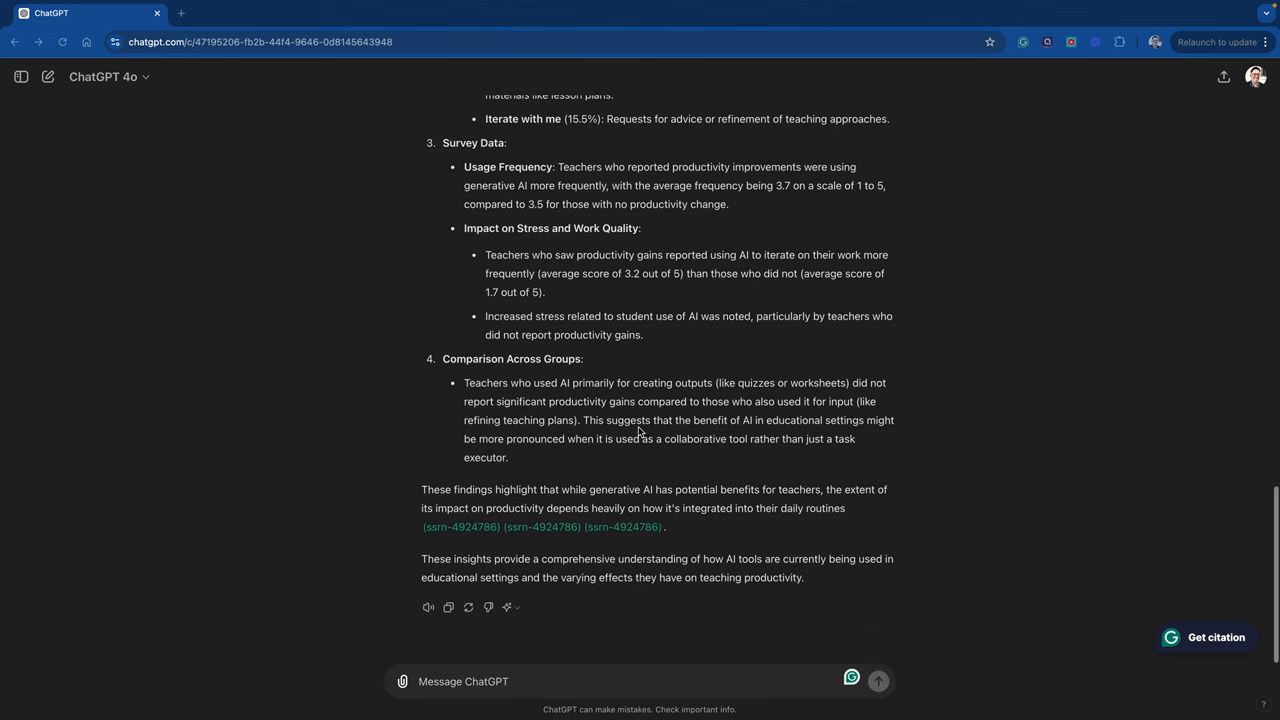
pyautogui.moveTo(464, 404)
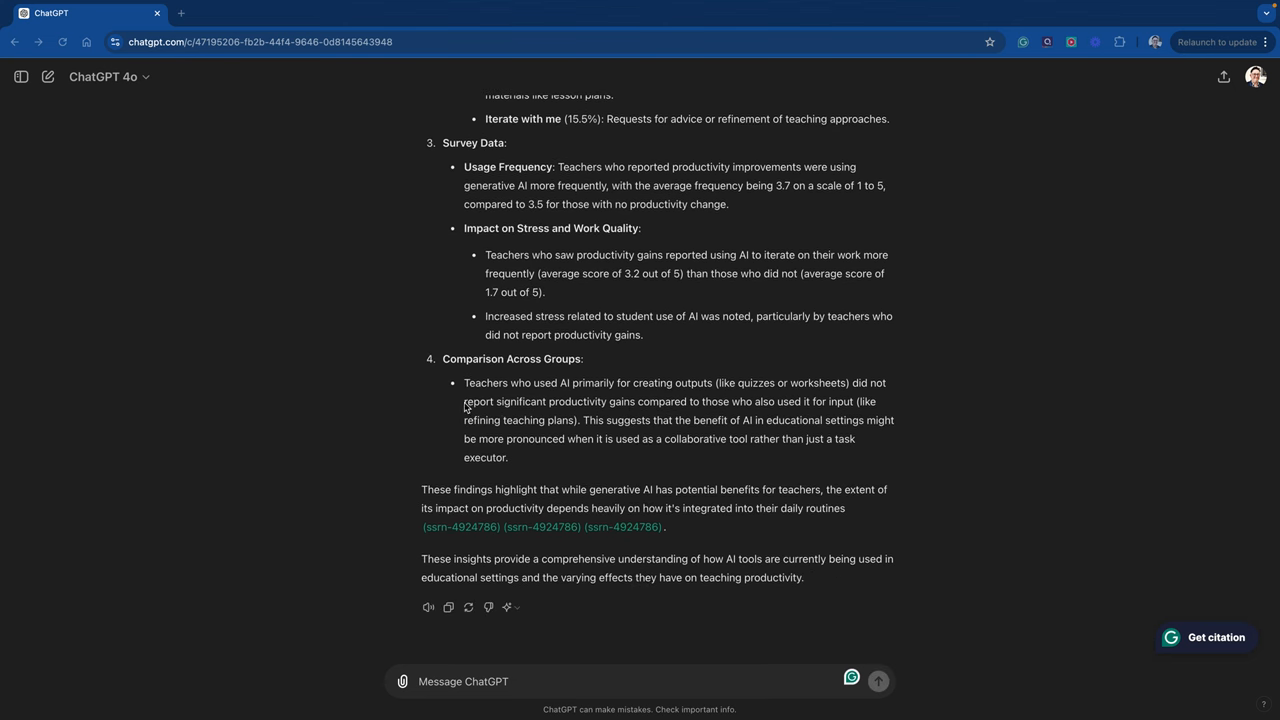
pyautogui.moveTo(770, 410)
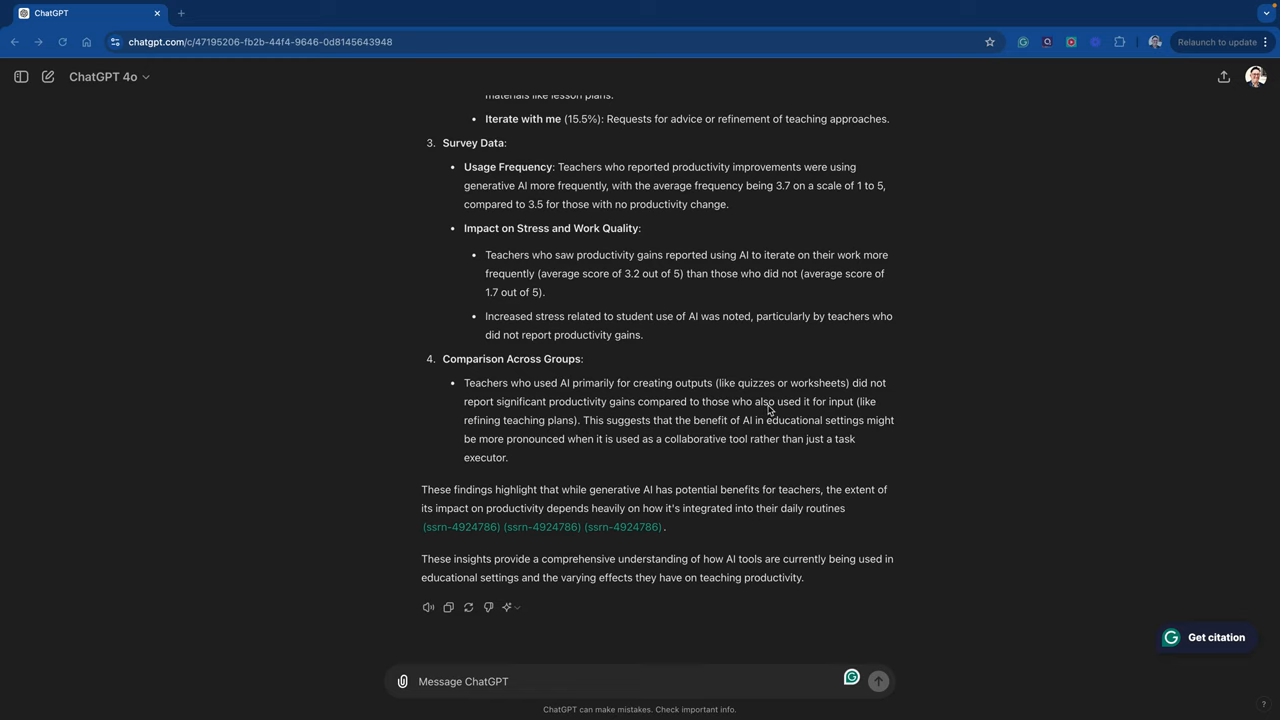
pyautogui.moveTo(844, 414)
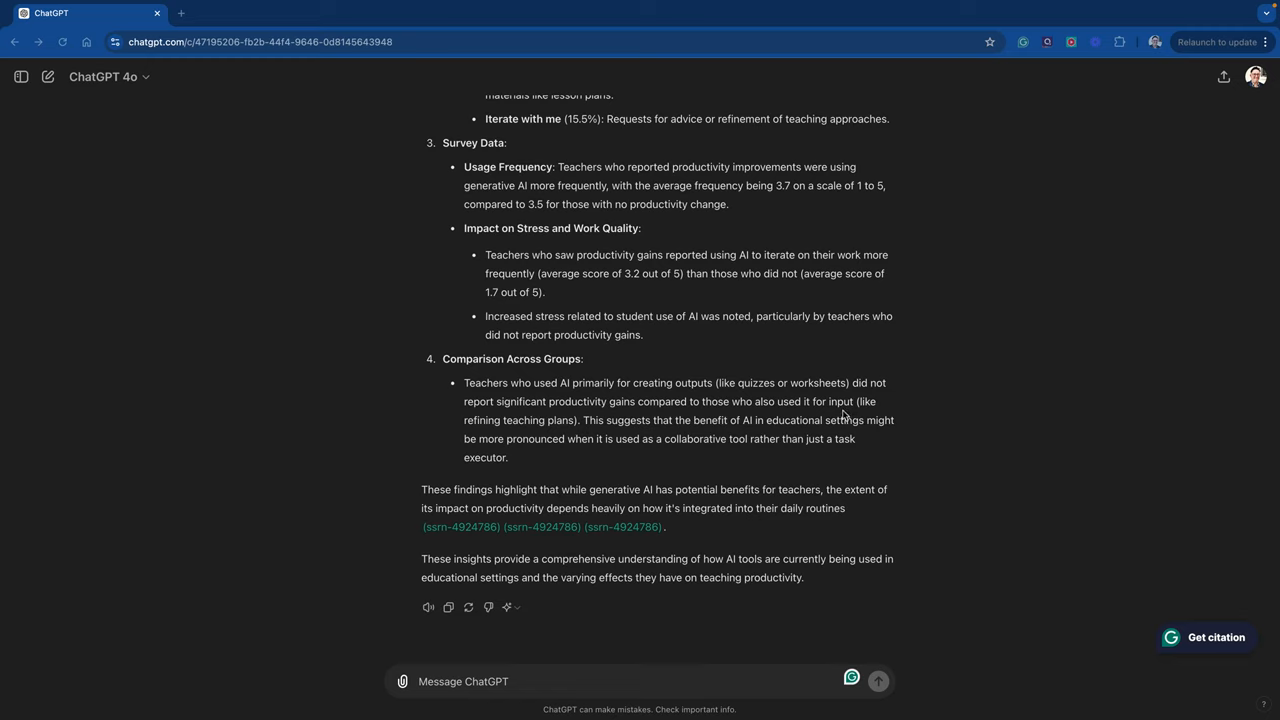
pyautogui.moveTo(804, 432)
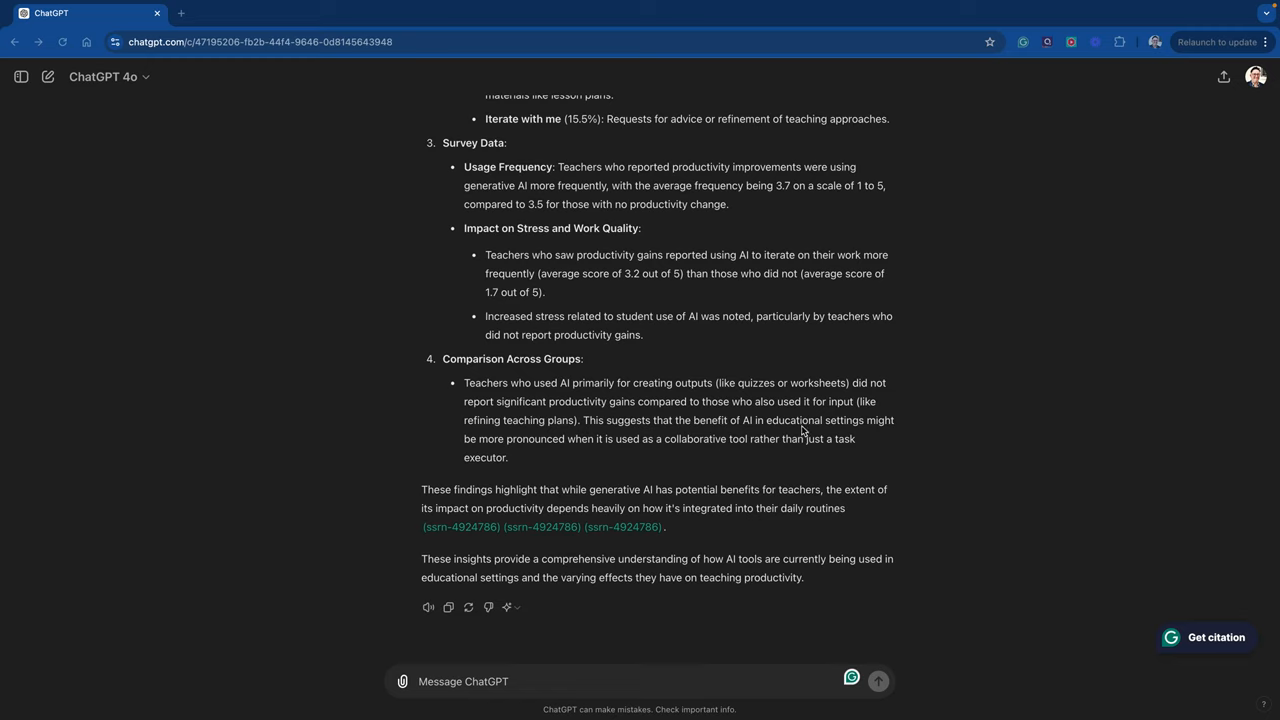
pyautogui.moveTo(622, 448)
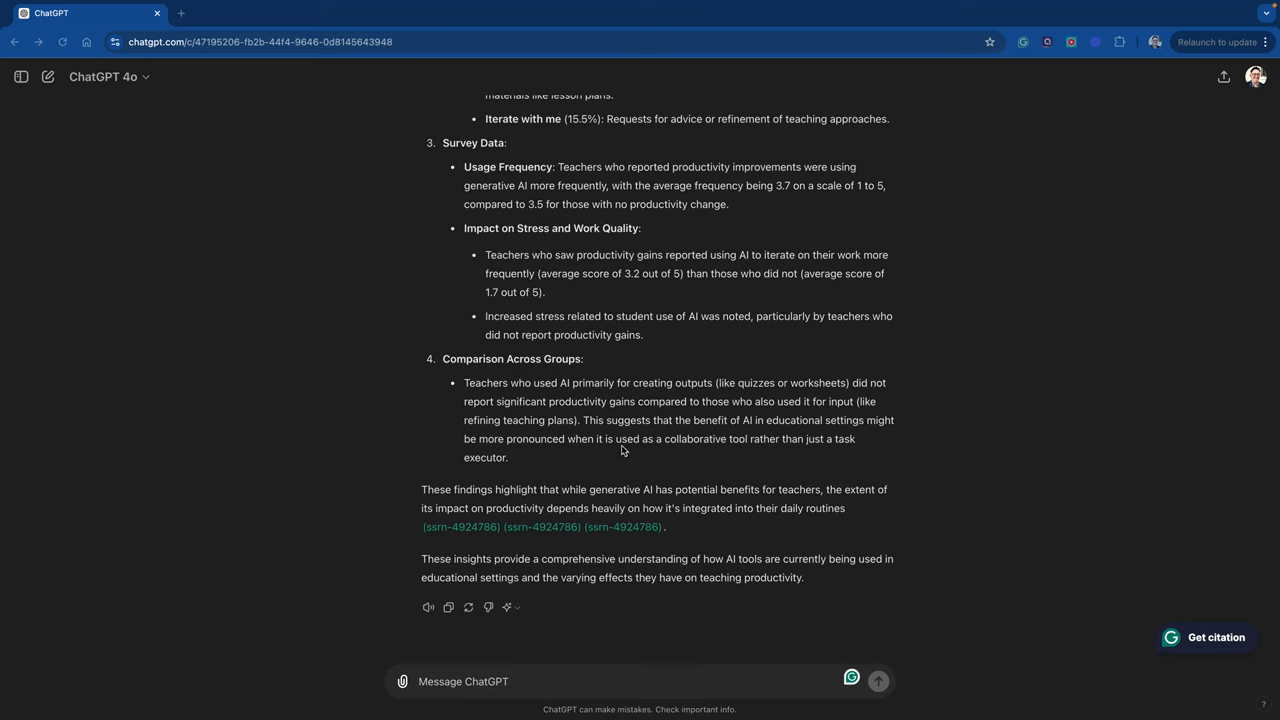
pyautogui.moveTo(626, 458)
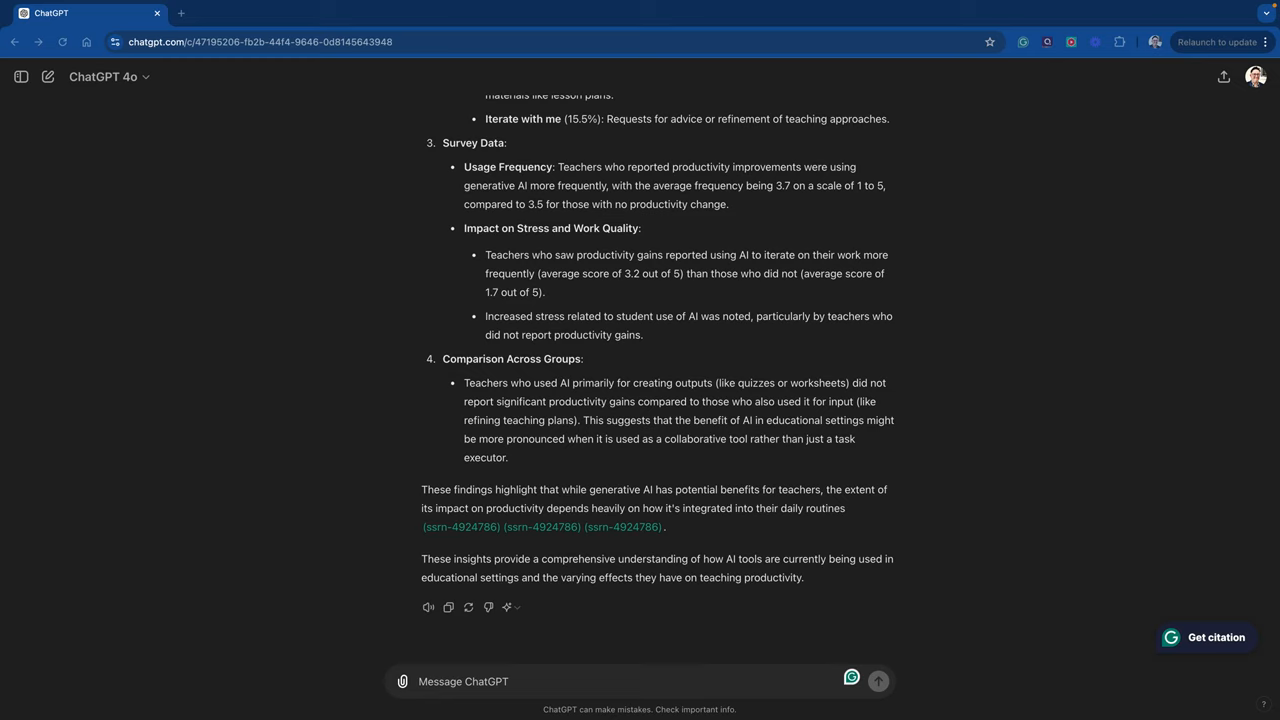
pyautogui.moveTo(752, 680)
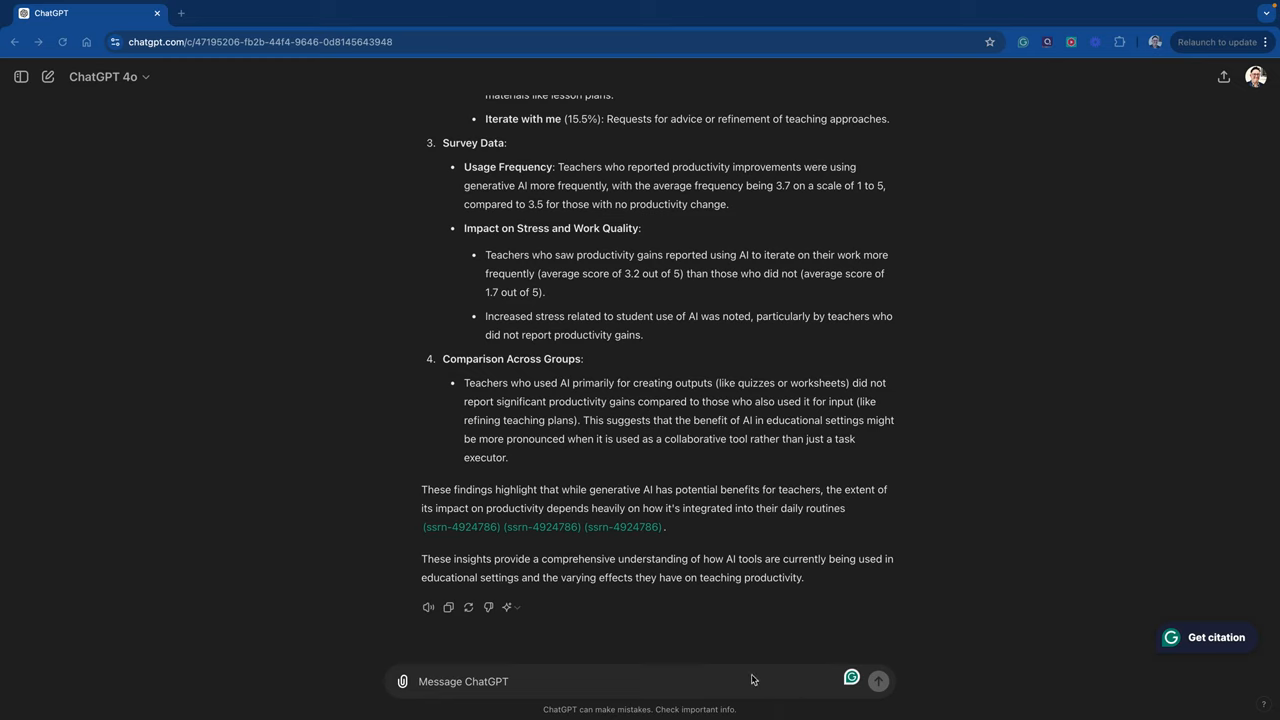
# Ask whether any tables compare AI-use frequency between improved-productivity and no-change teachers.
pyautogui.write('A')
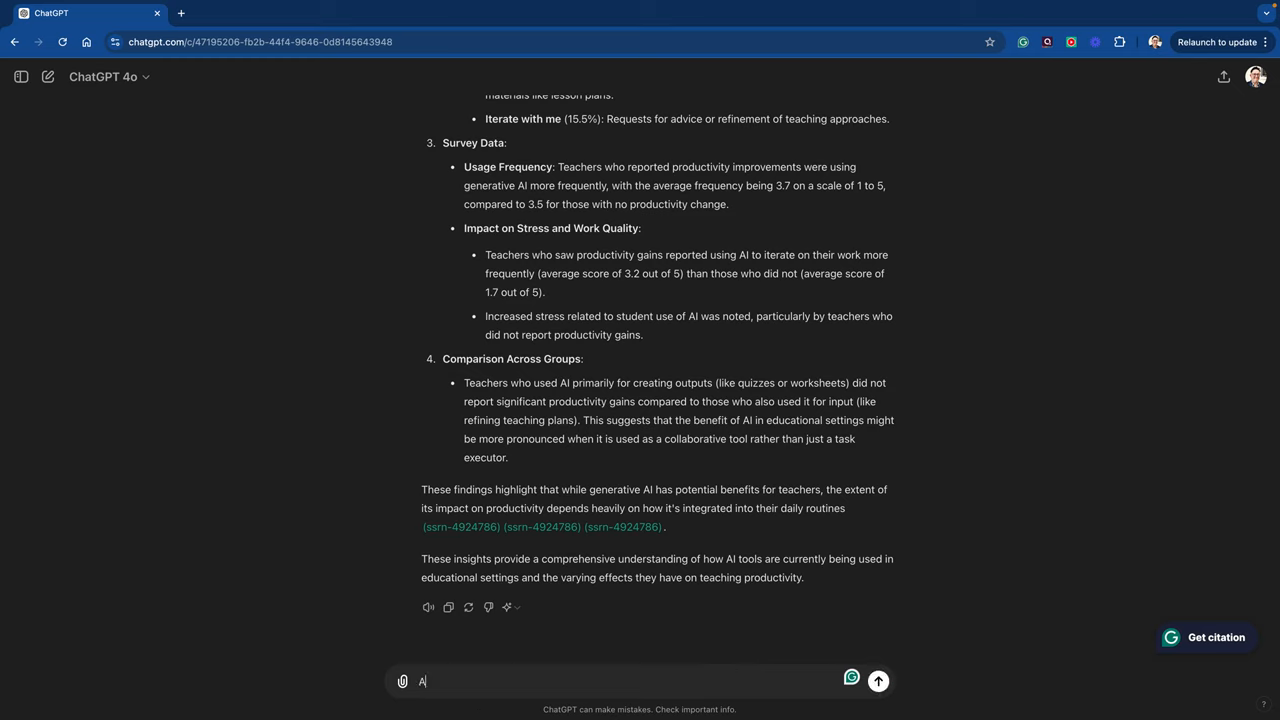
pyautogui.write('re there any tables on the Statistics on the frequency of AI use and its perceived impact on')
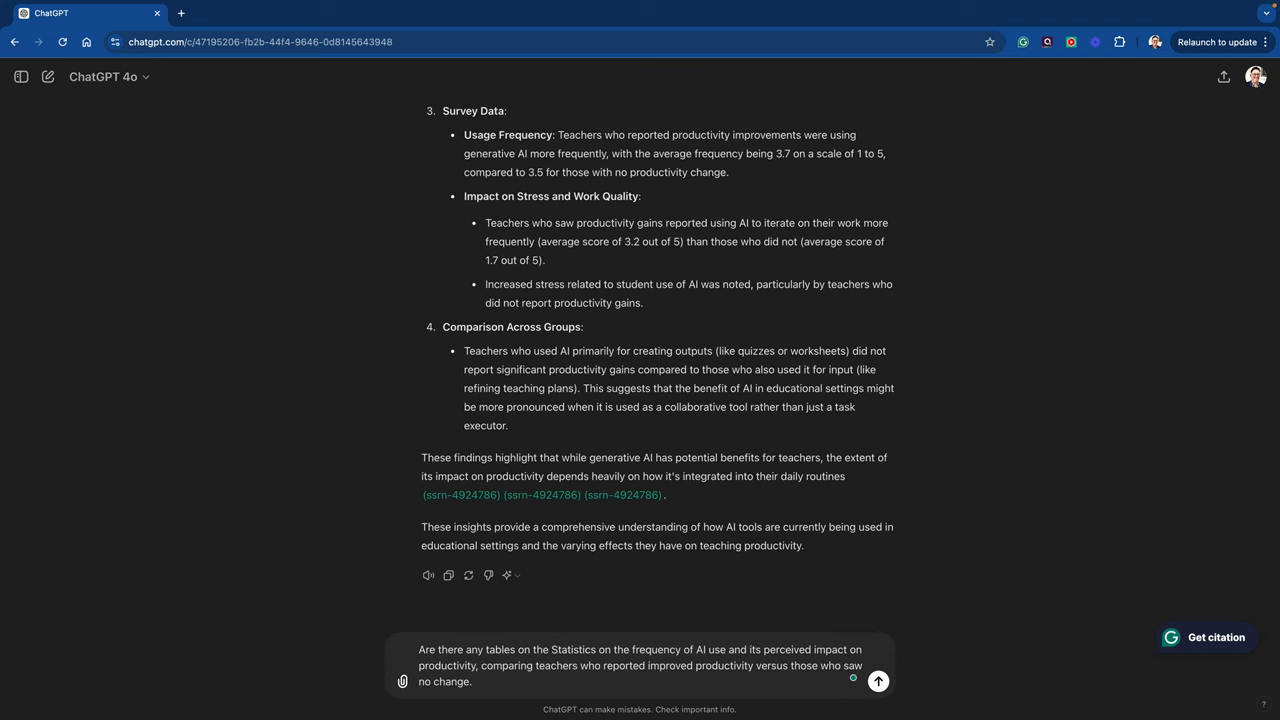
pyautogui.click(876, 680)
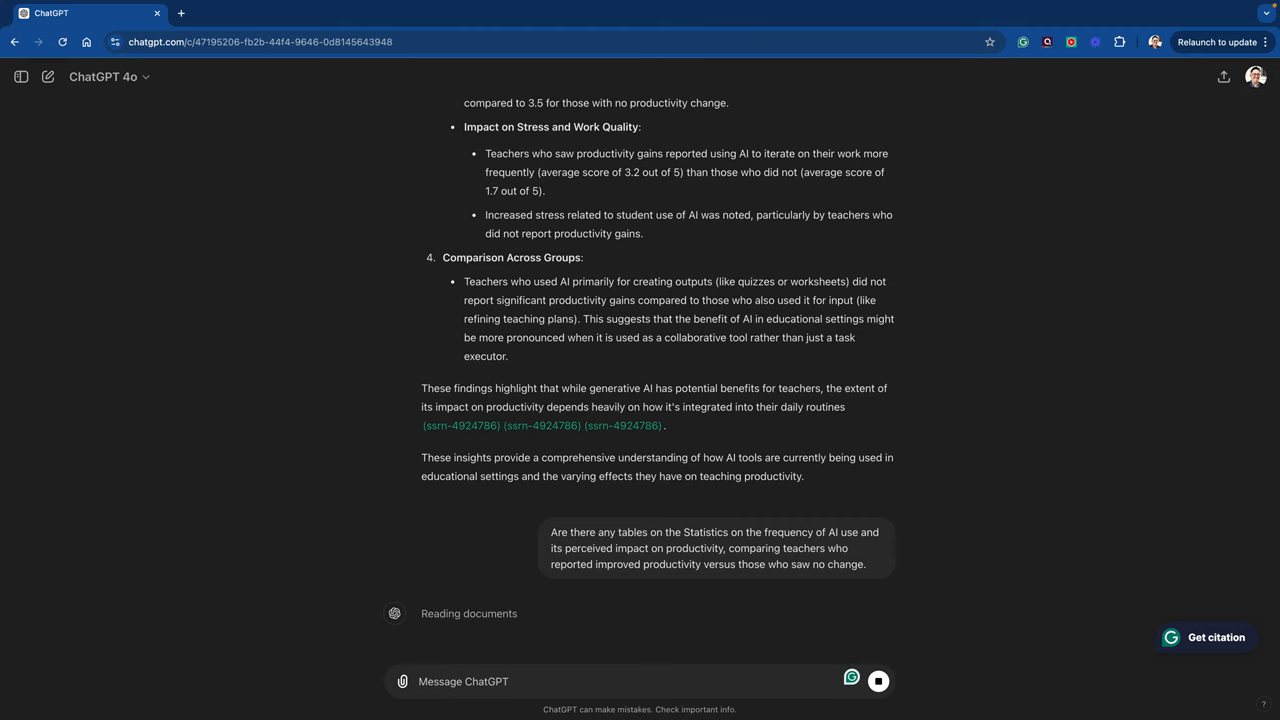
# Read through the reply, then request more data from the paper via the suggestion.
pyautogui.scroll(-3)
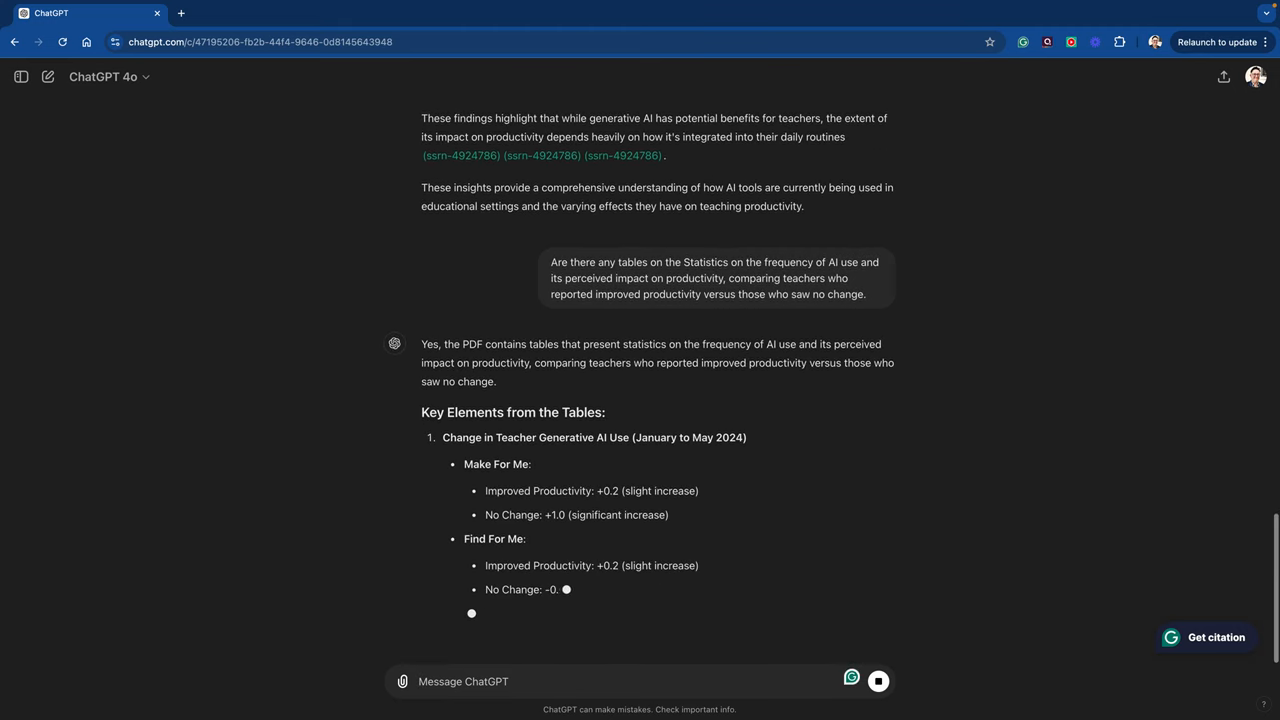
pyautogui.scroll(-3)
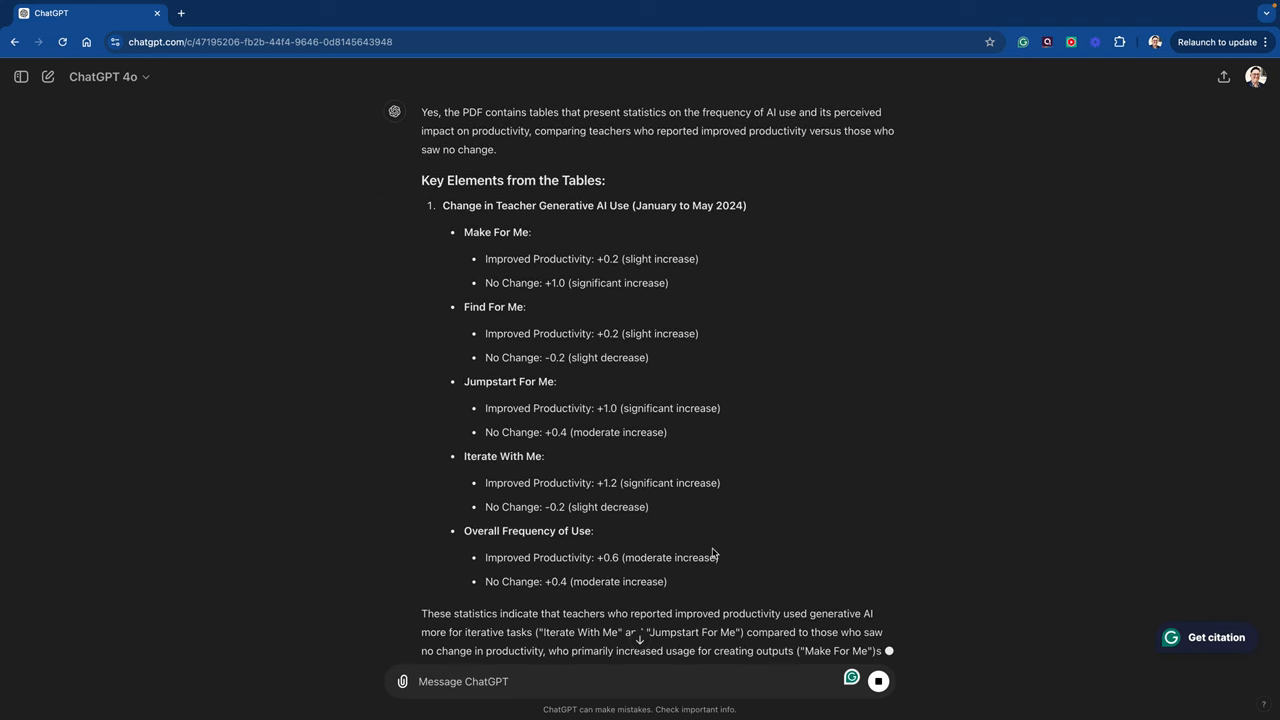
pyautogui.scroll(-3)
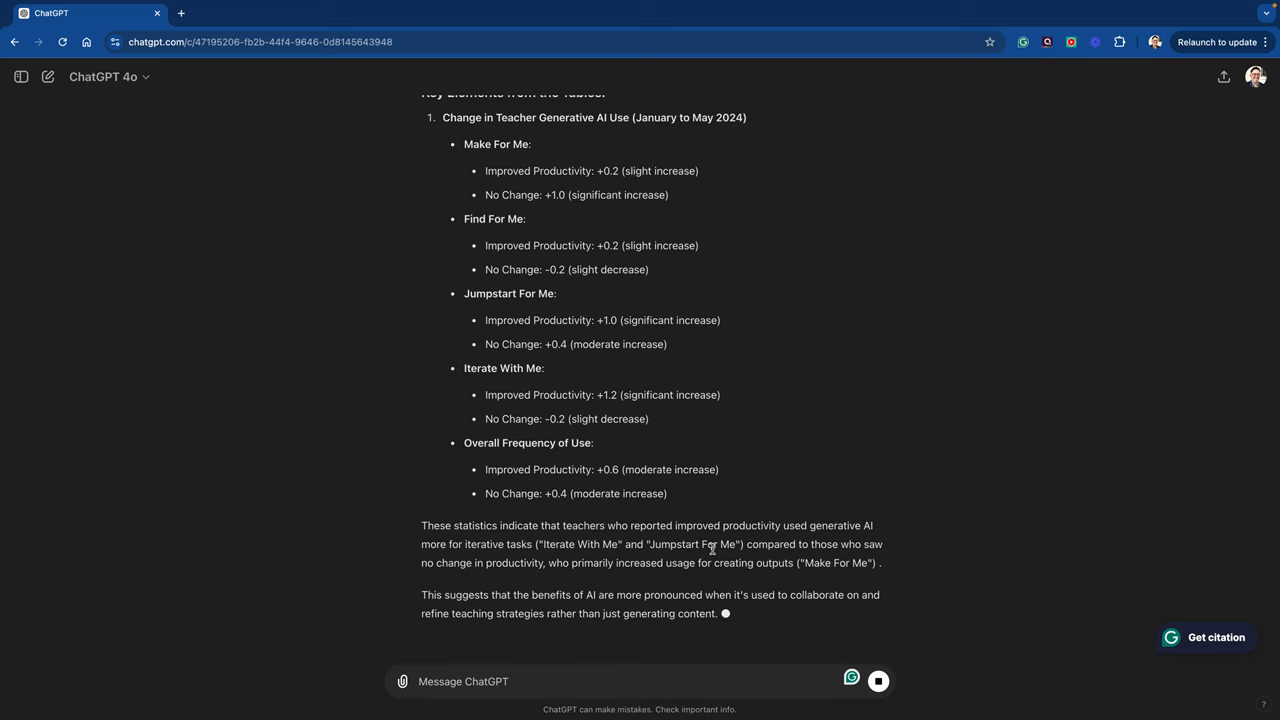
pyautogui.scroll(-3)
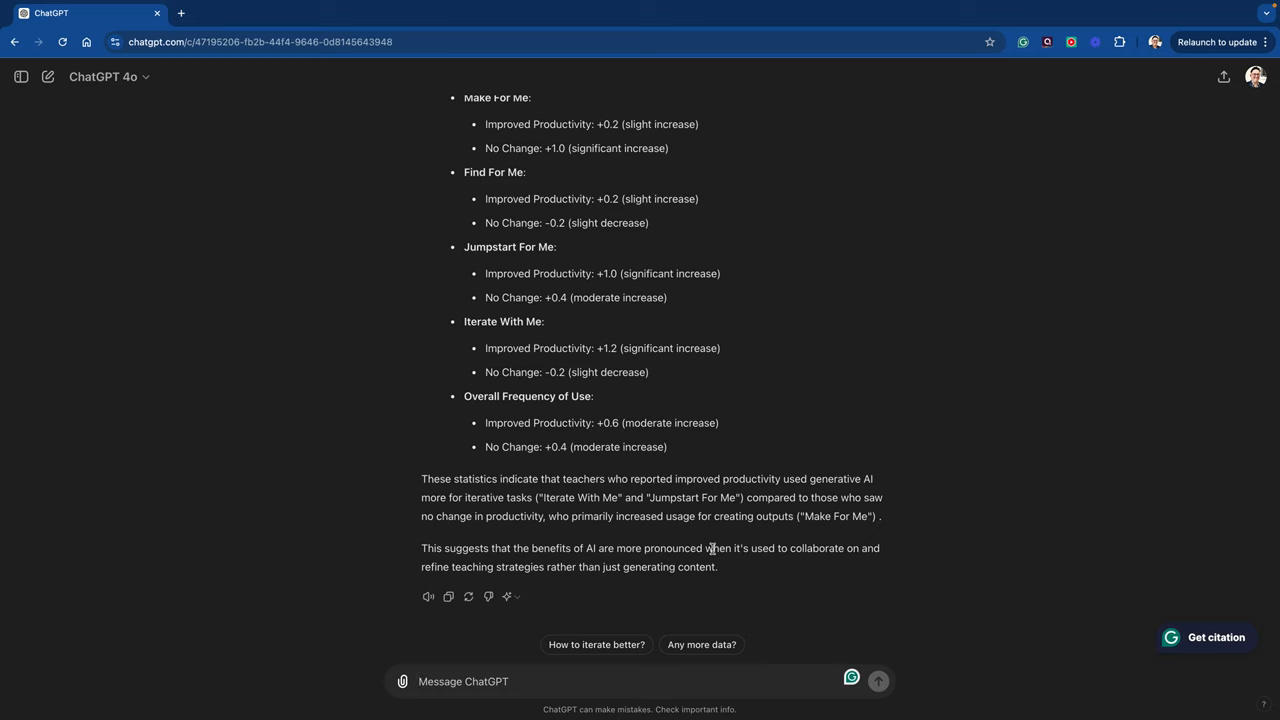
pyautogui.moveTo(704, 652)
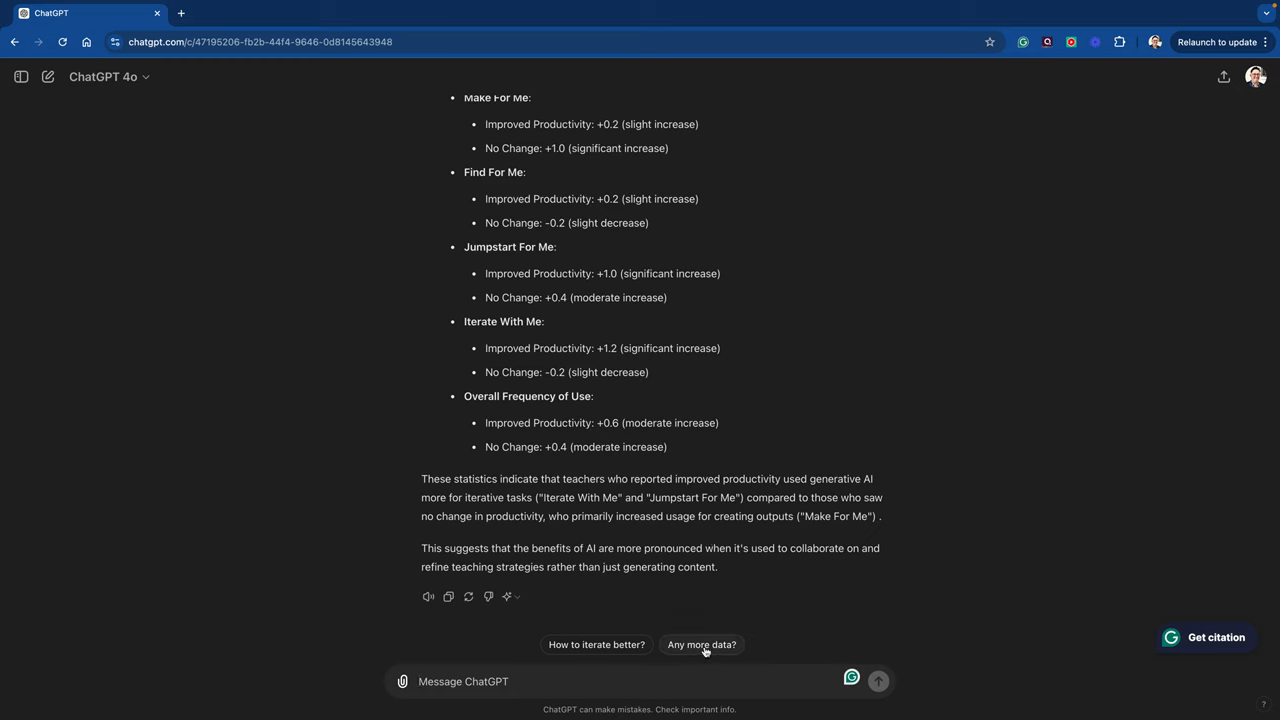
pyautogui.click(702, 644)
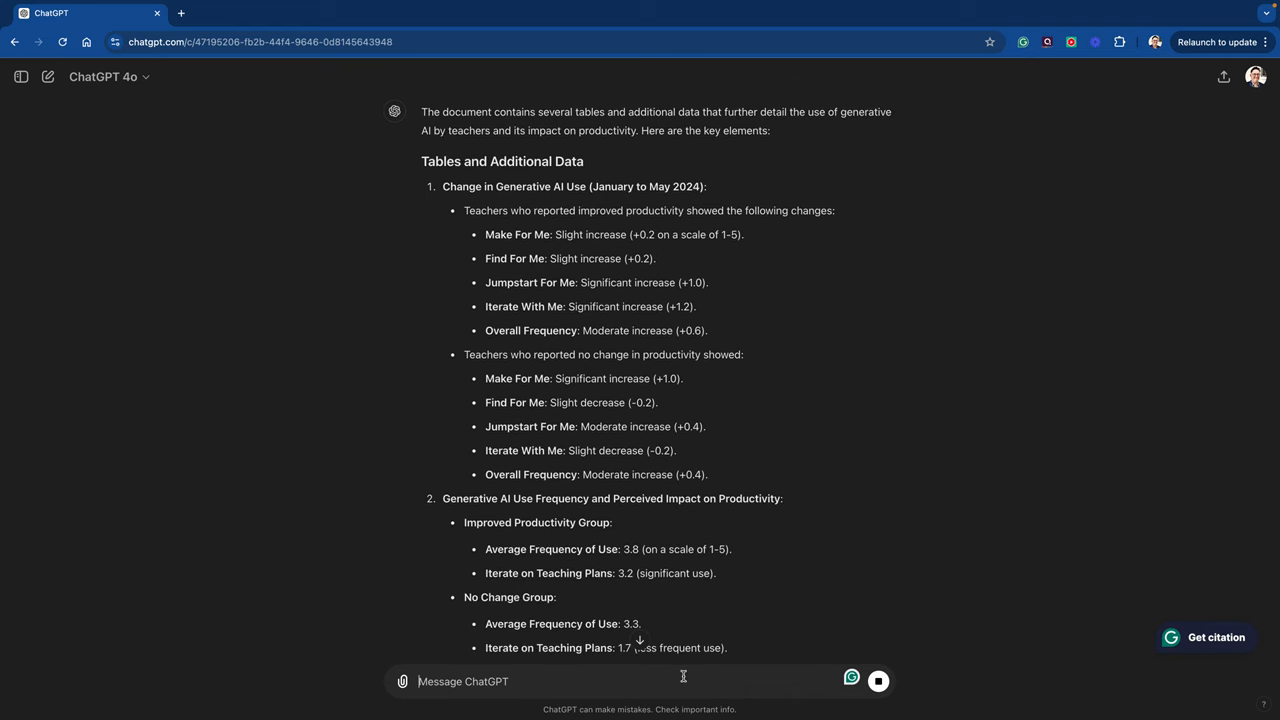
# Push back with 'That's not particularly useful... specific data on this - which table is it?'.
pyautogui.write("That's not particularly useful. What abo")
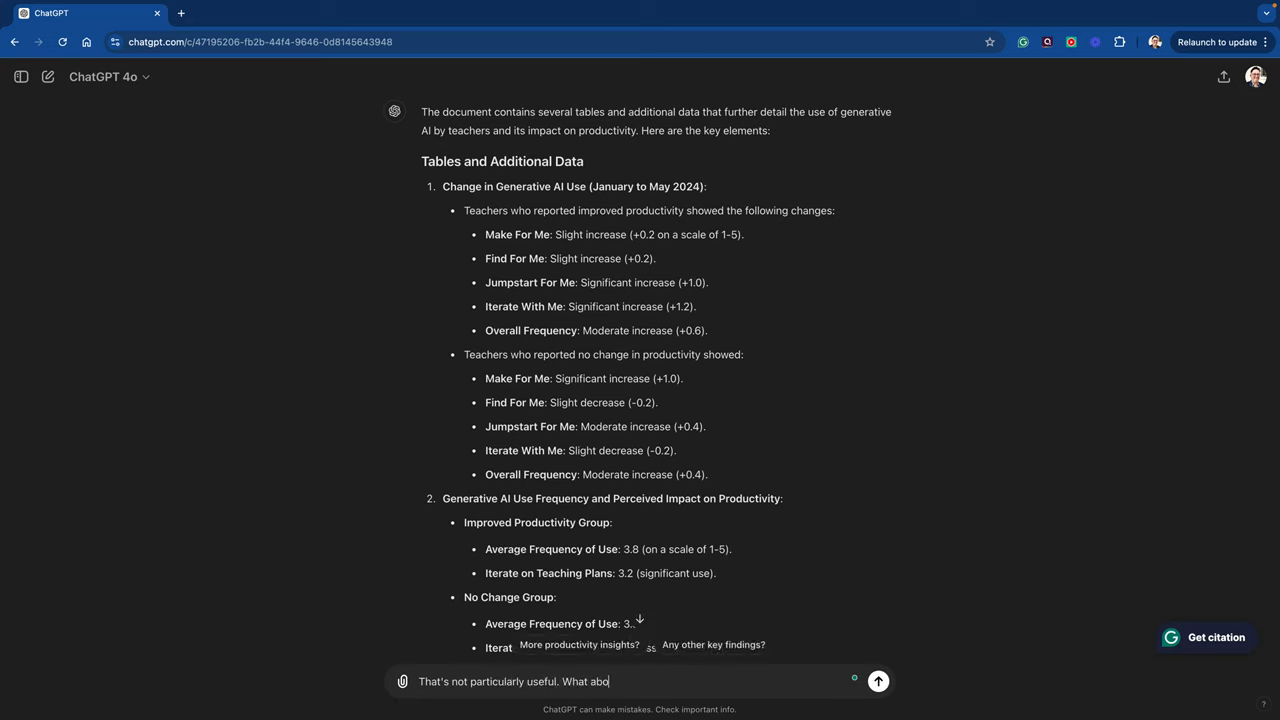
pyautogui.write('ut')
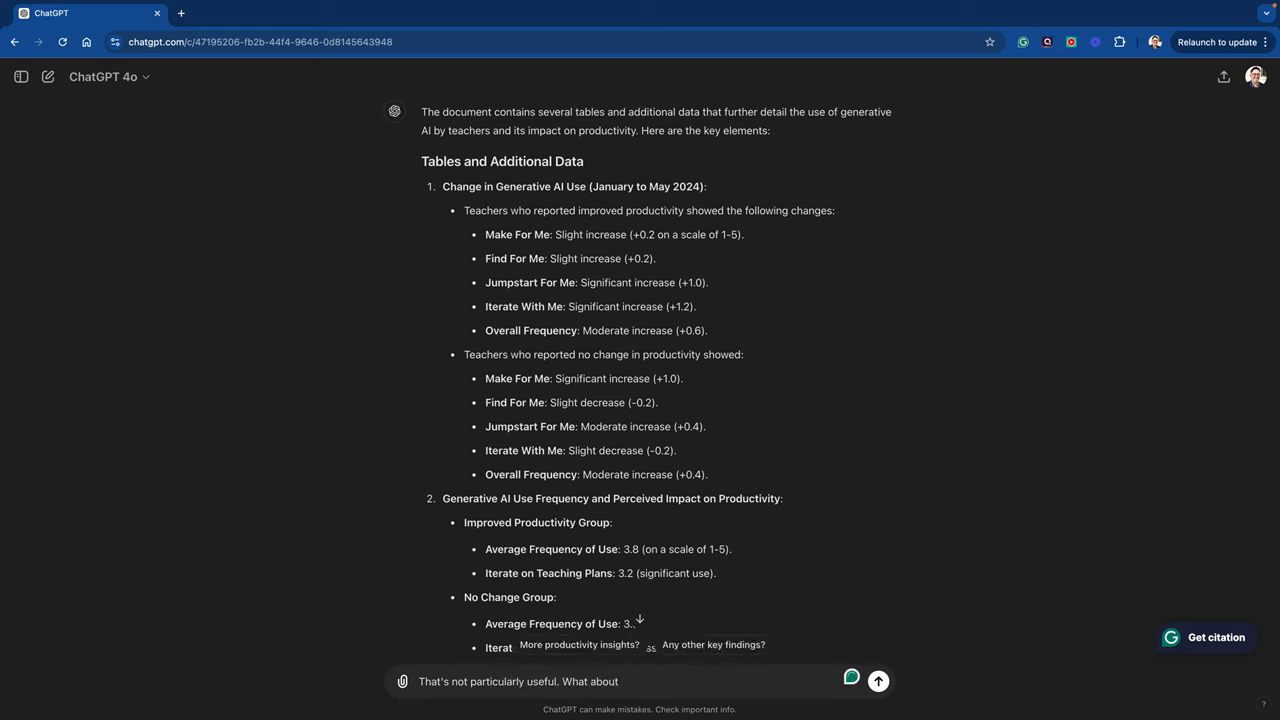
pyautogui.write('specific')
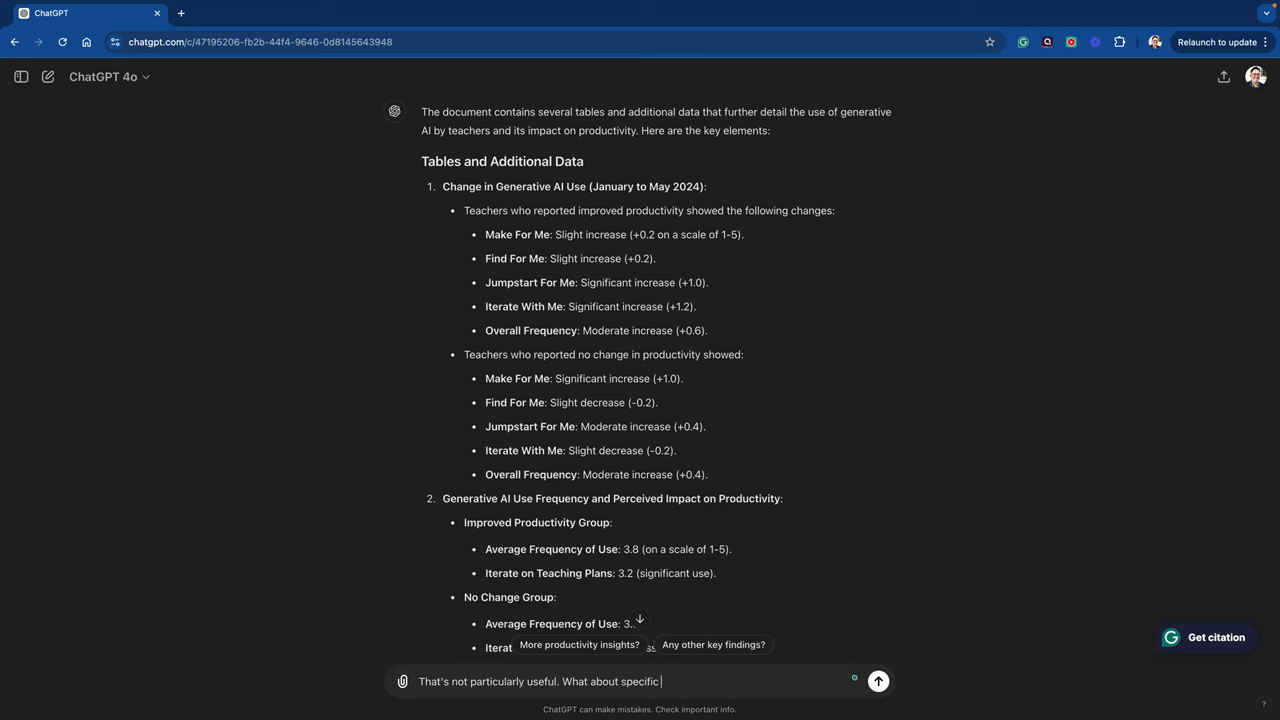
pyautogui.write('date on this')
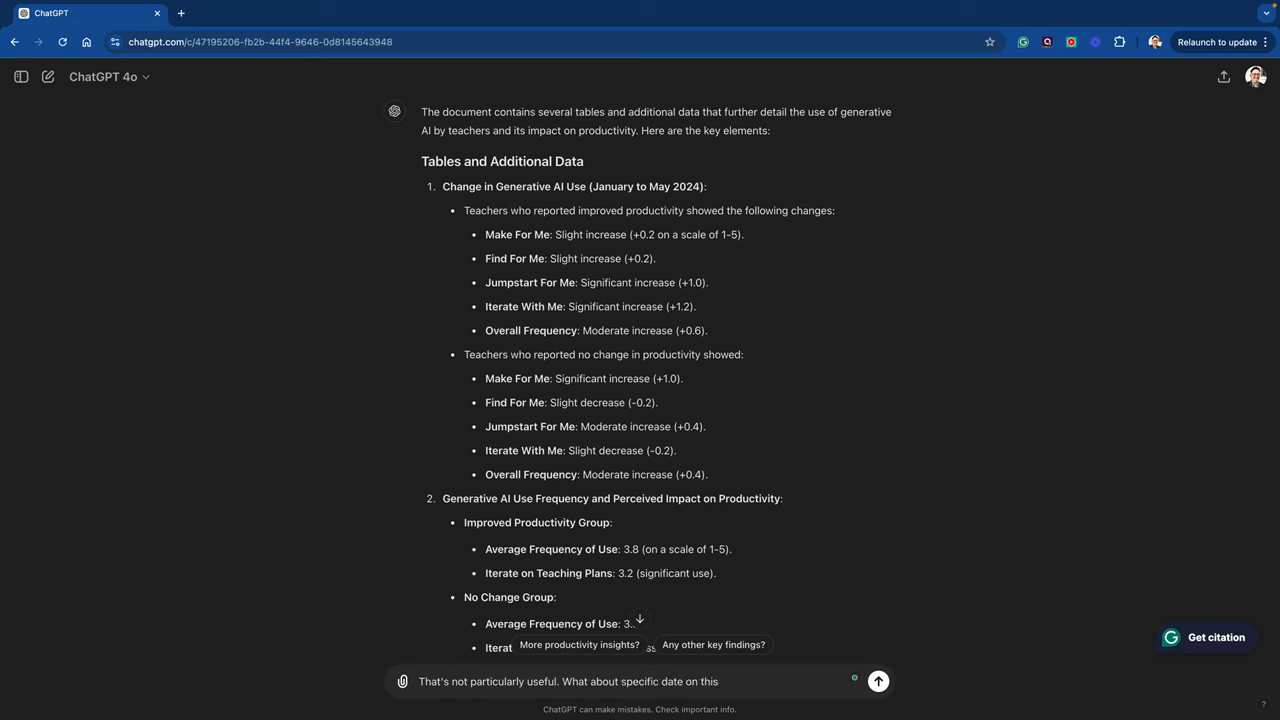
pyautogui.write('- whic')
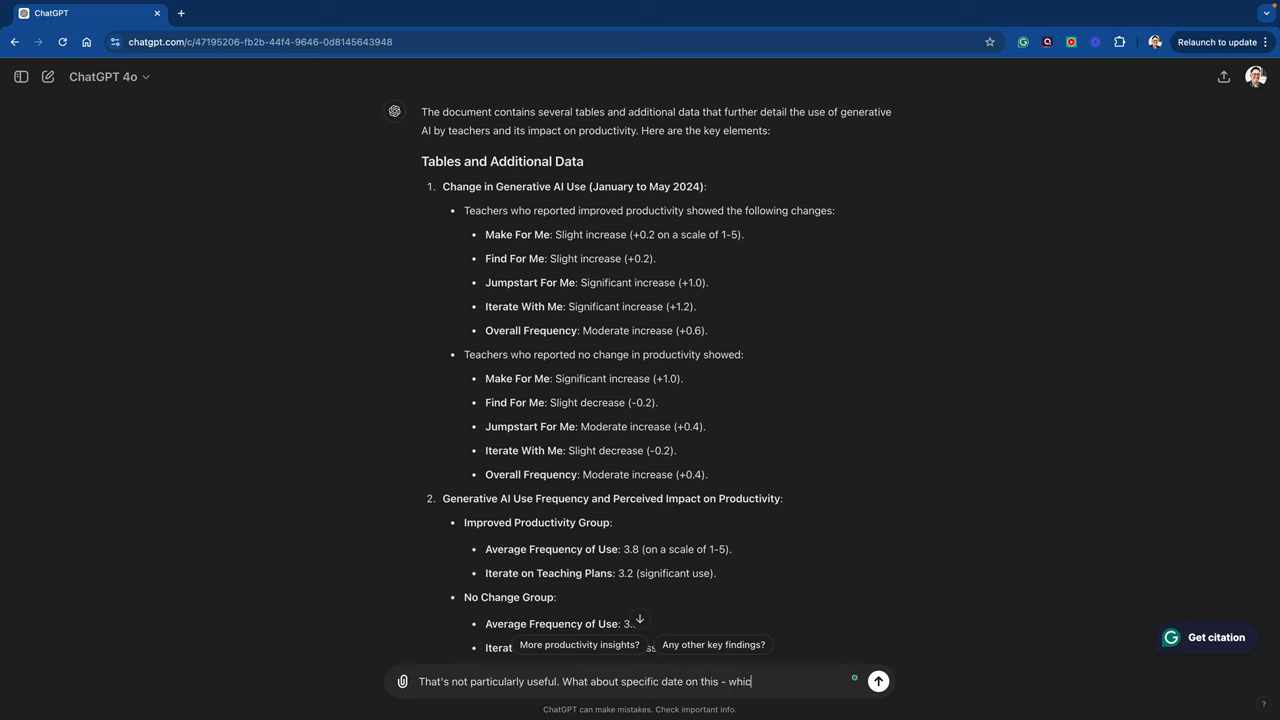
pyautogui.write('h table is it')
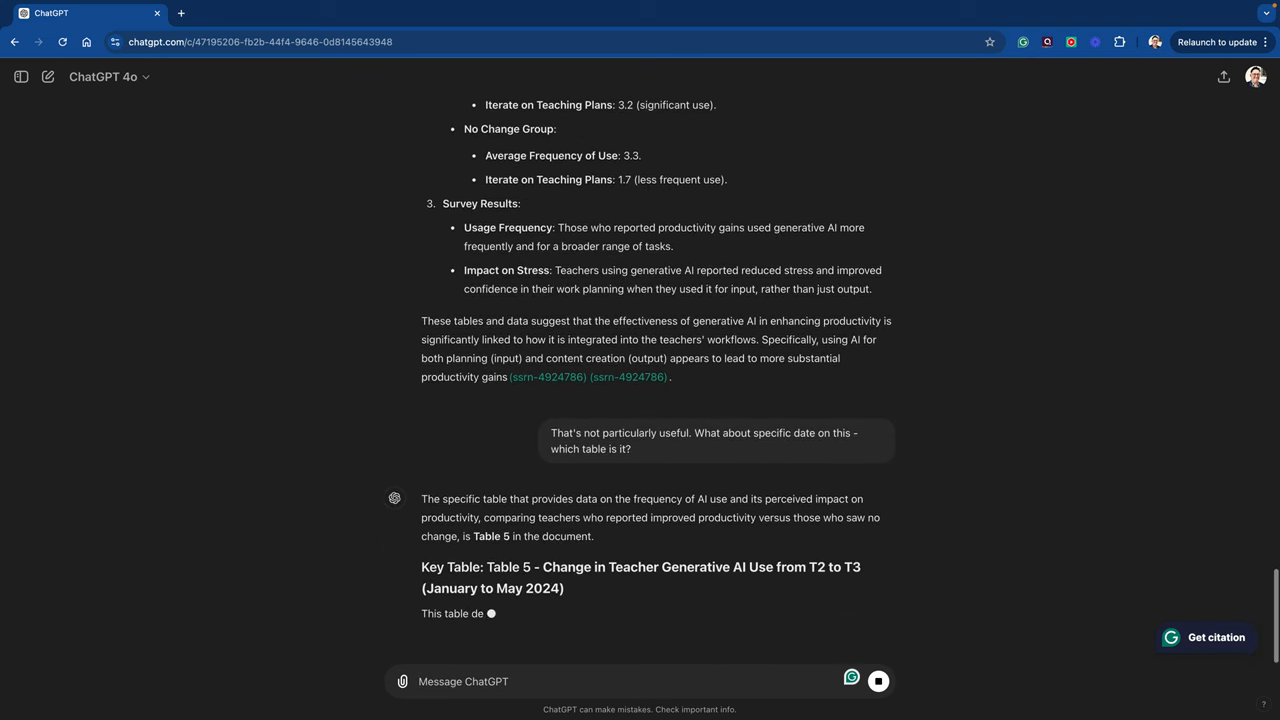
pyautogui.scroll(-3)
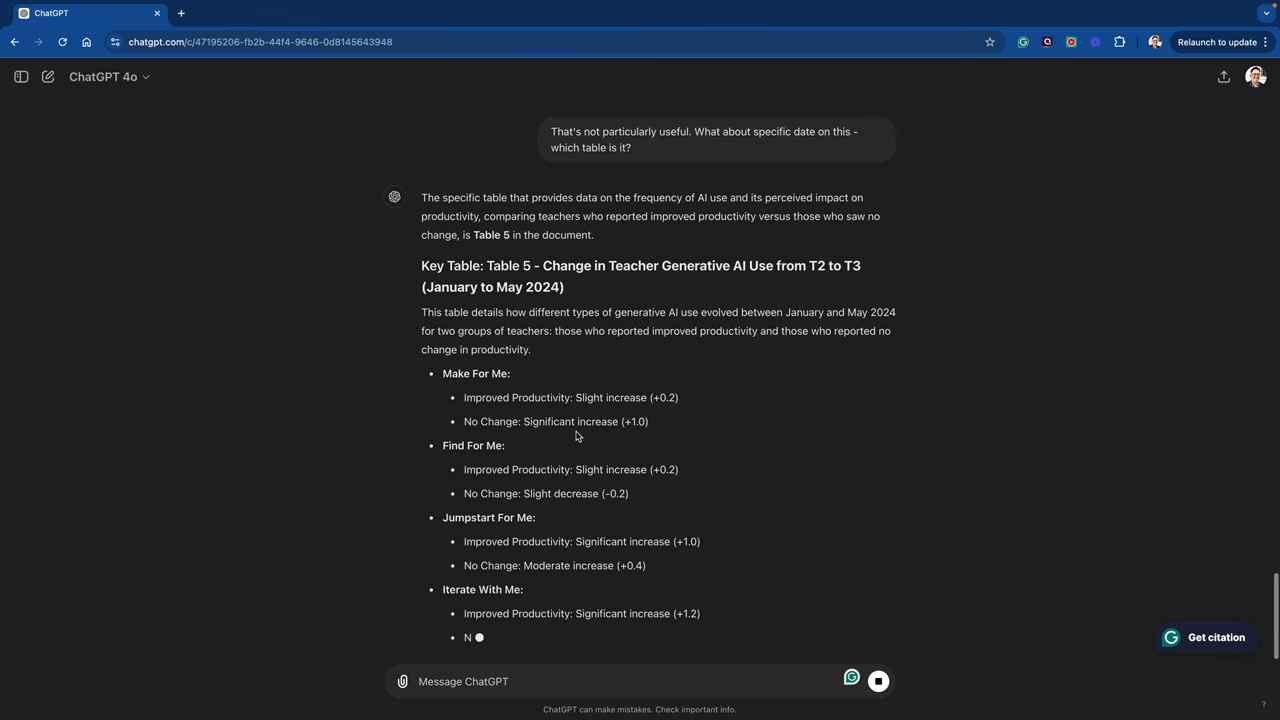
# Read ChatGPT's reply naming Table 5 and its per-category changes.
pyautogui.scroll(-3)
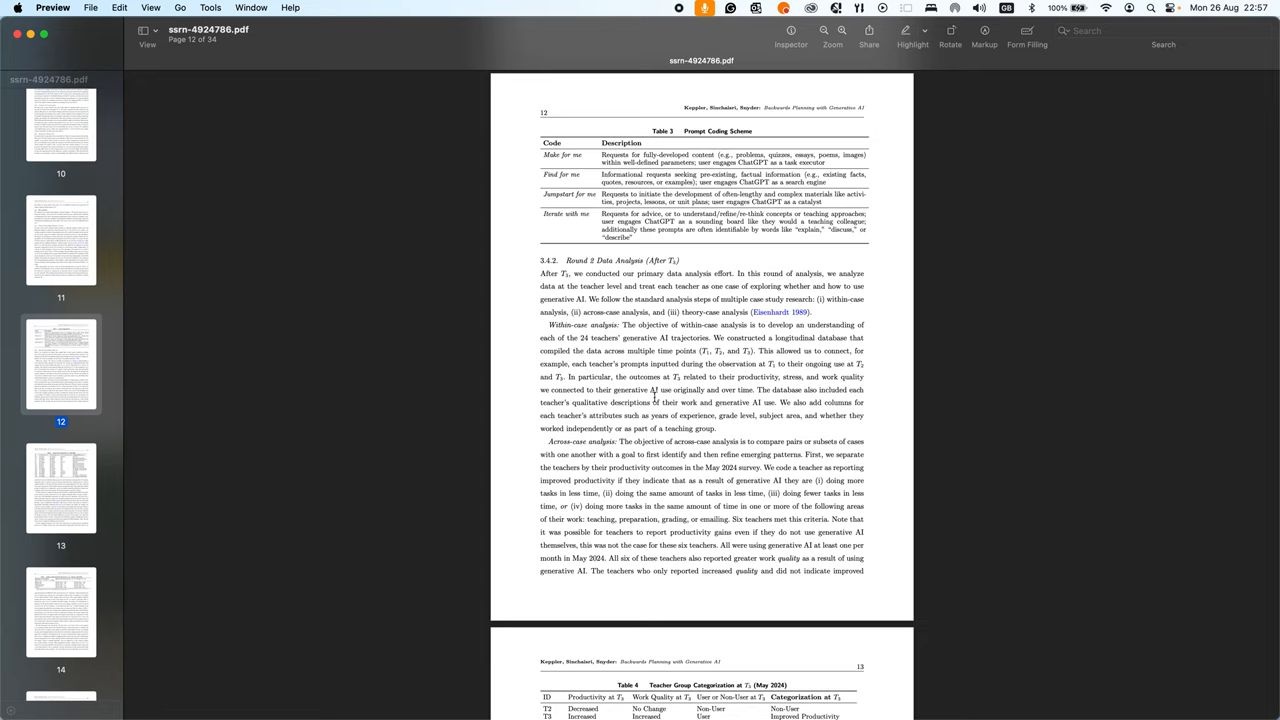
pyautogui.scroll(-3)
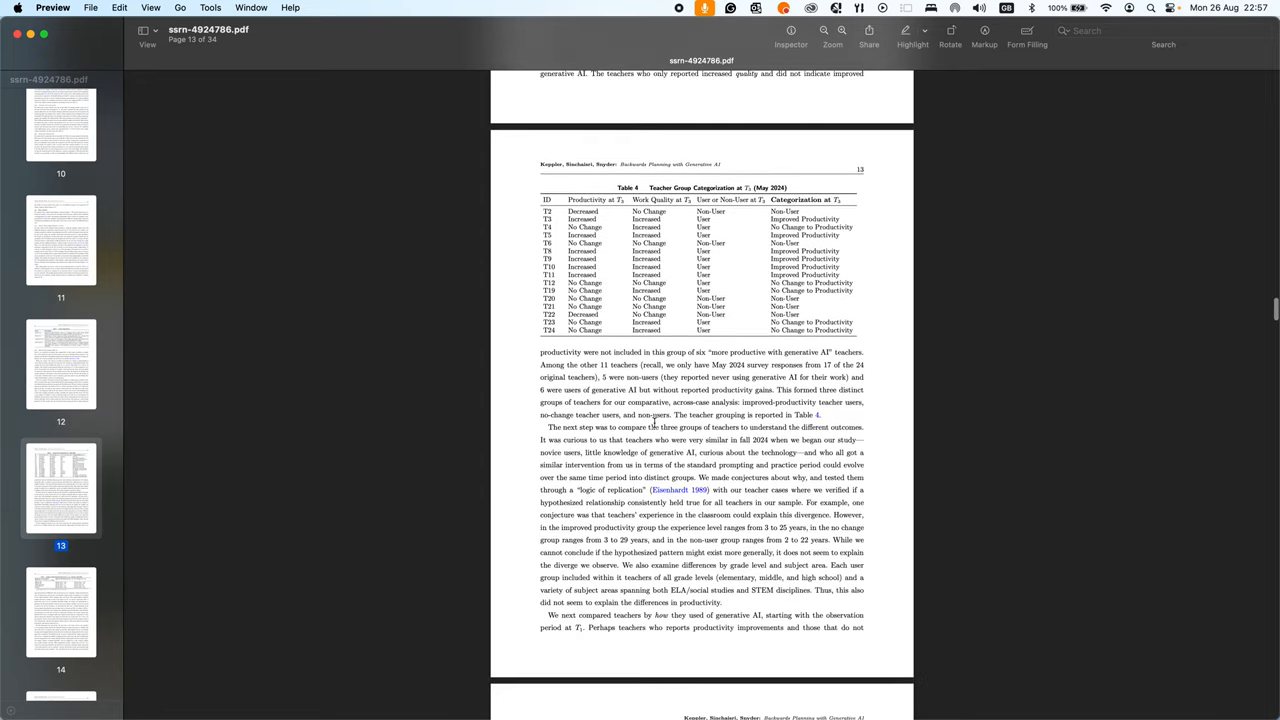
pyautogui.scroll(-3)
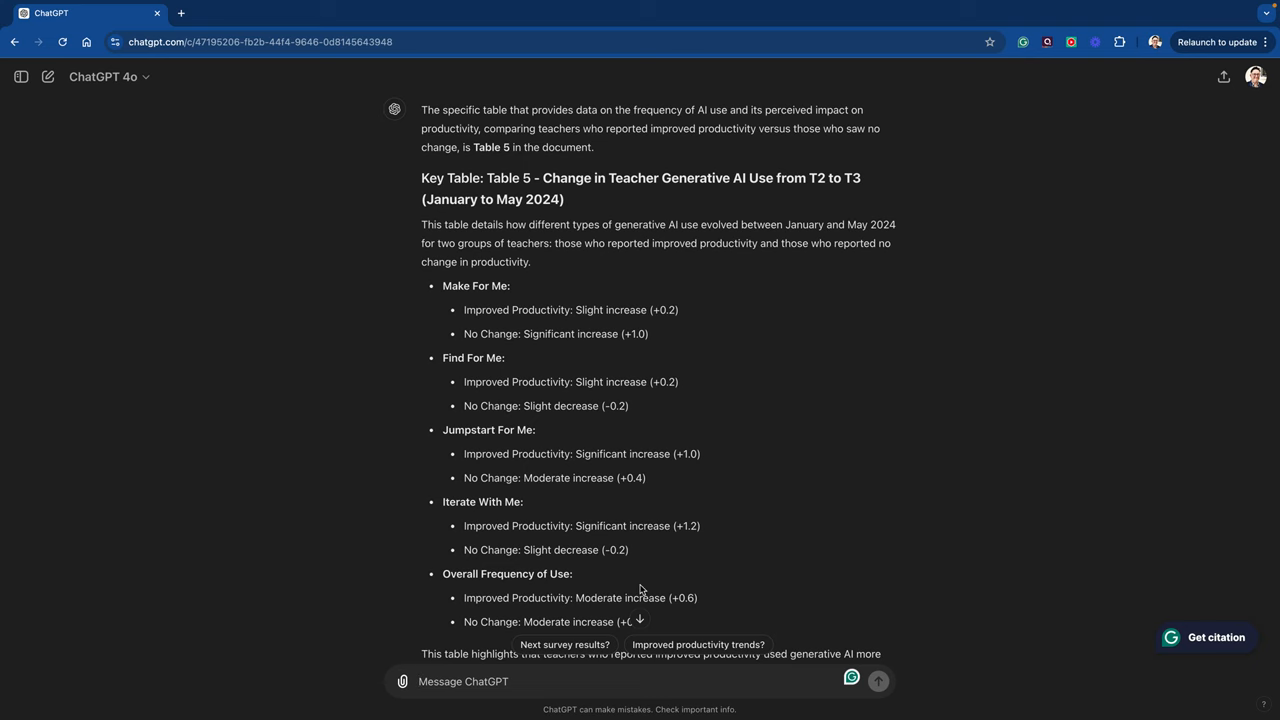
# Ask 'Can you plot this as a graph for me?' with the Table 5 image attached and view the chart.
pyautogui.scroll(-3)
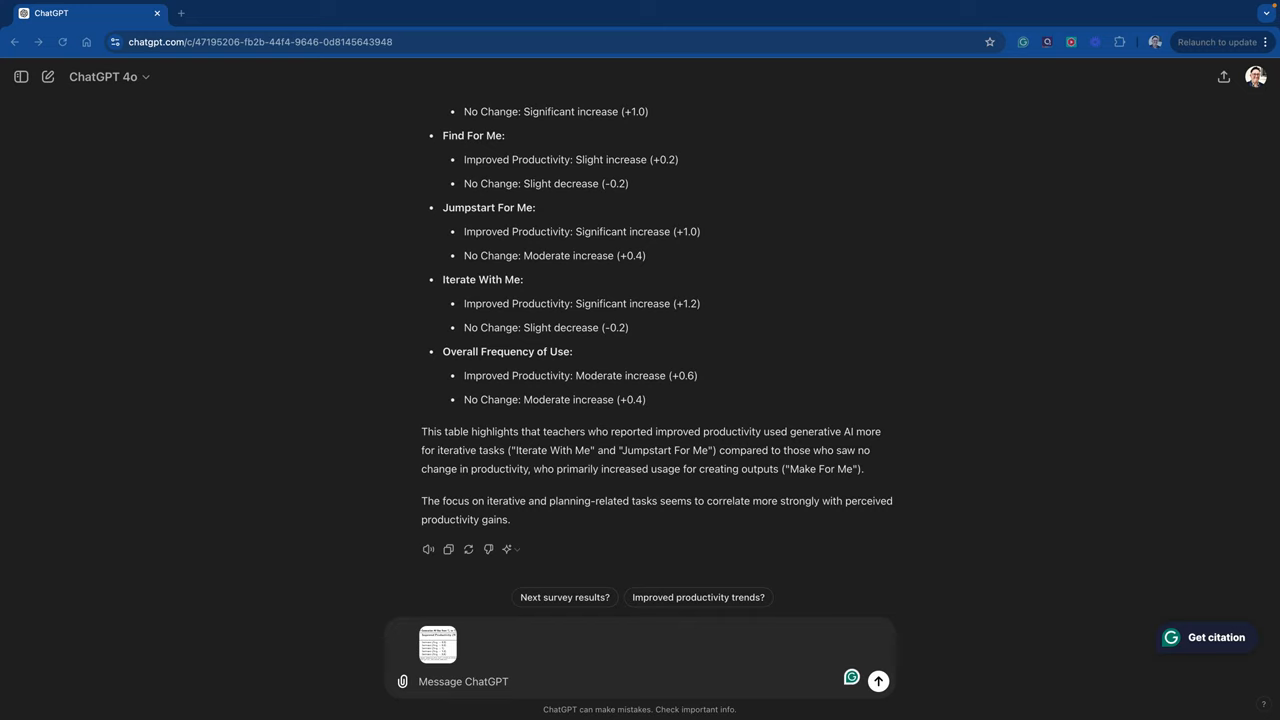
pyautogui.moveTo(496, 688)
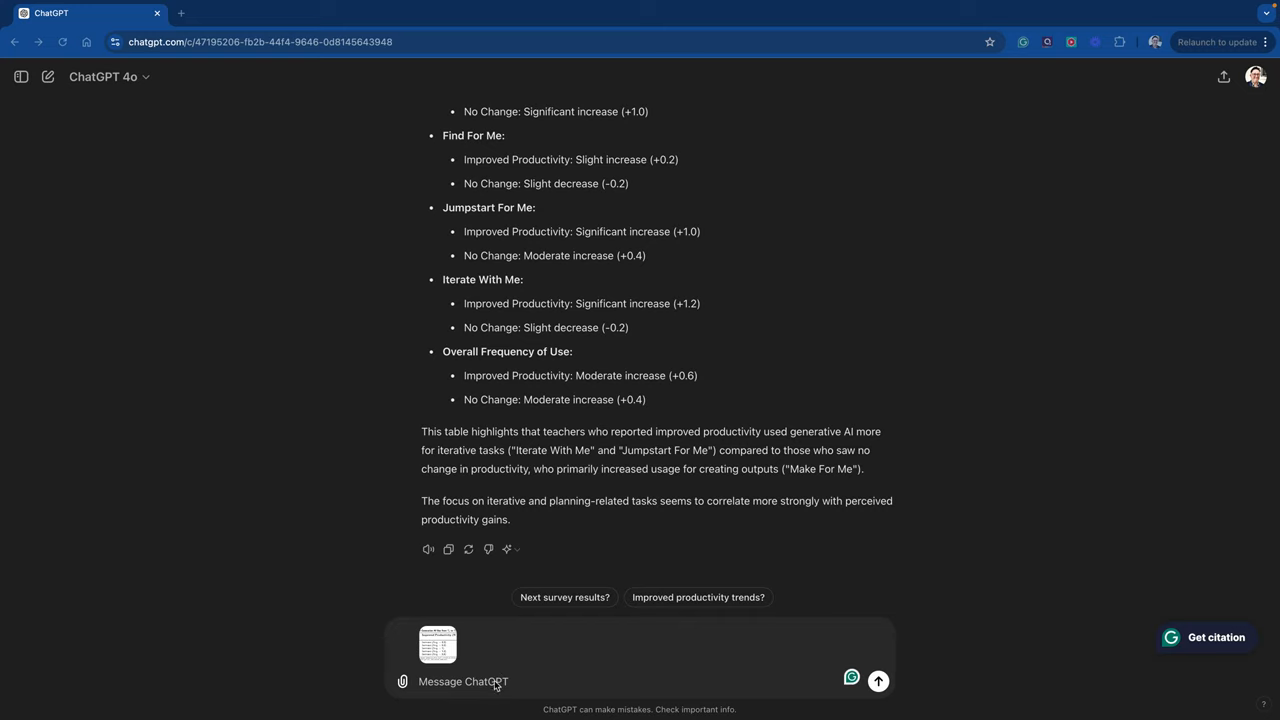
pyautogui.write('Can you plot this as a graph for me?')
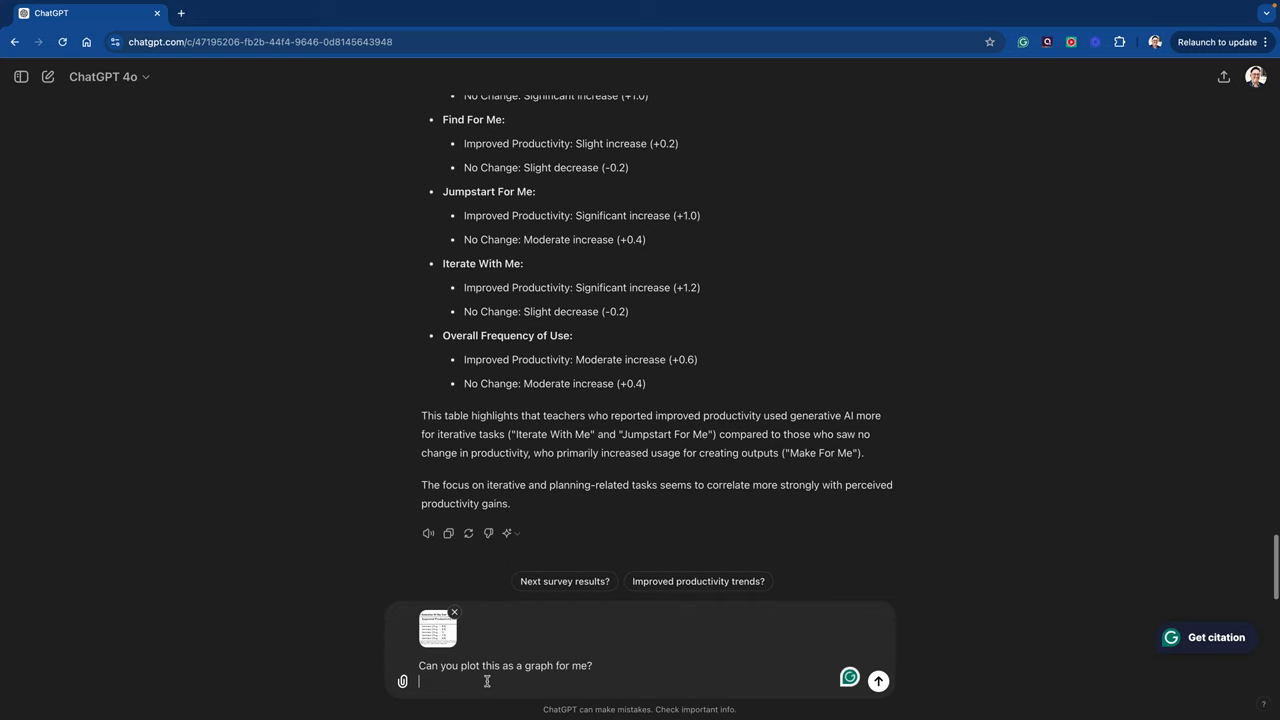
pyautogui.click(878, 680)
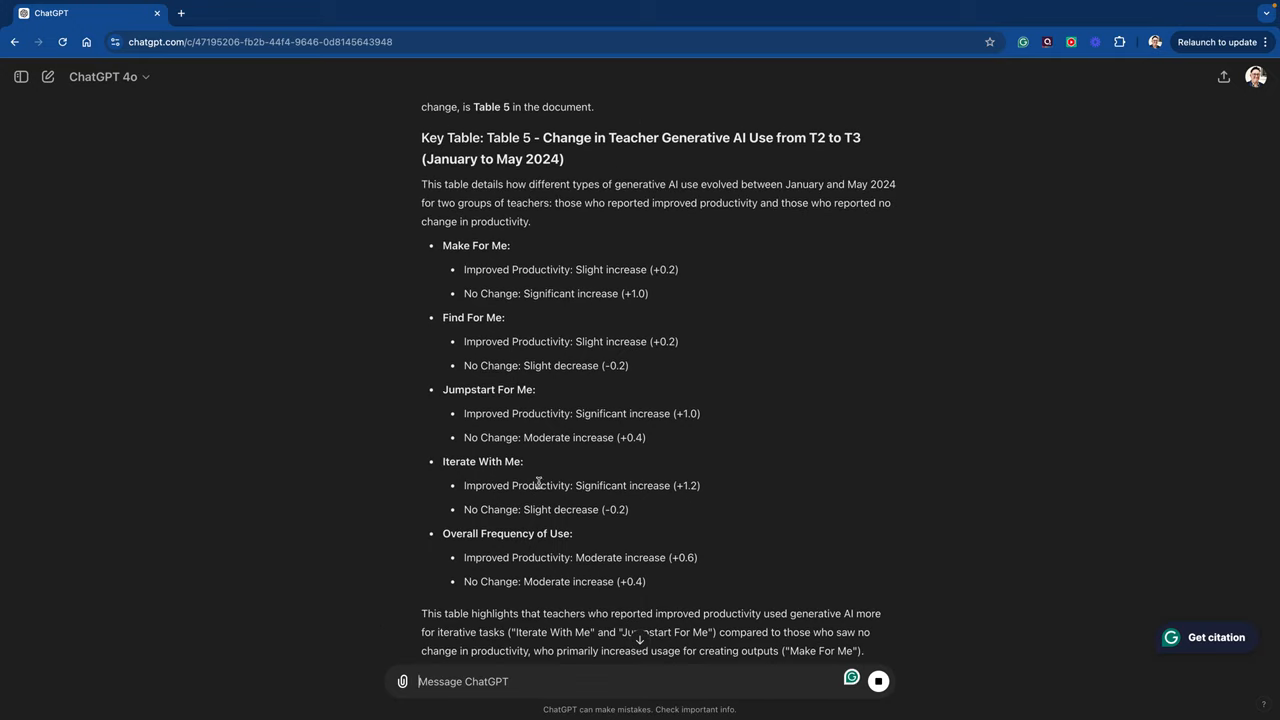
pyautogui.scroll(-3)
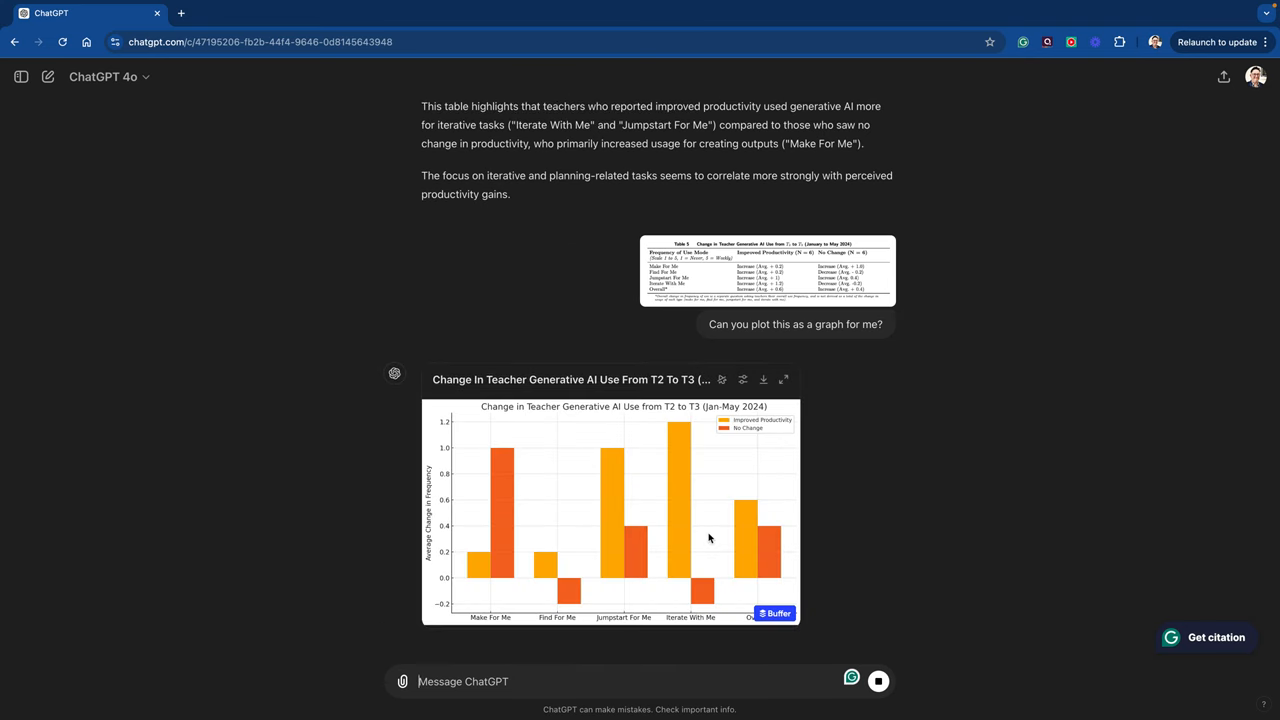
pyautogui.moveTo(700, 512)
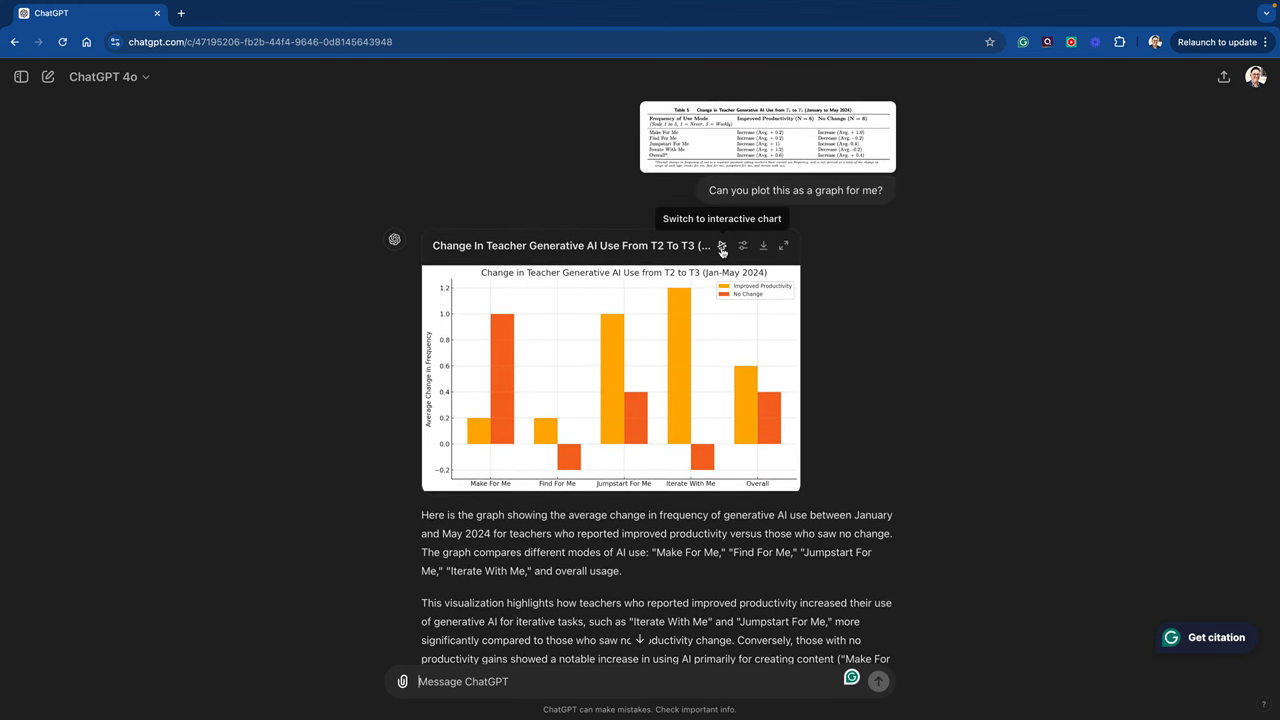
# Switch the Table 5 bar chart to its interactive version and read the explanation below.
pyautogui.click(722, 244)
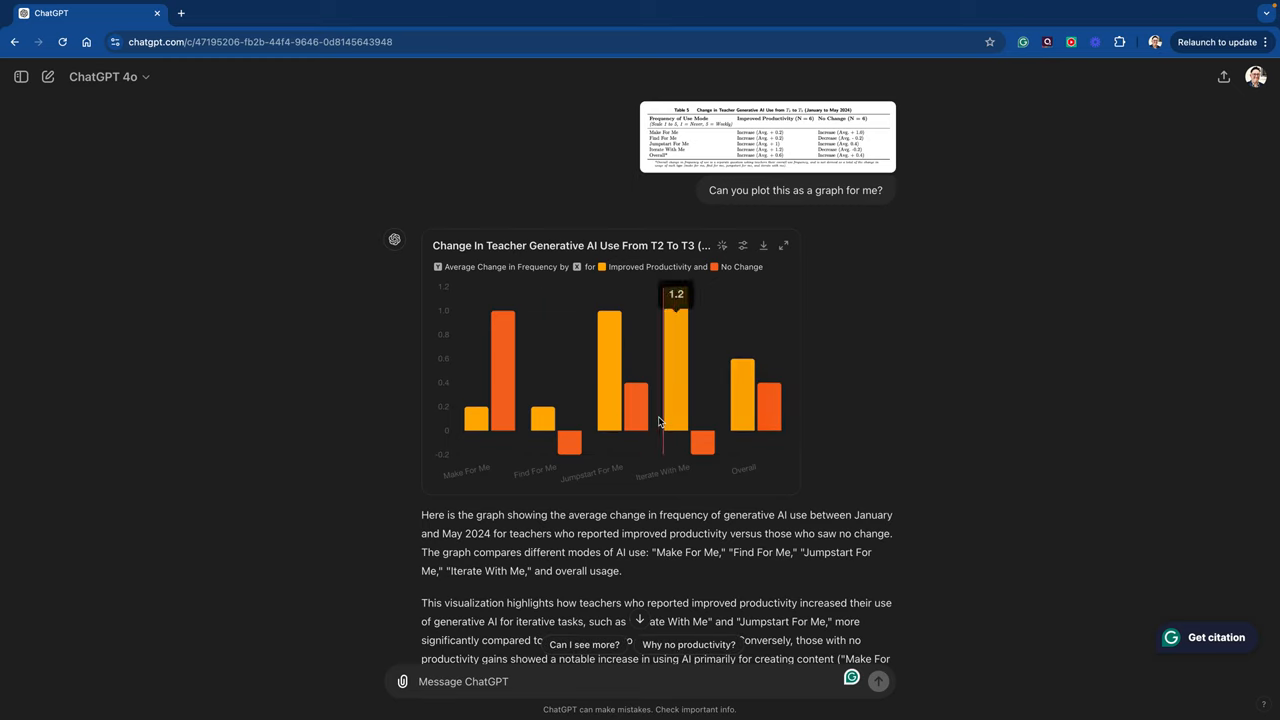
pyautogui.scroll(-3)
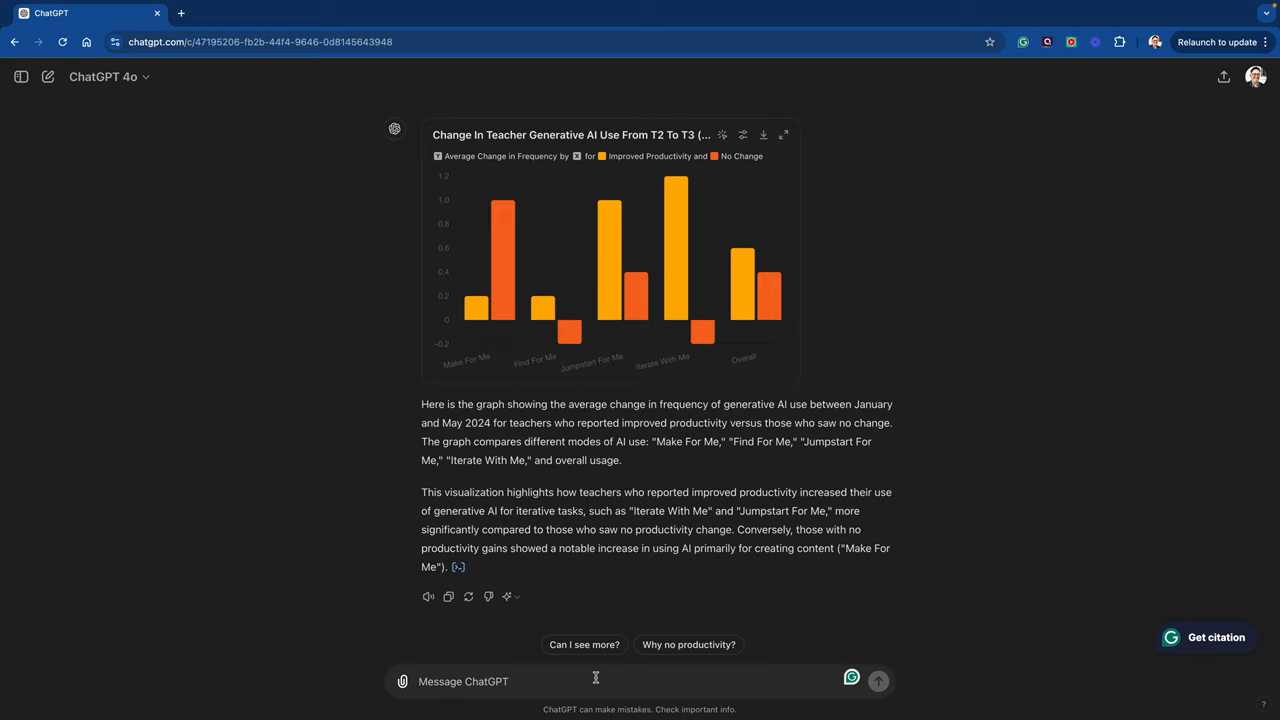
# Request five simple Microsoft Copilot steps for colleagues with real-life Year 10 GCSE examples.
pyautogui.write('I want to explain this in simple')
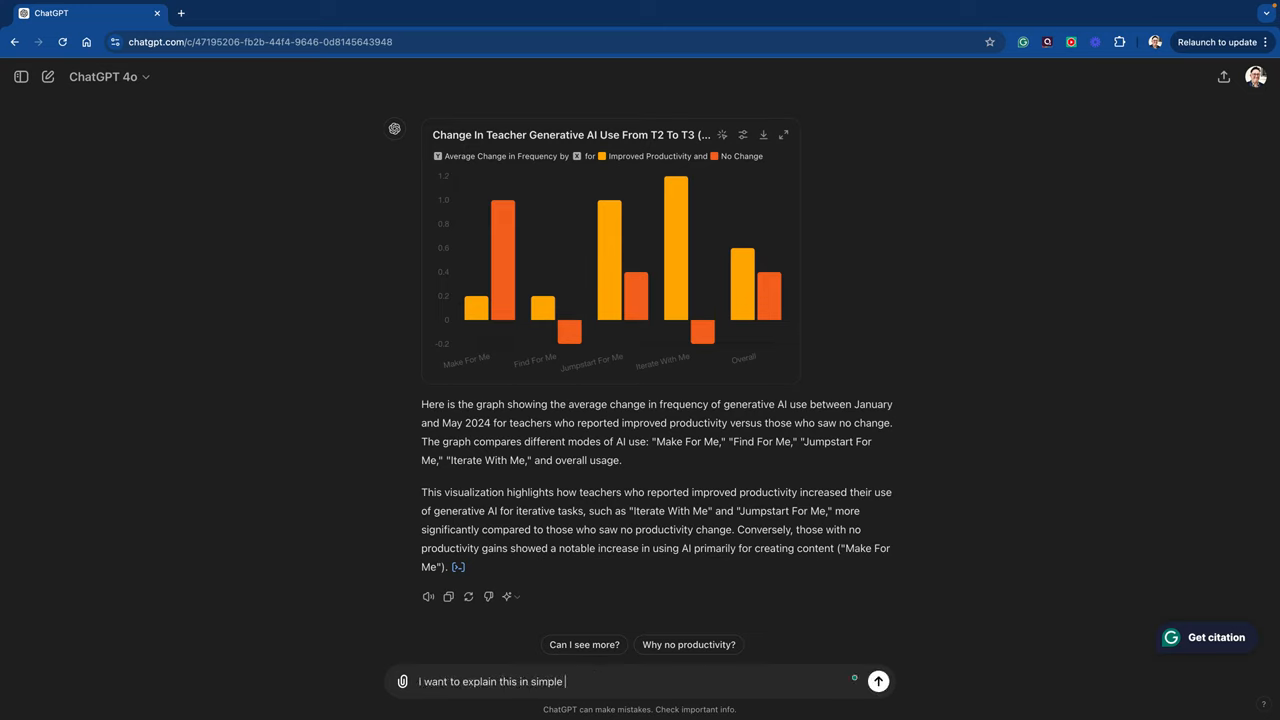
pyautogui.write('terms for')
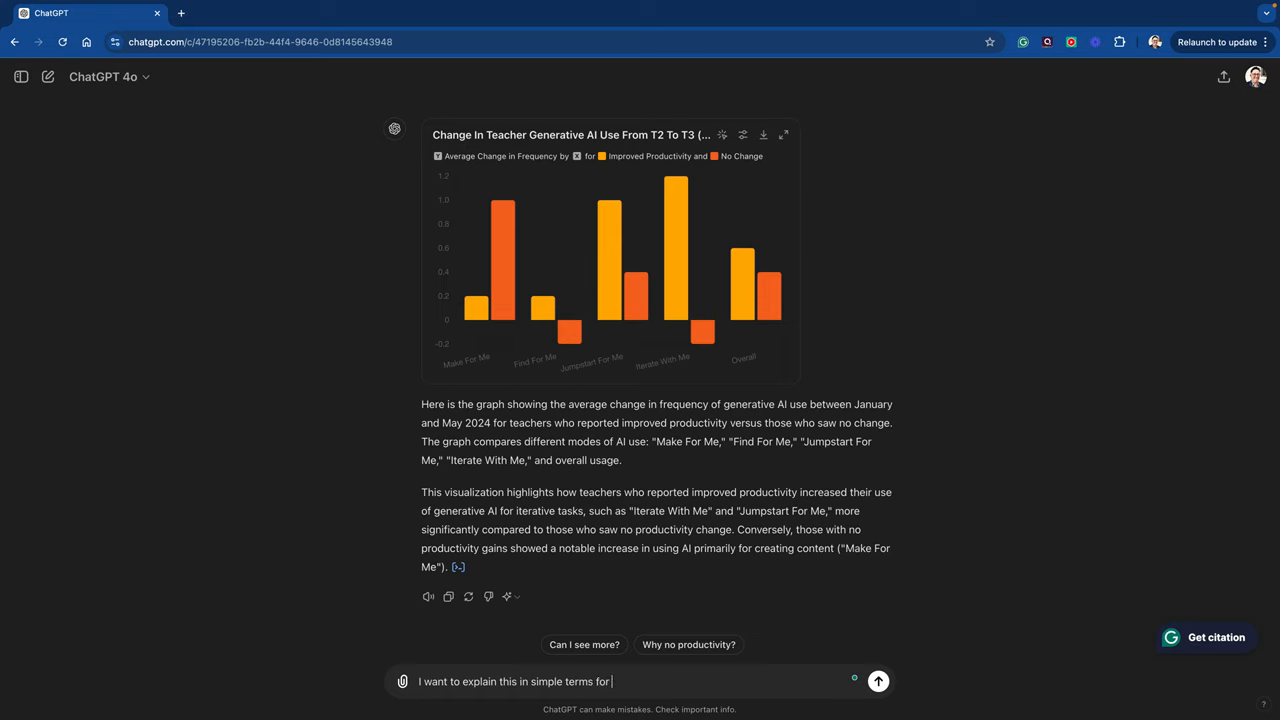
pyautogui.write('colleagues to help guide them with their use of')
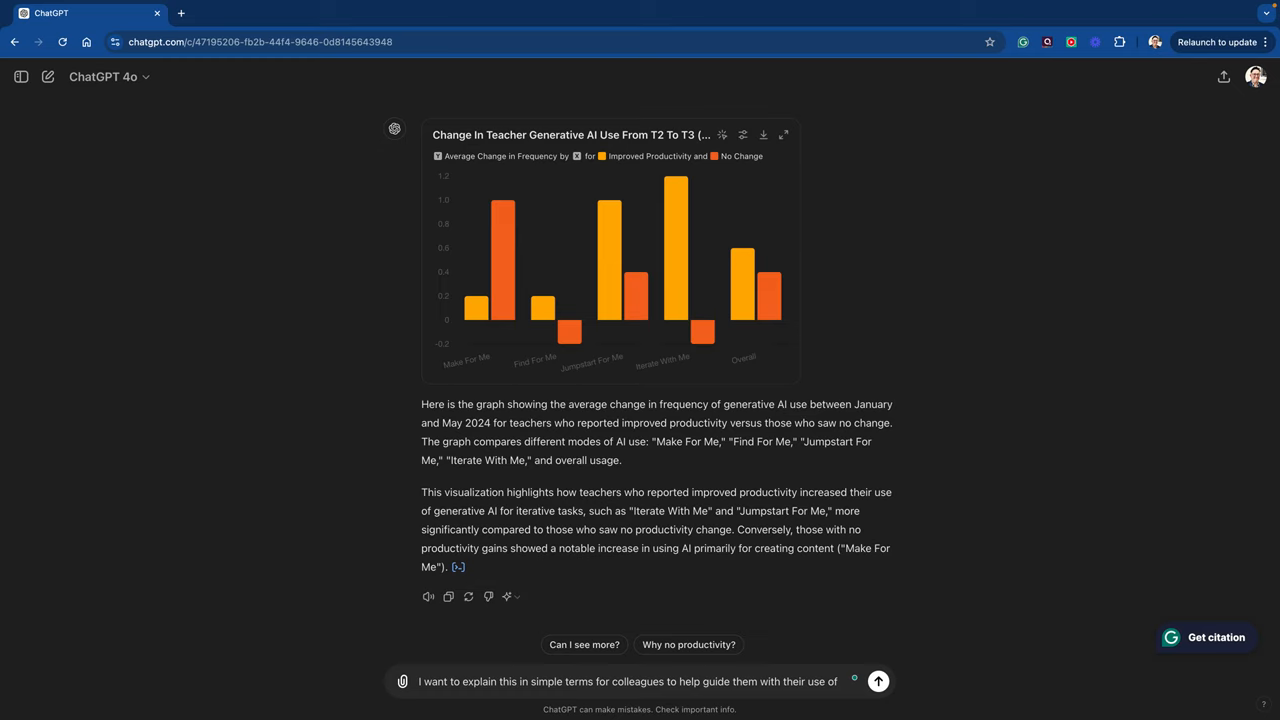
pyautogui.write('Microsoft Copilot to help them with their productivity. Ca')
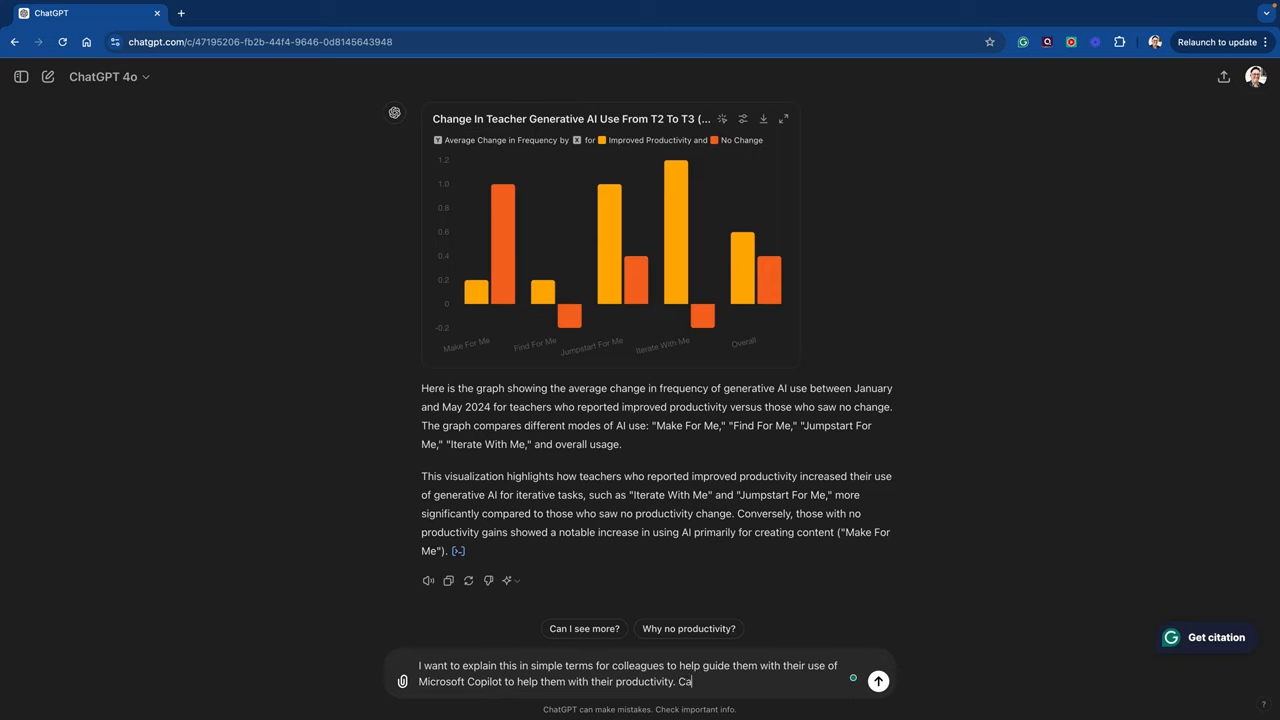
pyautogui.write('n you give me 5 steps to')
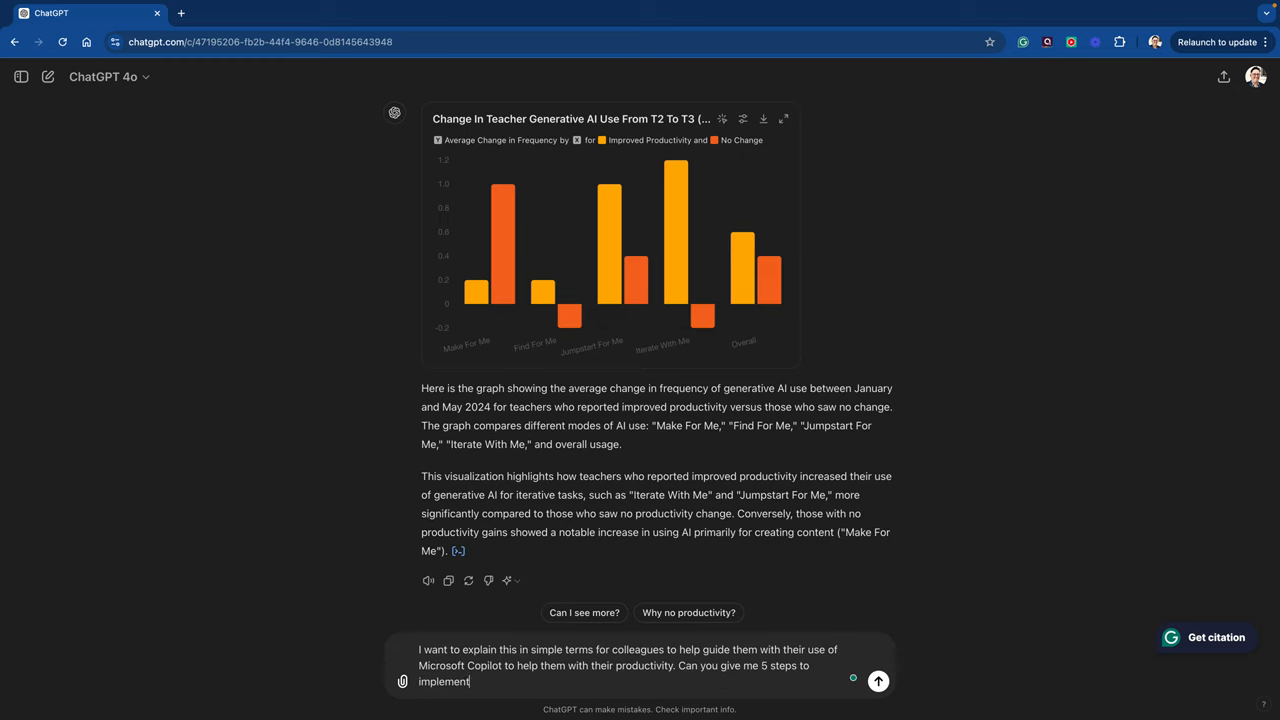
pyautogui.write('these ideas')
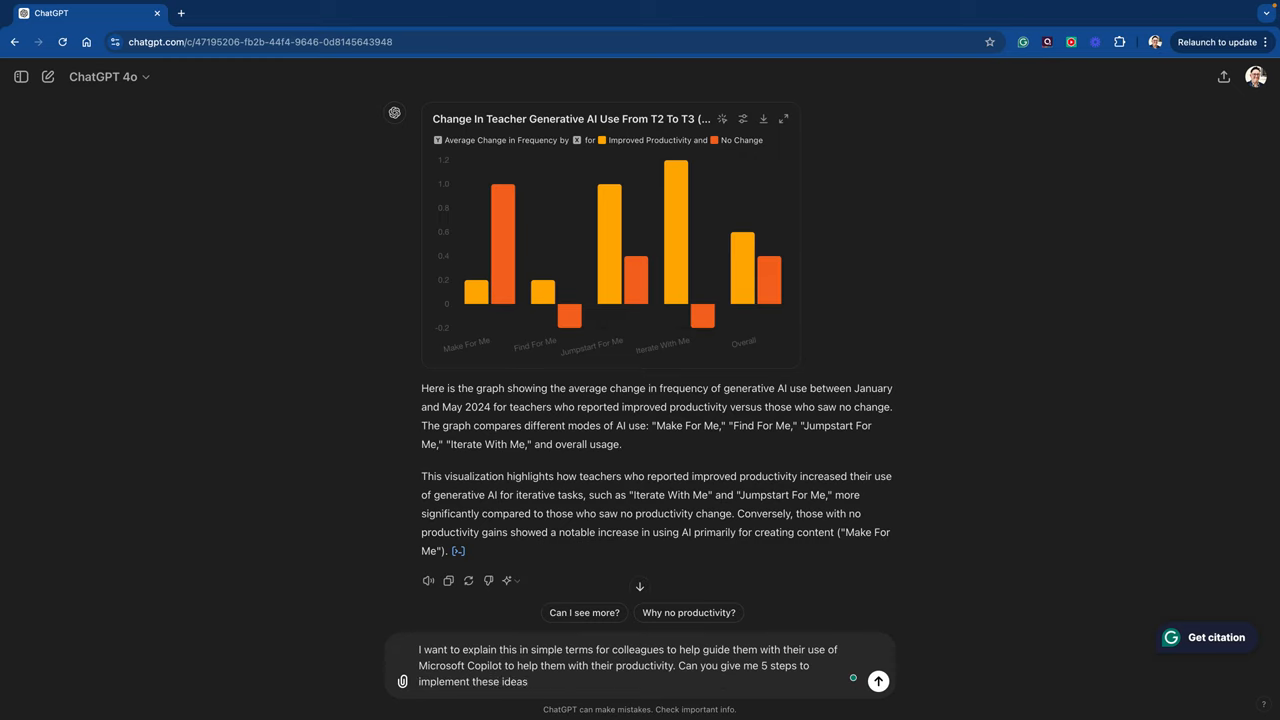
pyautogui.write('in every day p')
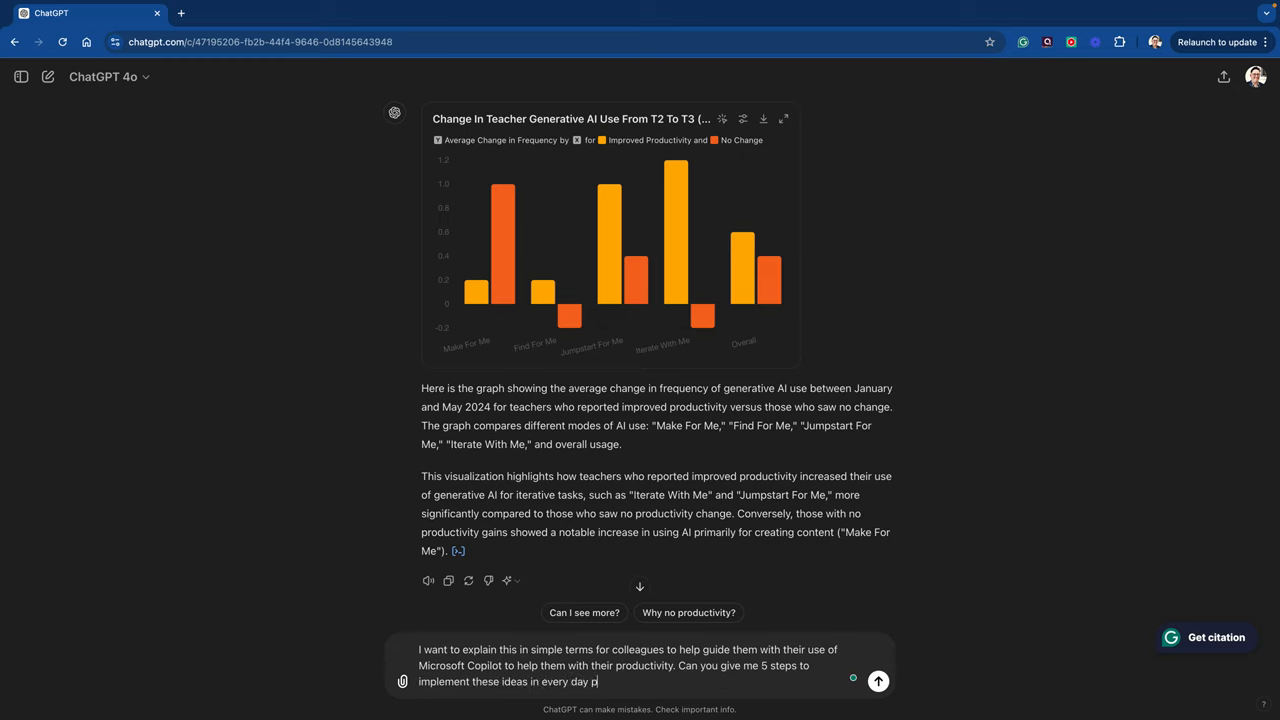
pyautogui.write('ractice using')
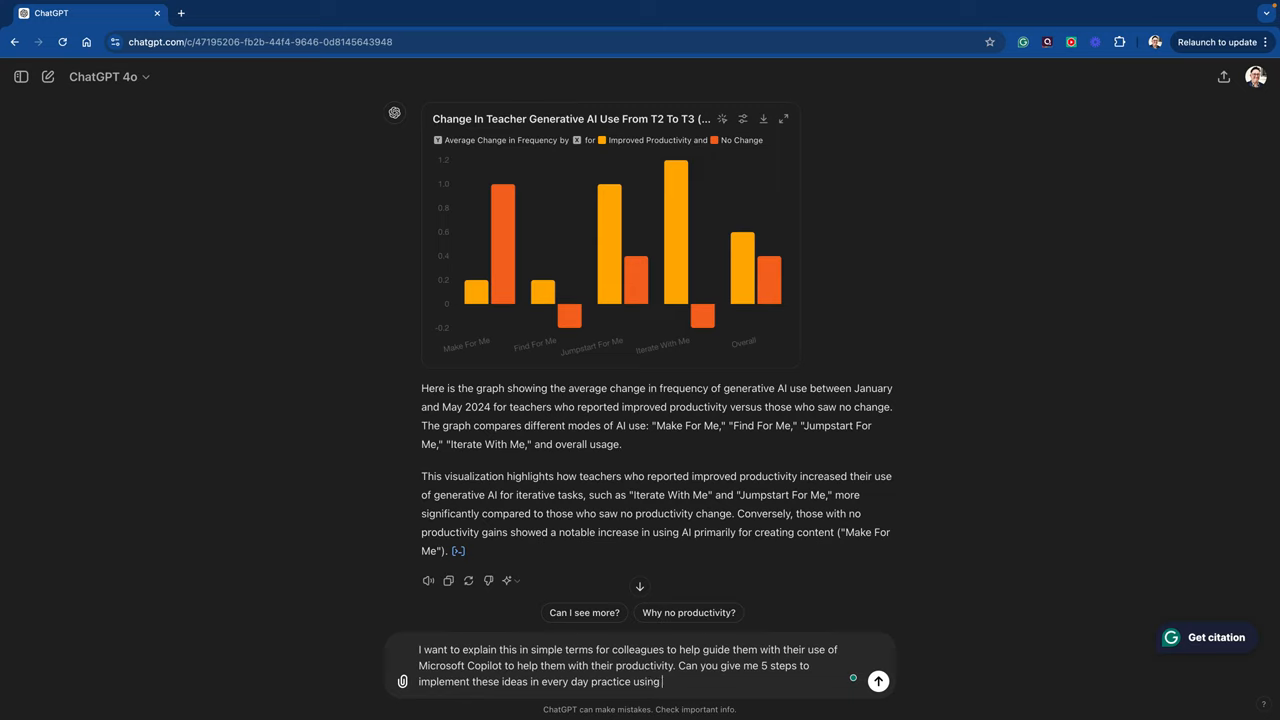
pyautogui.write('some real')
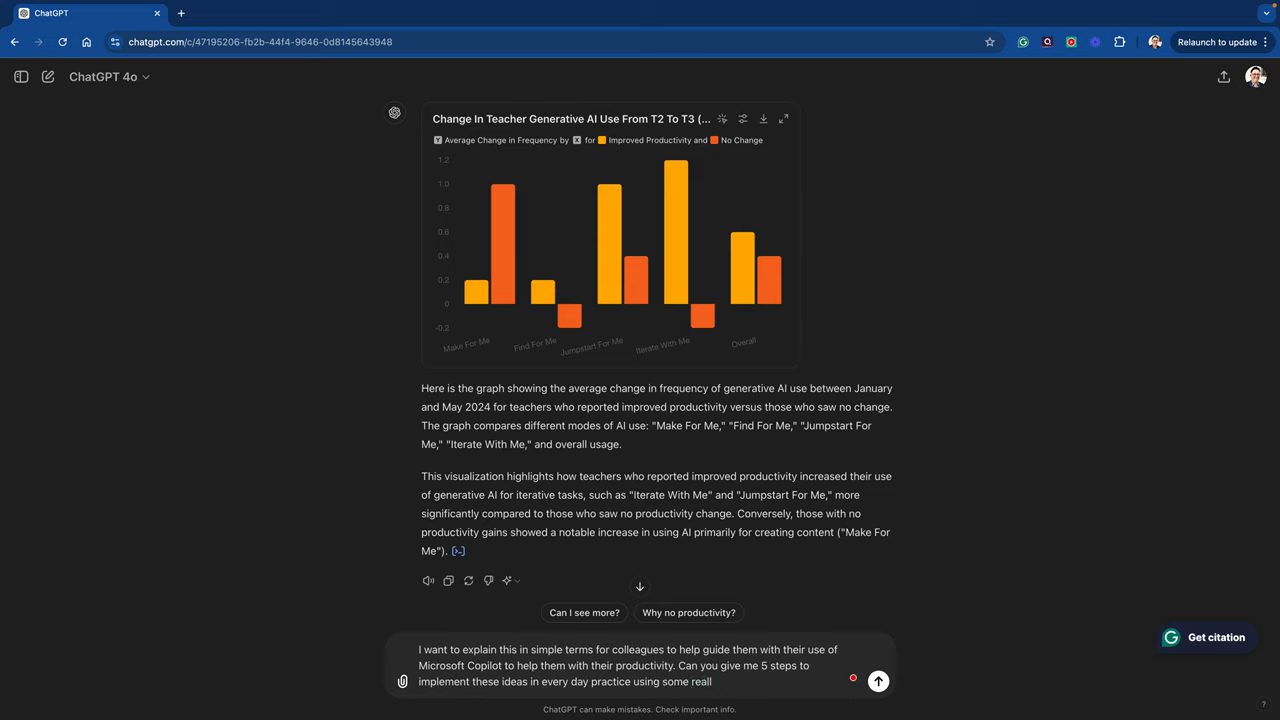
pyautogui.write('life examples')
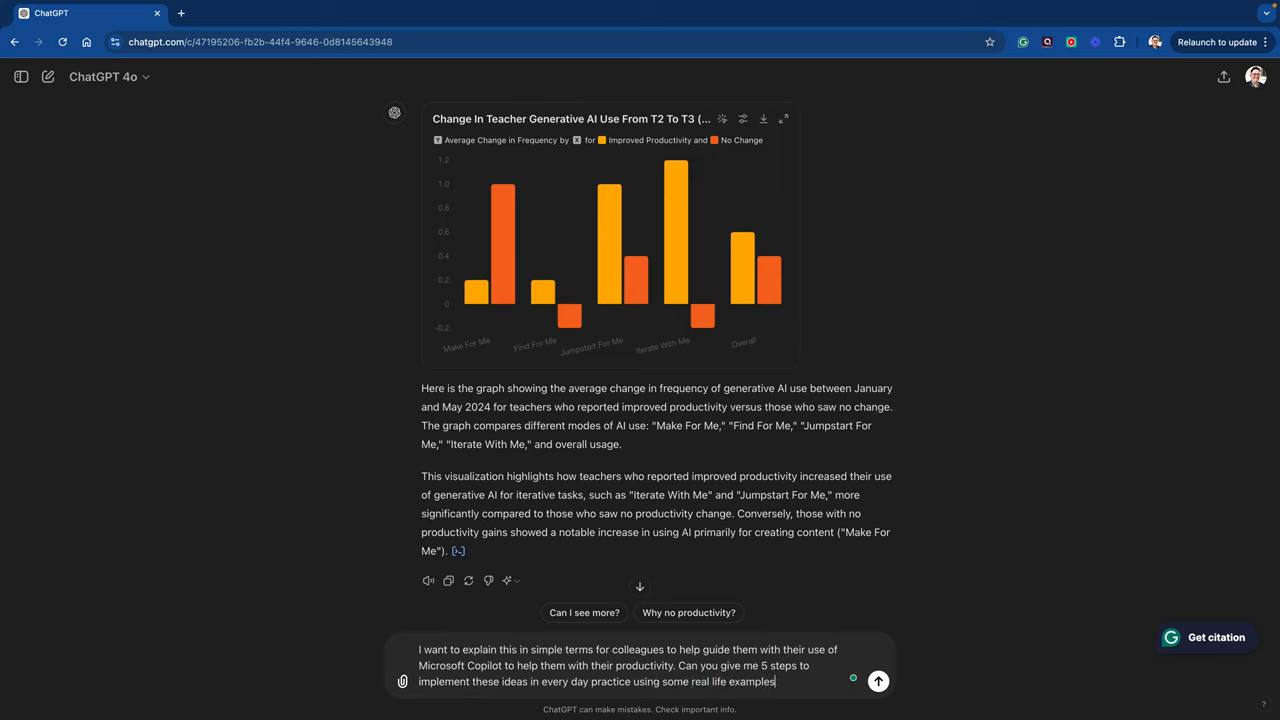
pyautogui.write('fro')
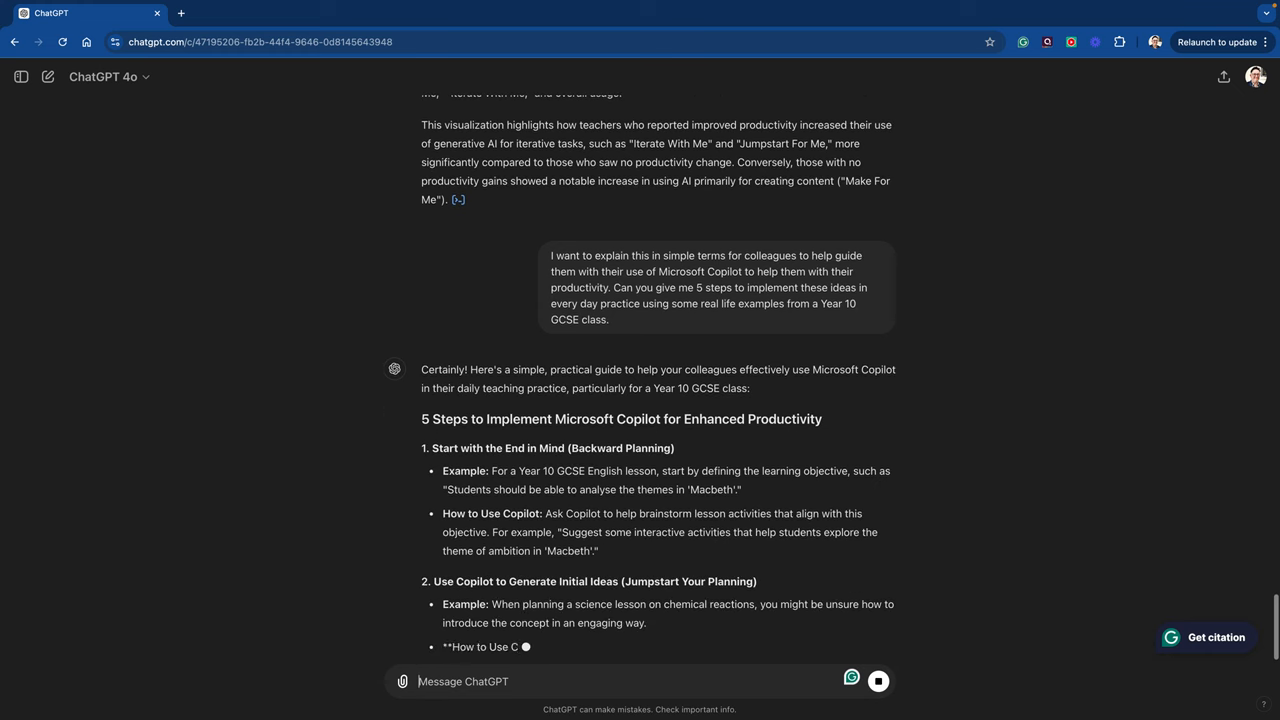
# Read the five Copilot steps down to the Real-Life Example Summary and Why This Works sections.
pyautogui.scroll(-3)
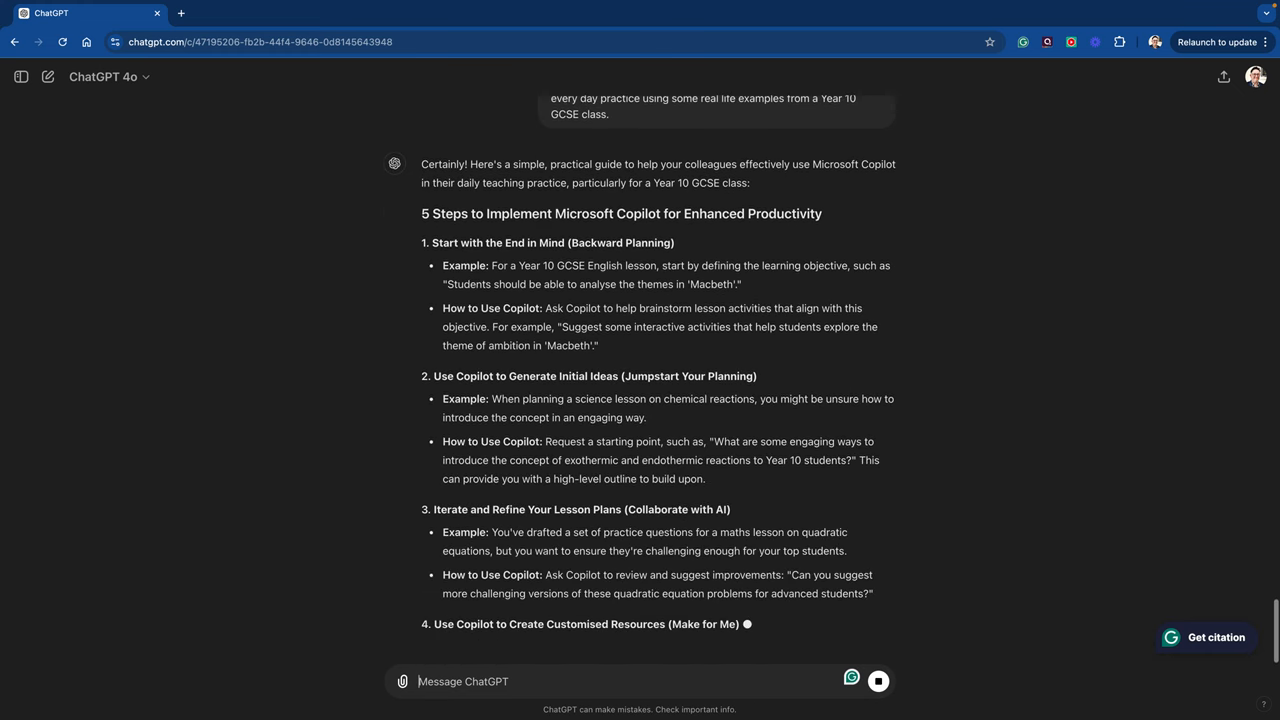
pyautogui.scroll(-3)
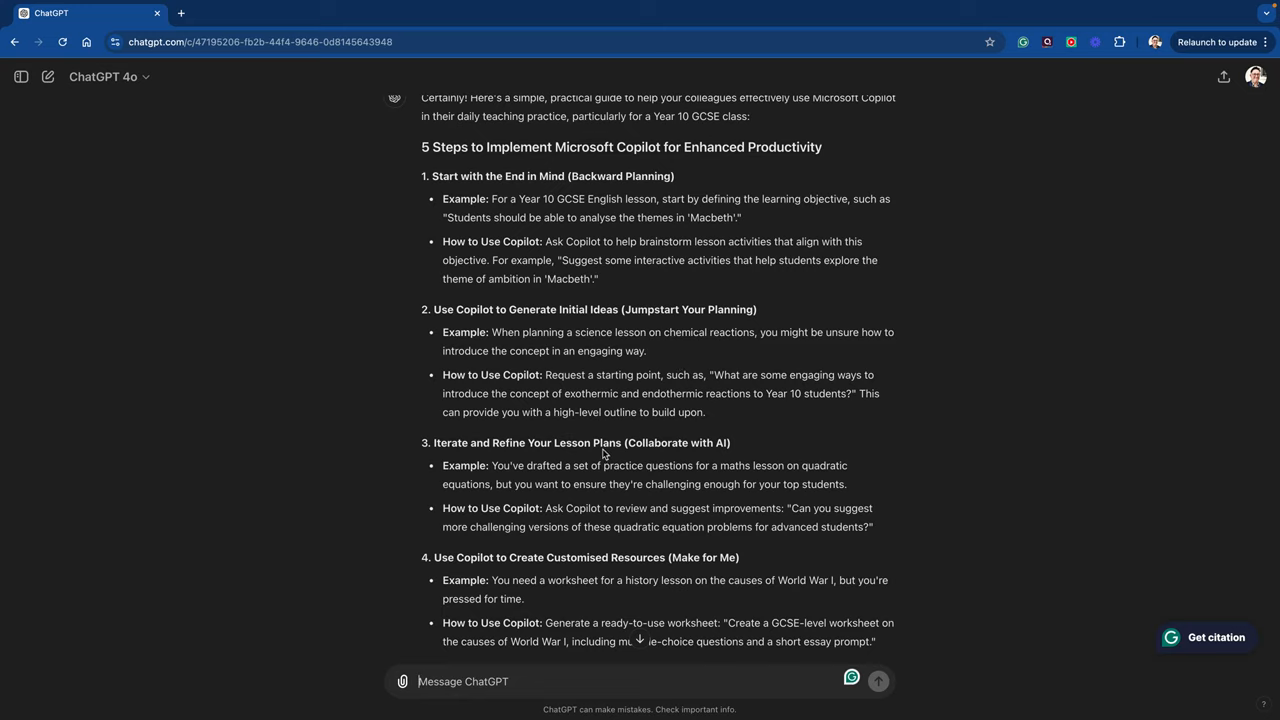
pyautogui.scroll(-3)
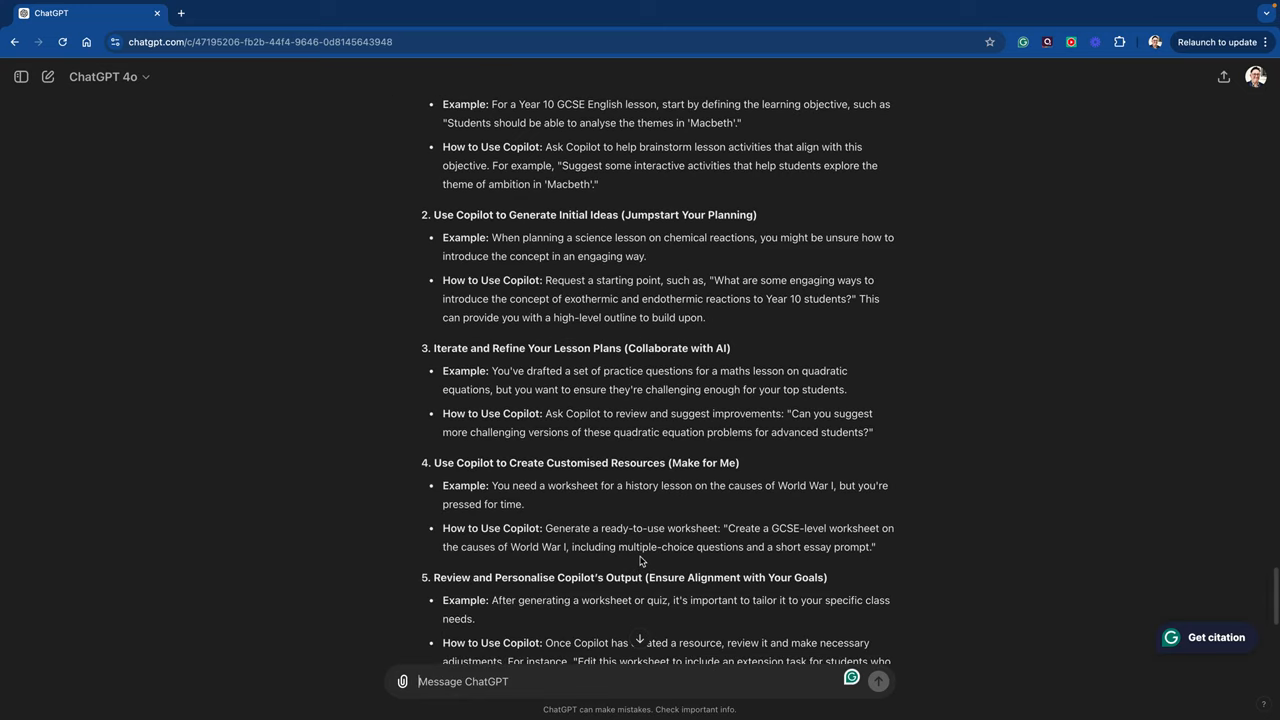
pyautogui.scroll(-3)
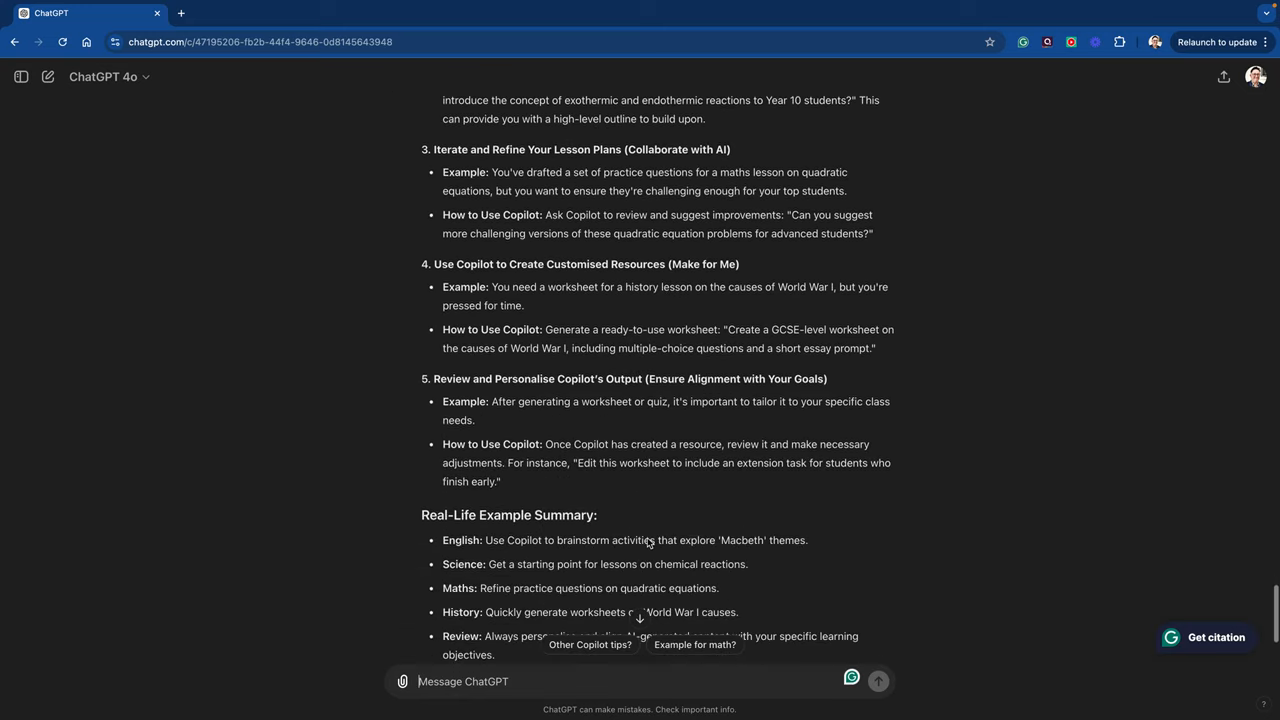
pyautogui.scroll(-3)
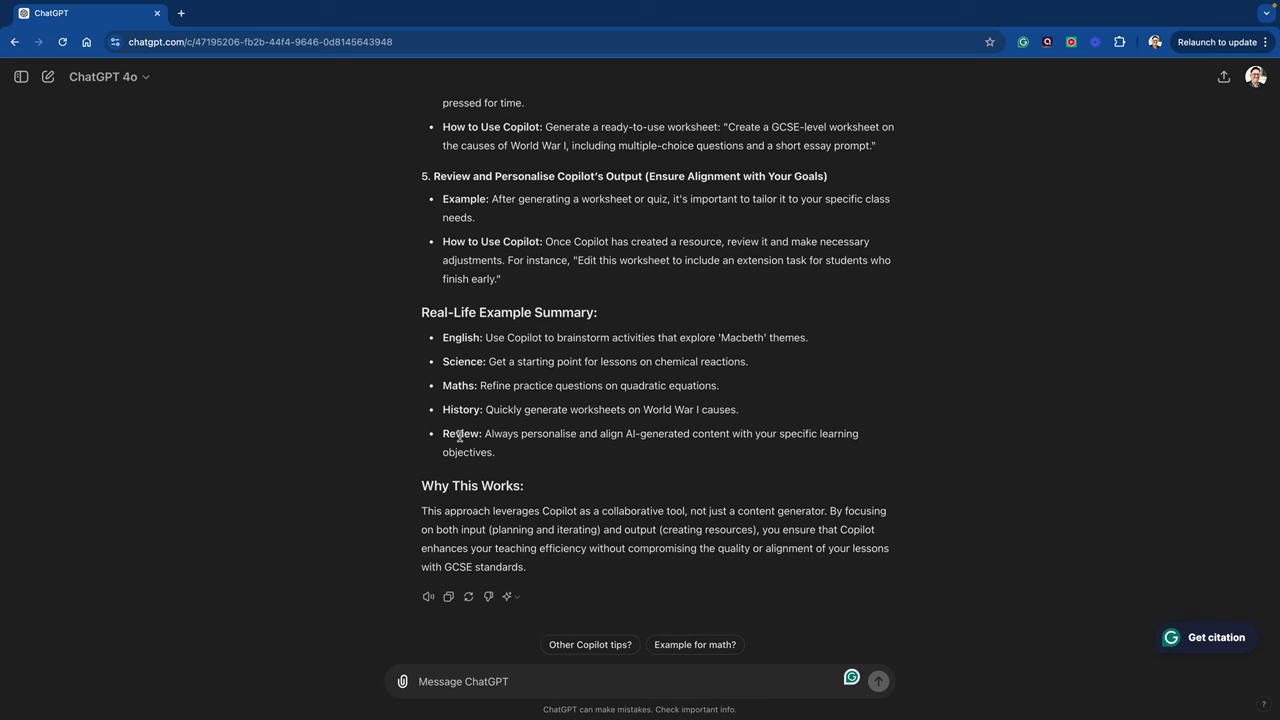
# Ask 'What if I taught GCSE Music, can you make that work for me?'.
pyautogui.write('W')
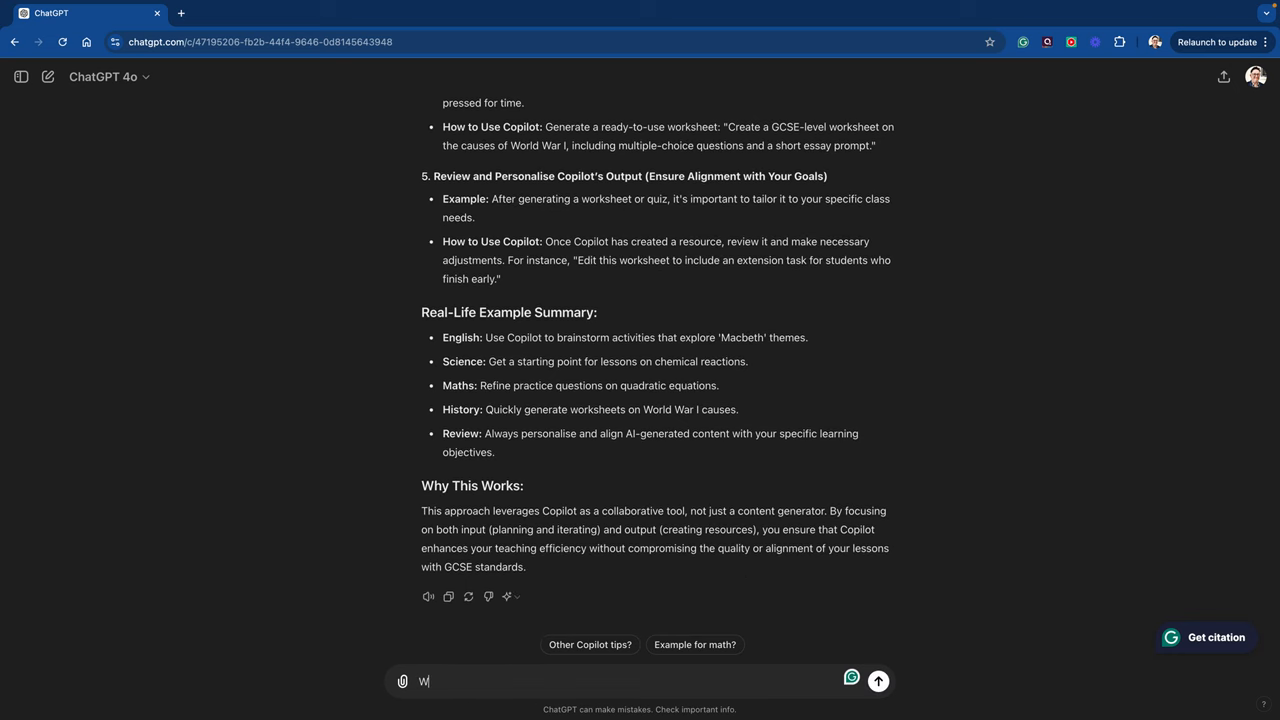
pyautogui.write('hat if I taught')
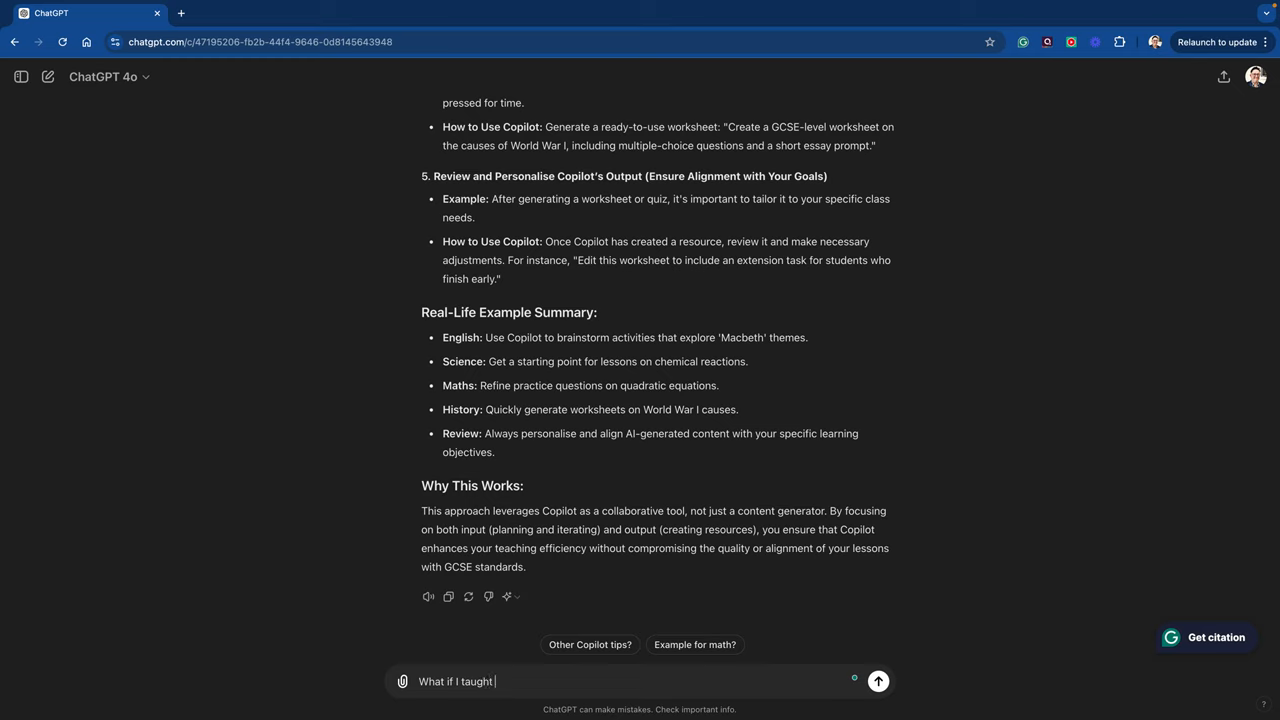
pyautogui.write('GCSE Music, can you make that work for me')
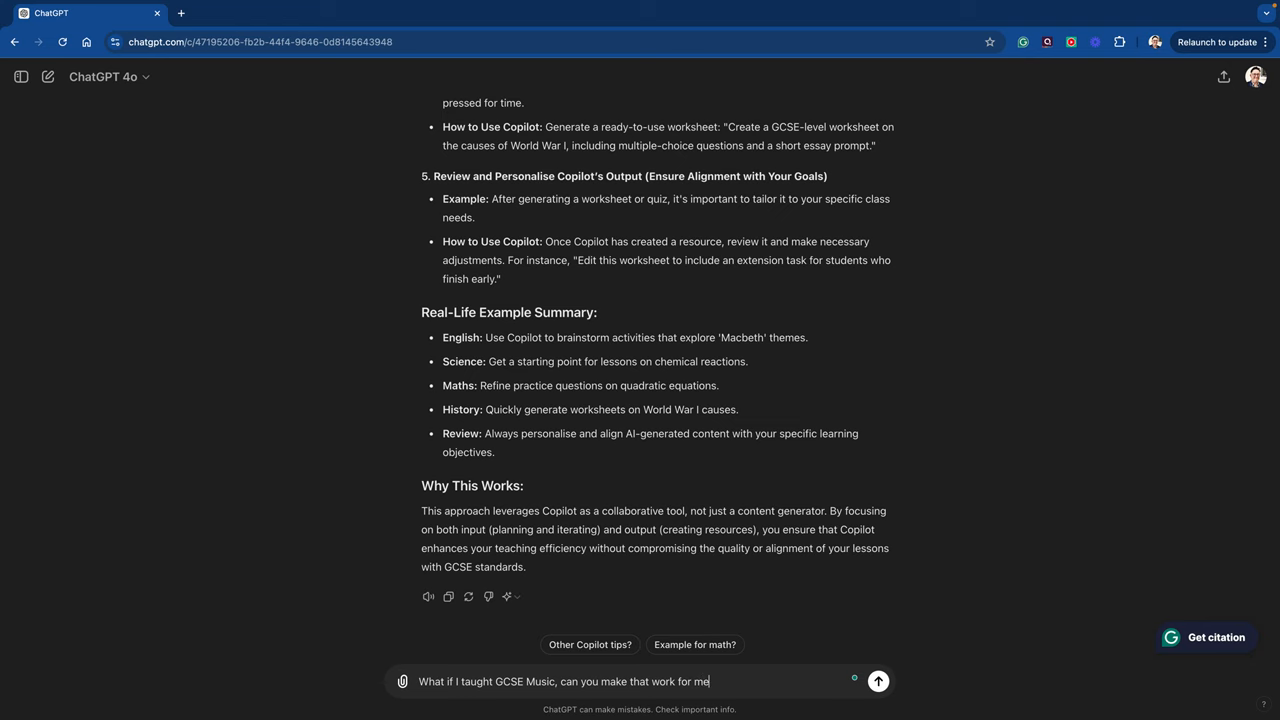
pyautogui.click(880, 680)
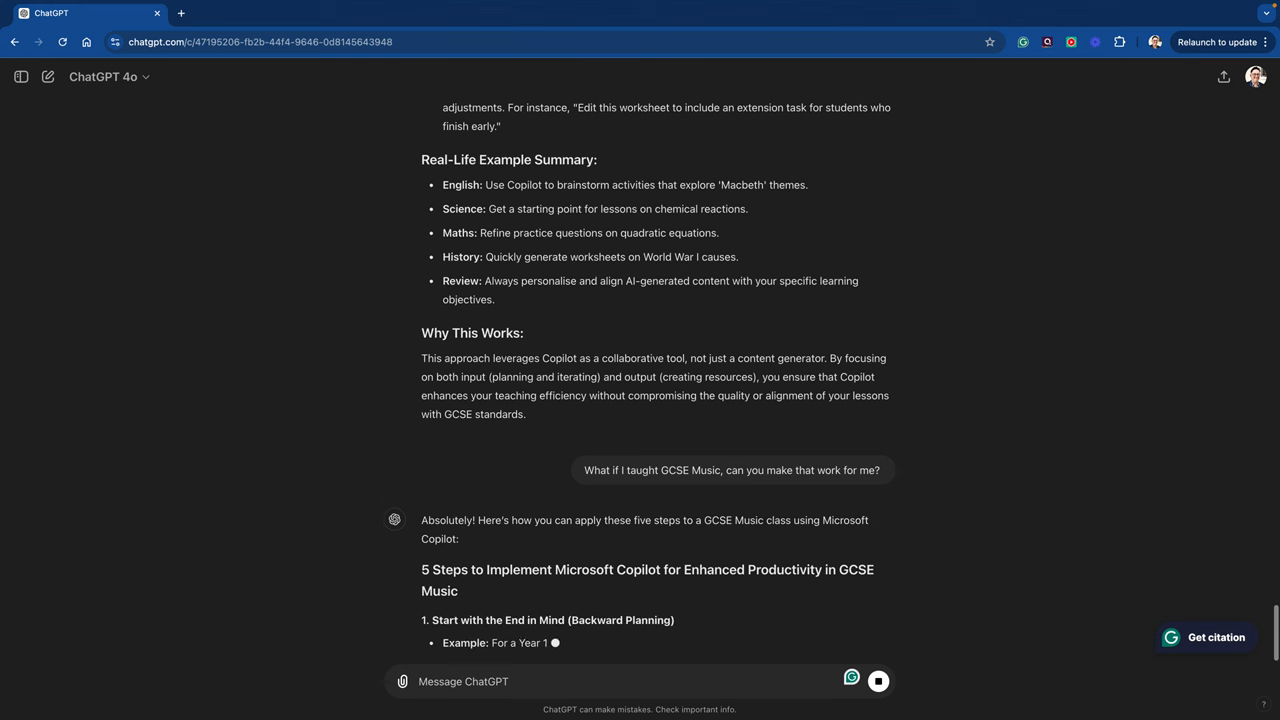
# Scroll through the GCSE Music Copilot steps down to the Why This Works for Music section.
pyautogui.scroll(-3)
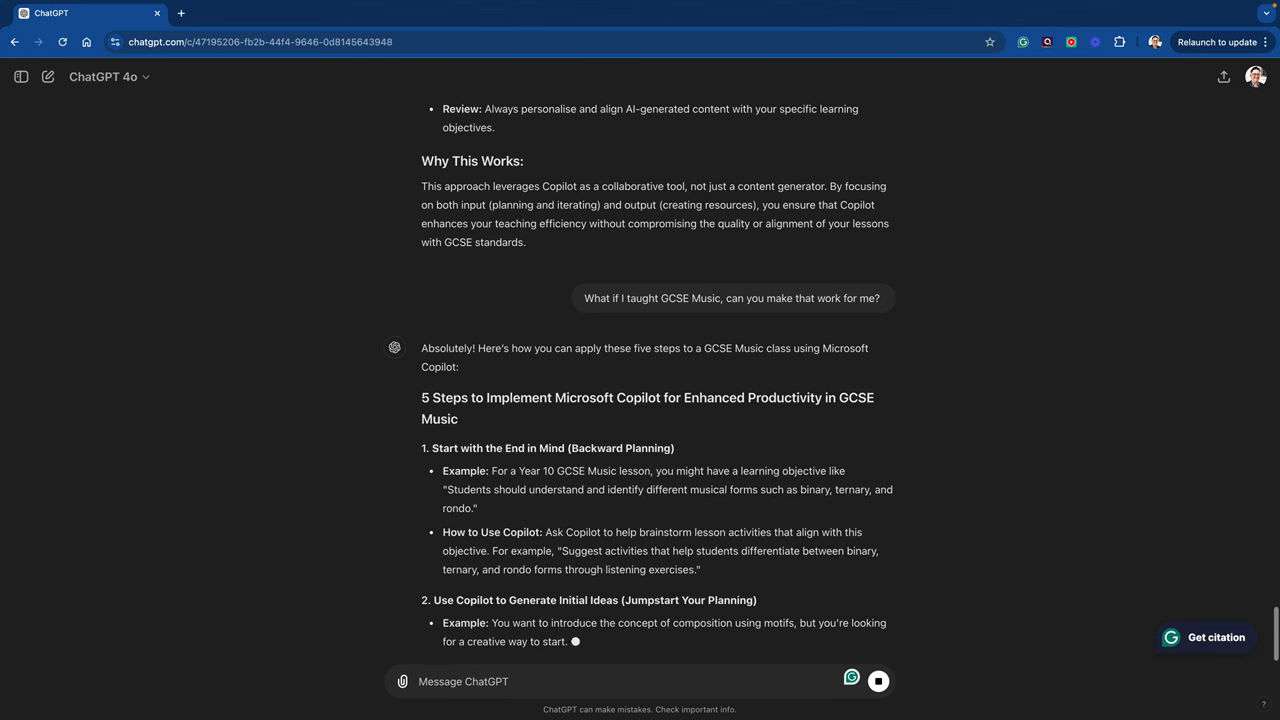
pyautogui.scroll(-3)
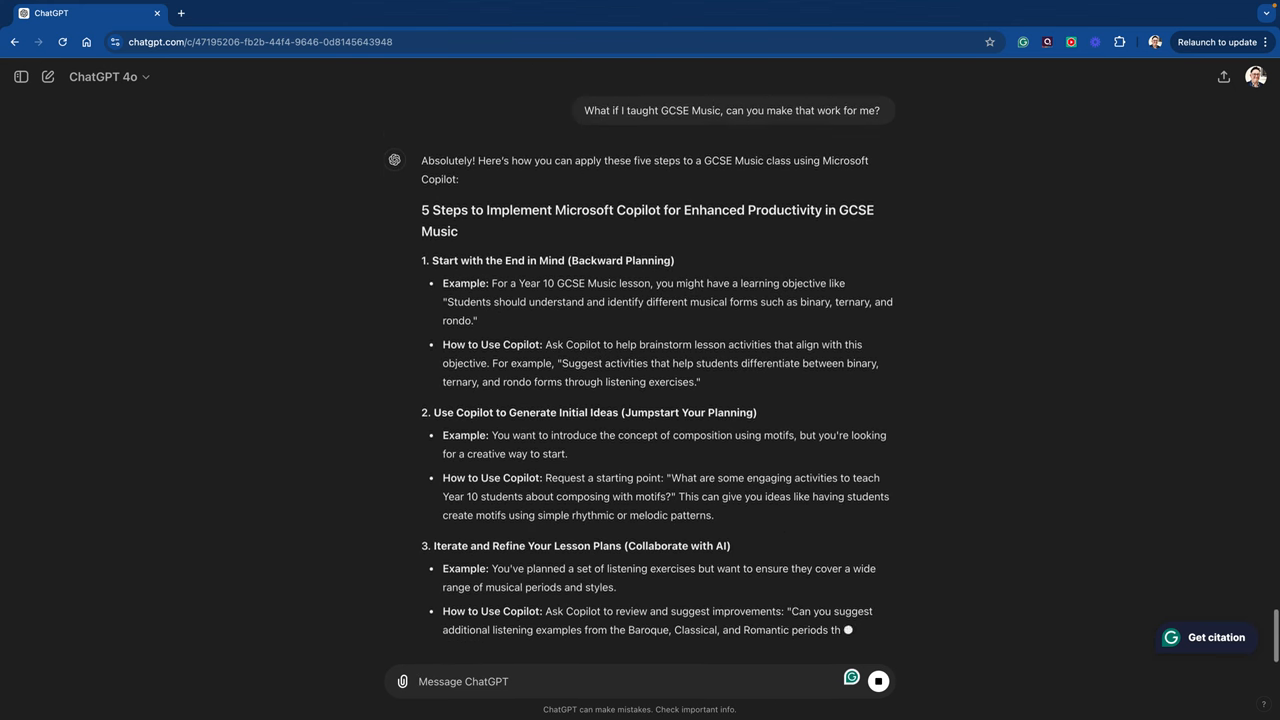
pyautogui.scroll(-3)
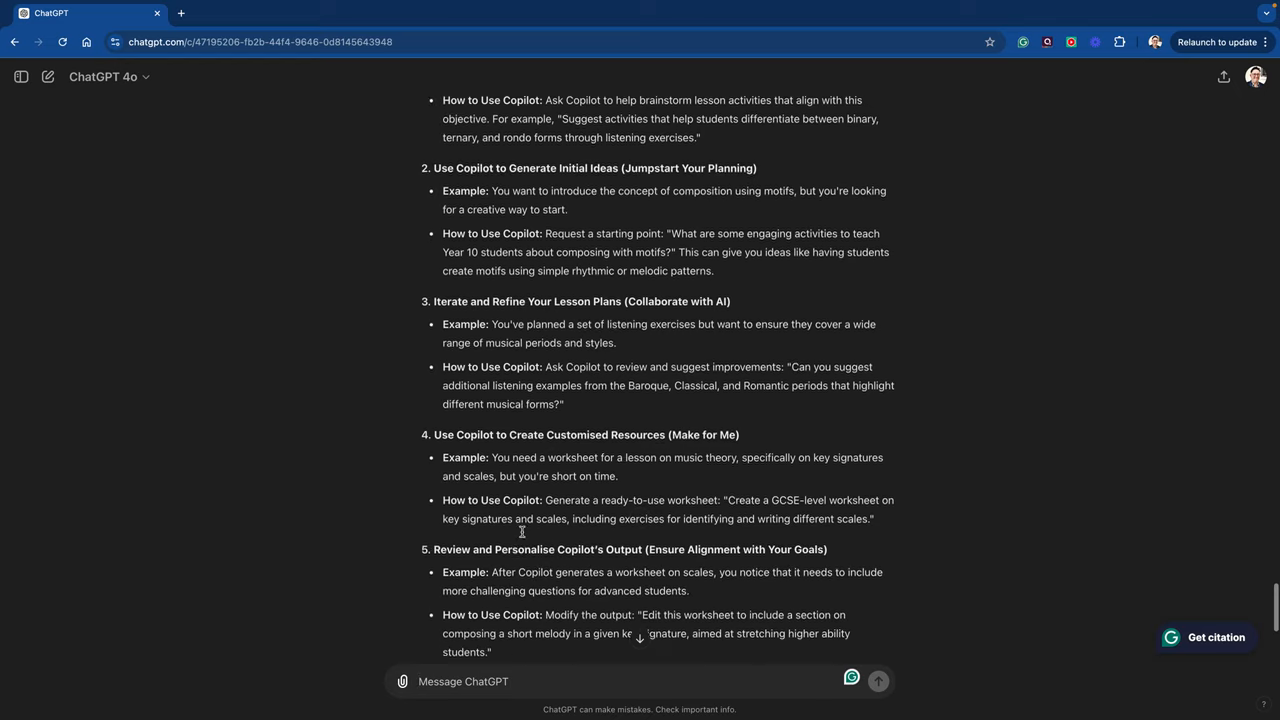
pyautogui.scroll(-3)
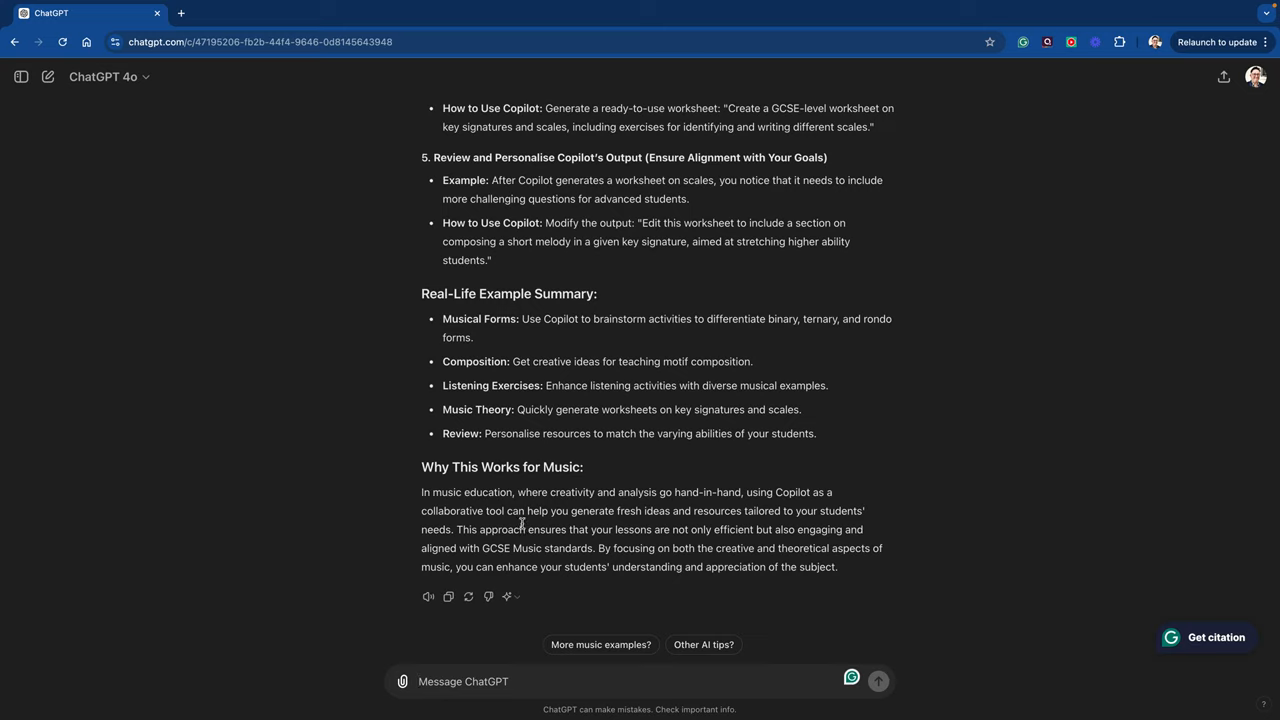
pyautogui.moveTo(676, 184)
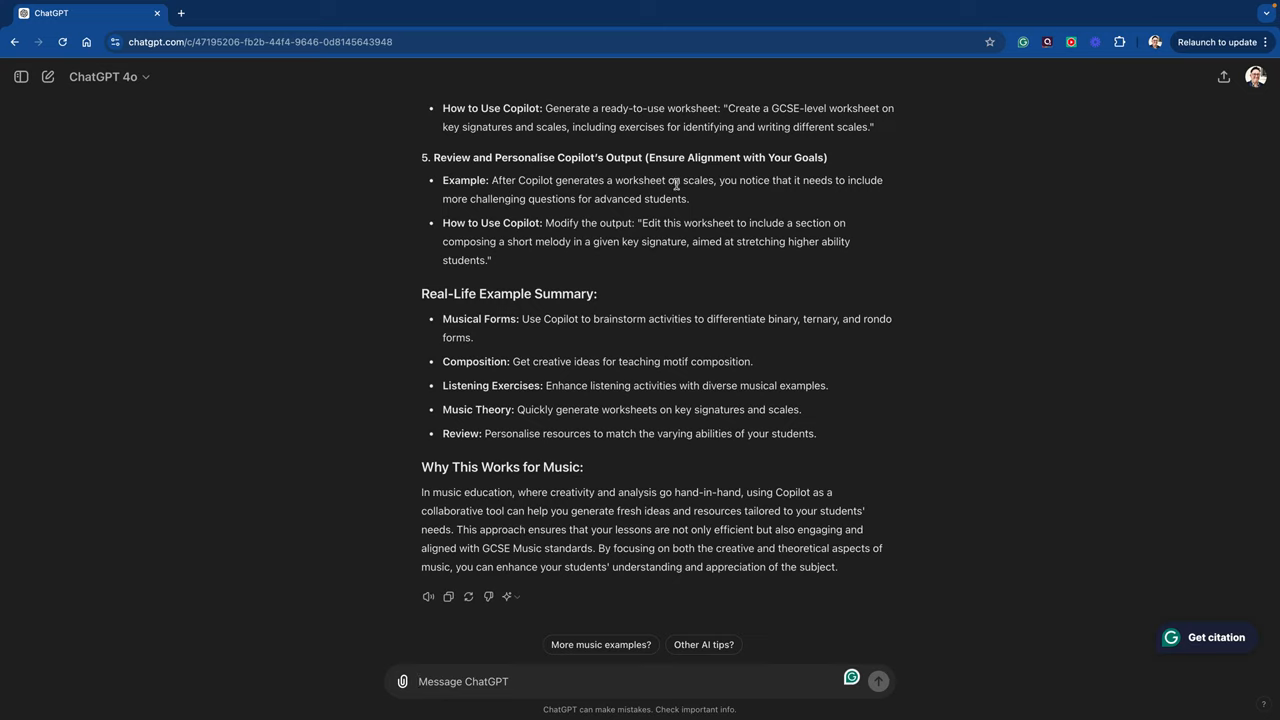